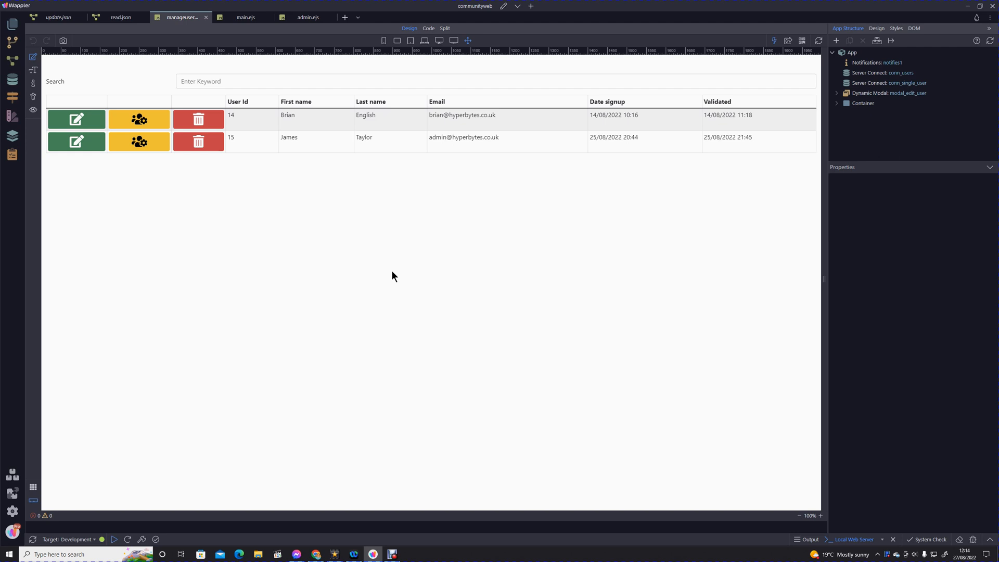
{"action": "mouse_move", "coordinate": [474, 268]}
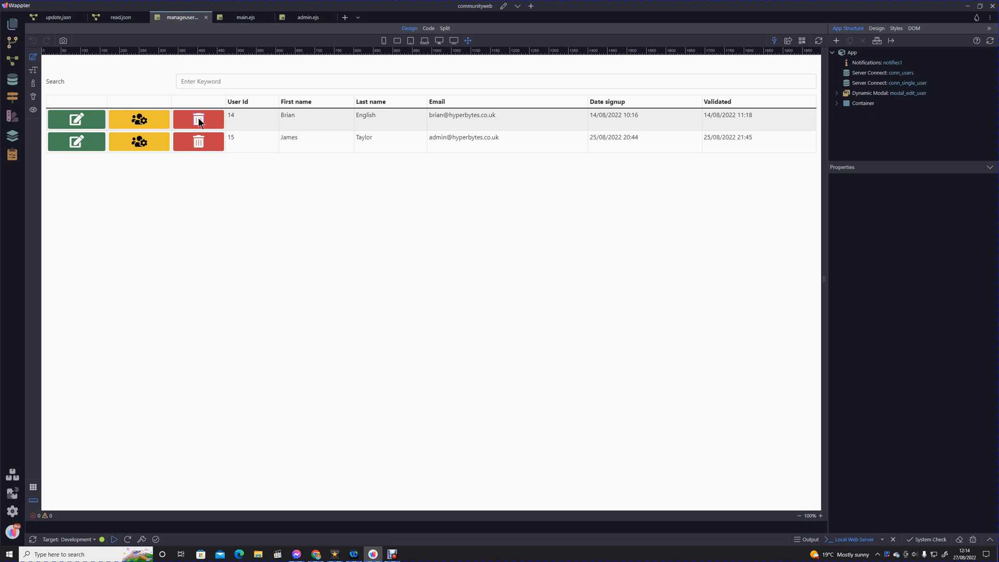
{"action": "mouse_move", "coordinate": [205, 116]}
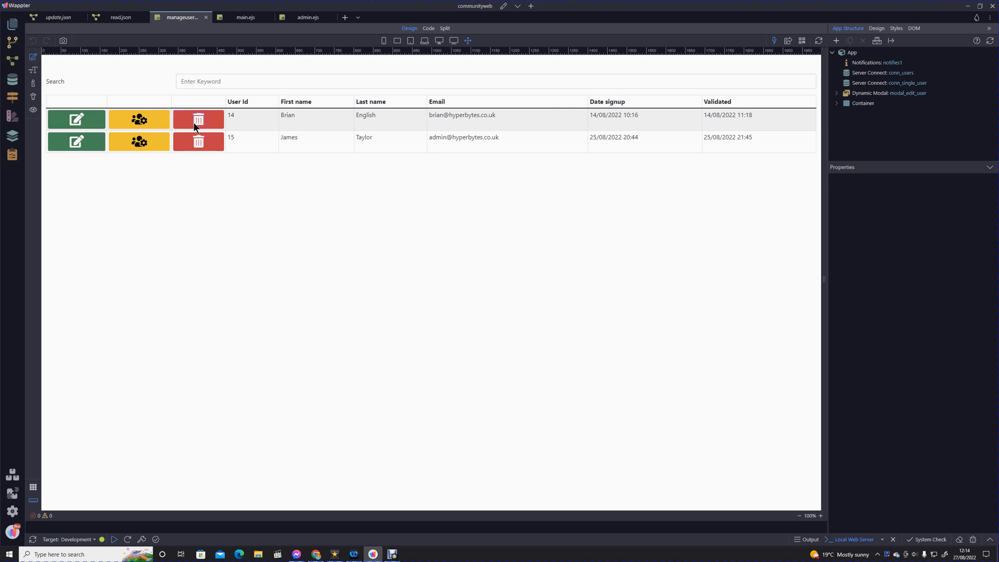
Step: Select the whole trash button in the users table and reach its Dynamic Events
{"action": "left_click", "coordinate": [198, 119]}
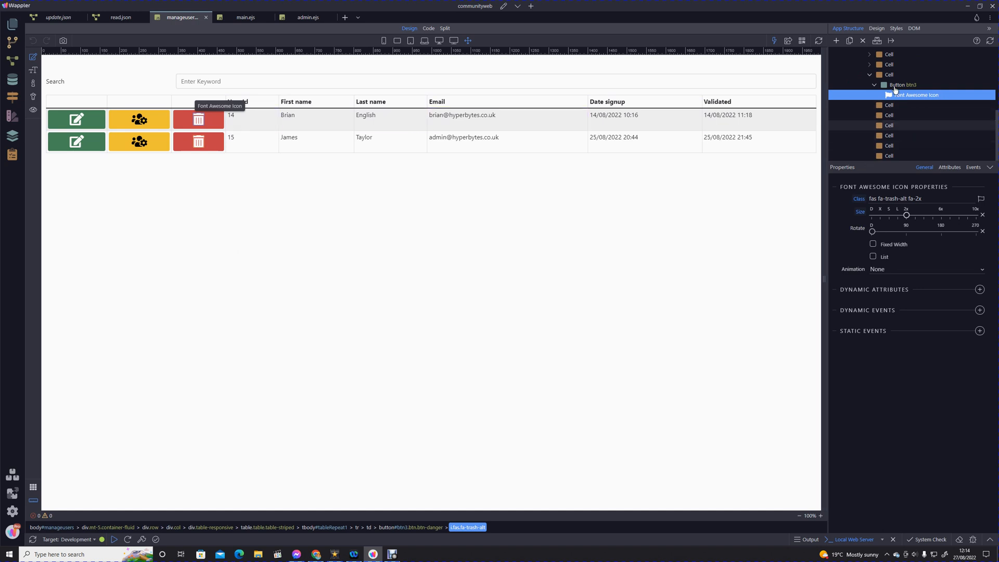
{"action": "left_click", "coordinate": [902, 85]}
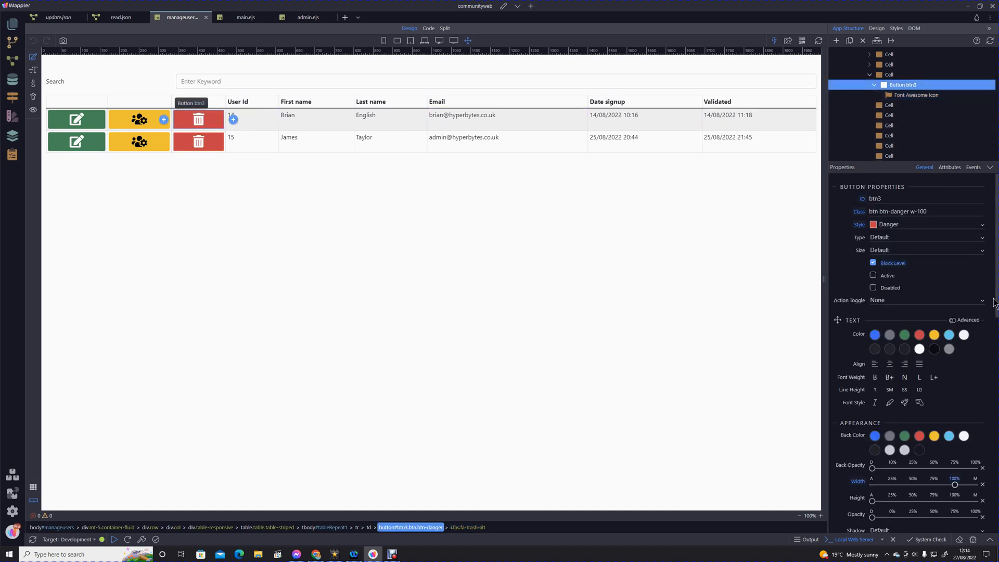
{"action": "scroll", "scroll_direction": "down", "scroll_amount": 3}
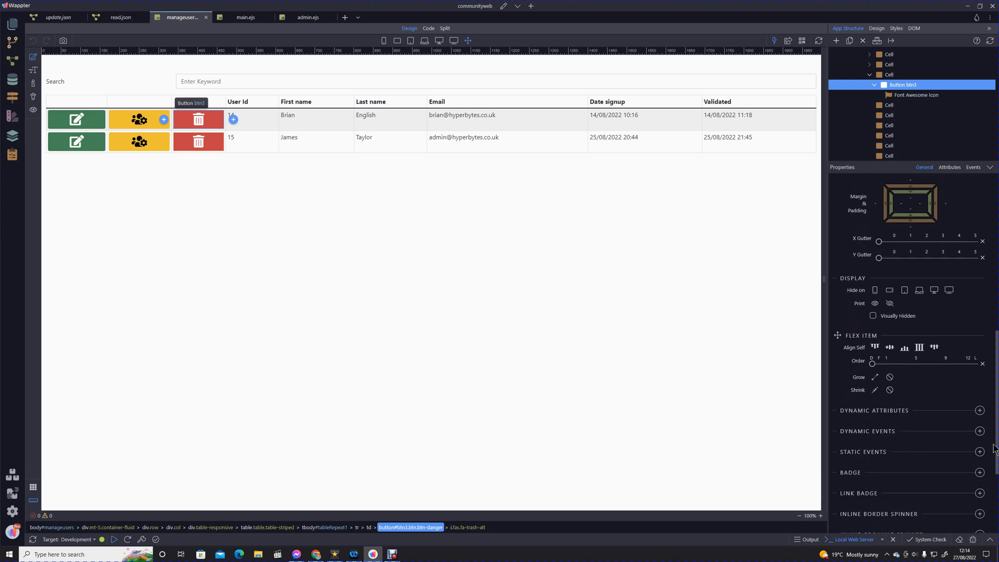
Step: Add a Mouse Click dynamic event to the button and start choosing its action
{"action": "left_click", "coordinate": [980, 431]}
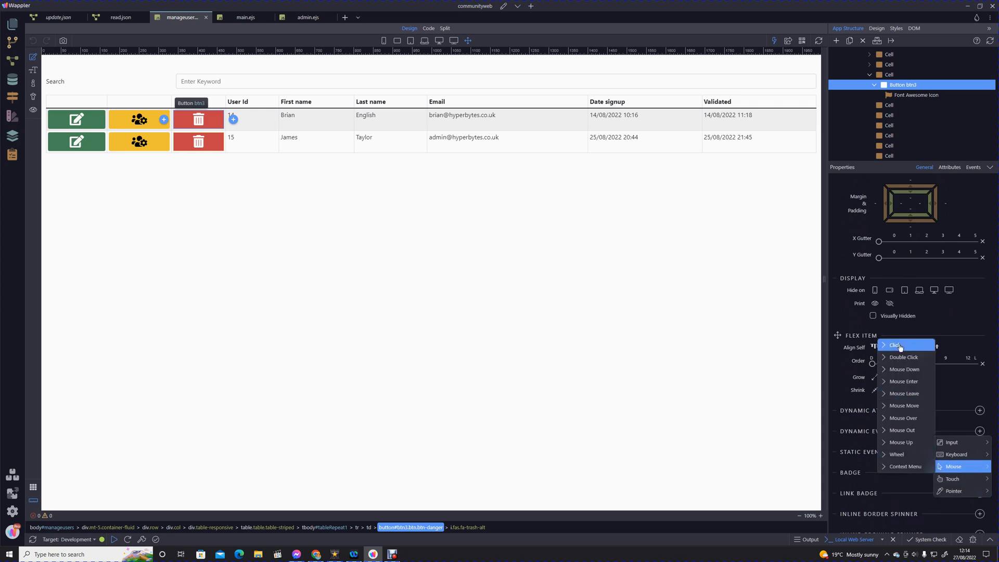
{"action": "left_click", "coordinate": [894, 344]}
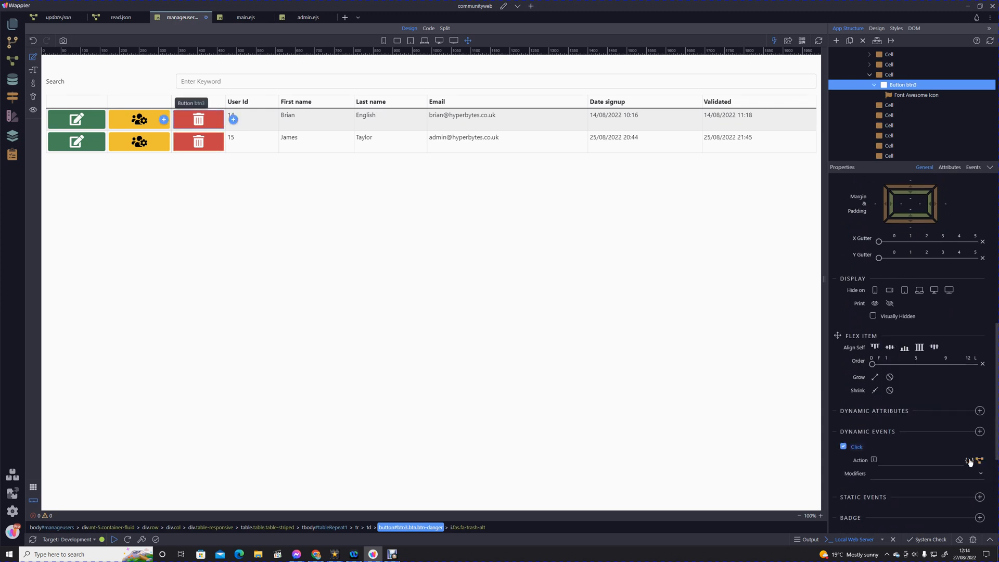
{"action": "left_click", "coordinate": [969, 459]}
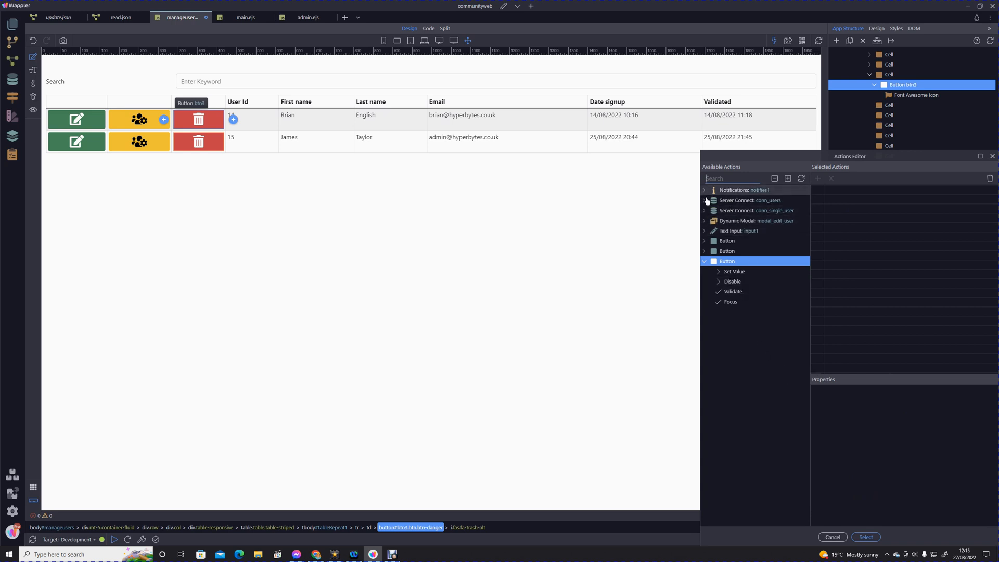
Step: Add a conn_single_user load step as the click action
{"action": "left_click", "coordinate": [704, 210]}
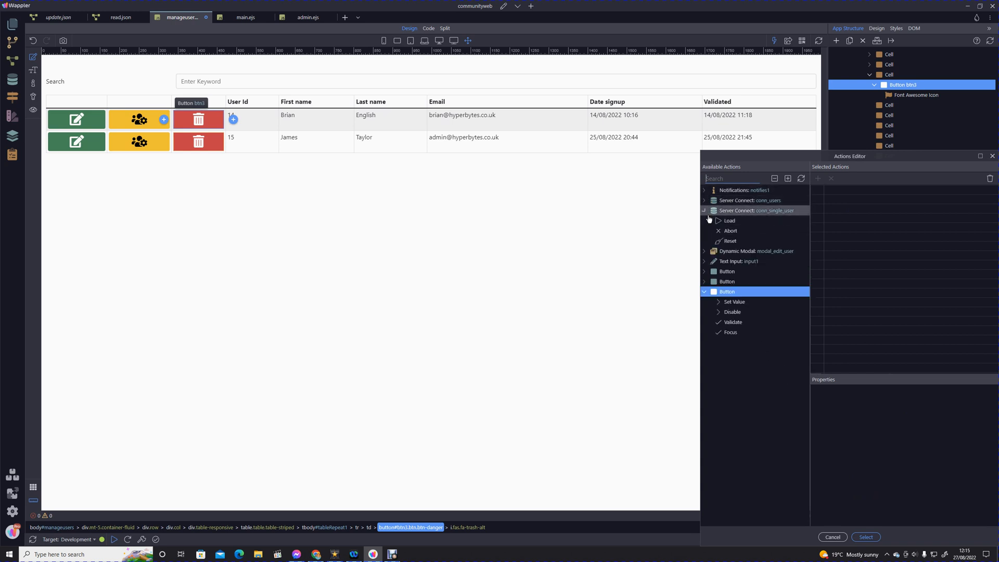
{"action": "left_click", "coordinate": [730, 221]}
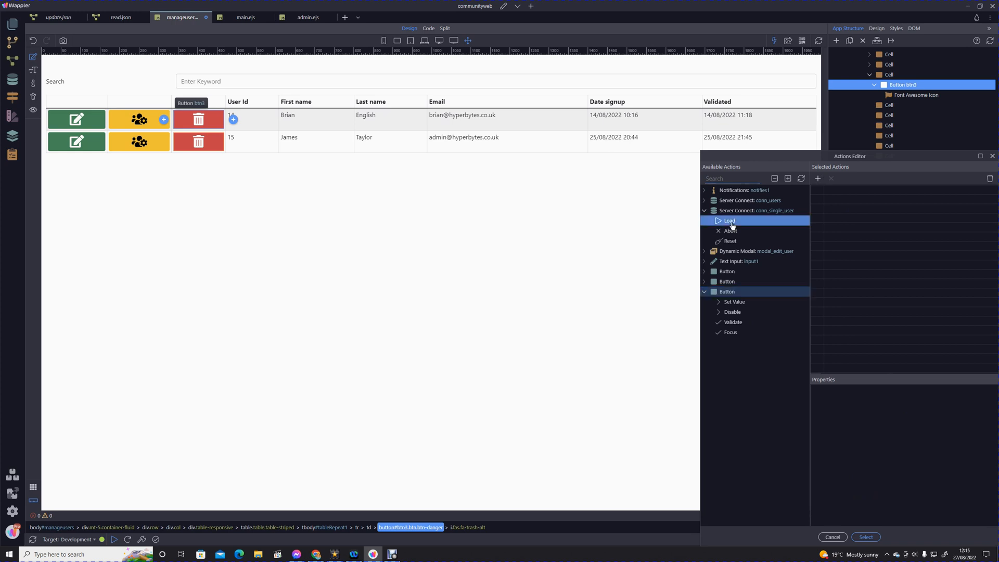
{"action": "left_click", "coordinate": [729, 220]}
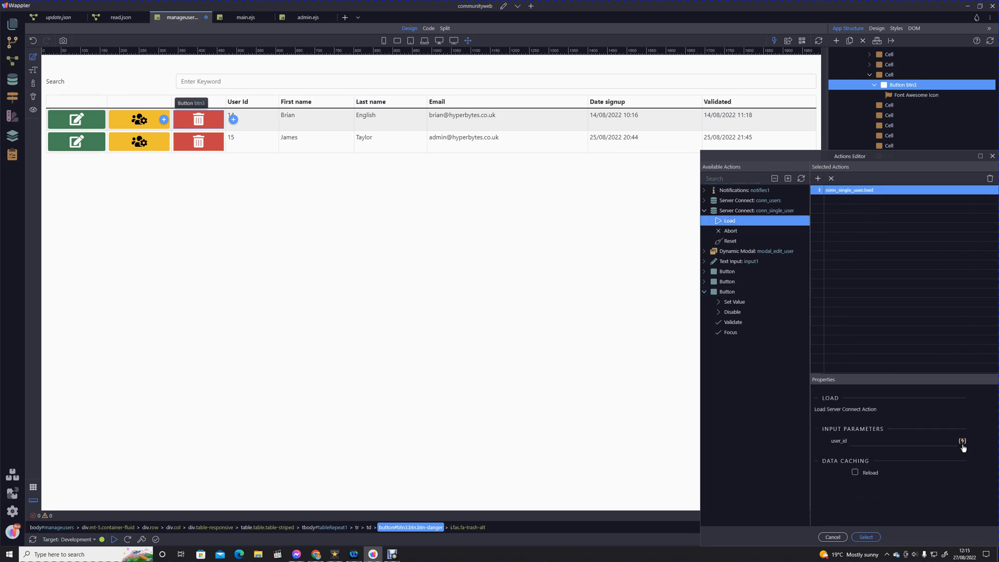
Step: Bind the load's user_id parameter to the row's user_id
{"action": "left_click", "coordinate": [963, 441]}
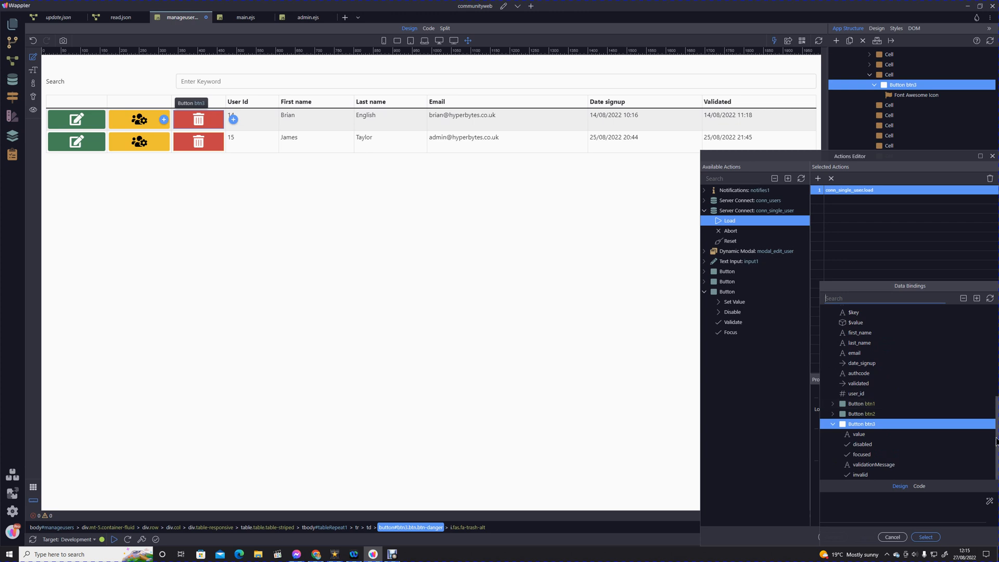
{"action": "scroll", "scroll_direction": "down", "scroll_amount": 3}
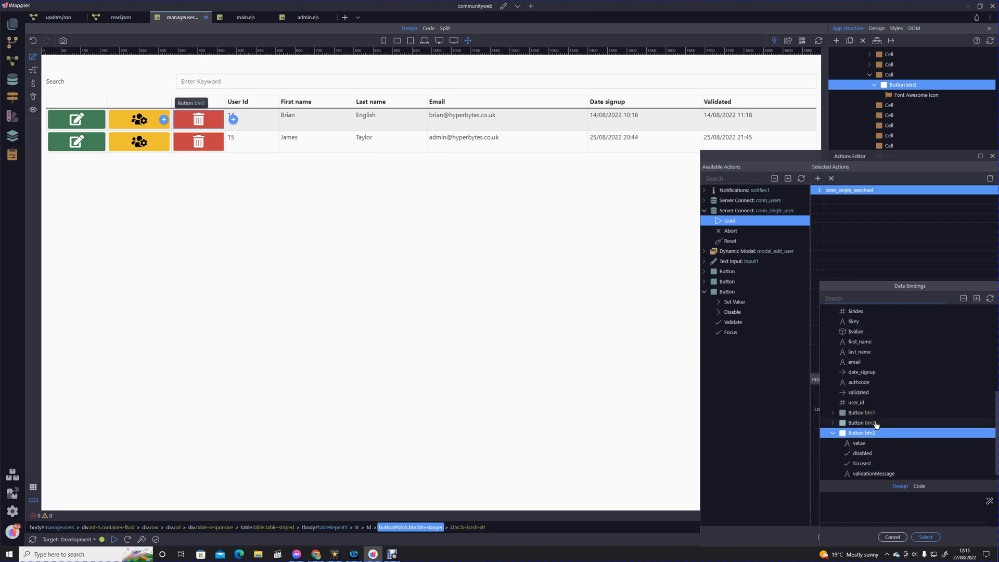
{"action": "left_click", "coordinate": [857, 402]}
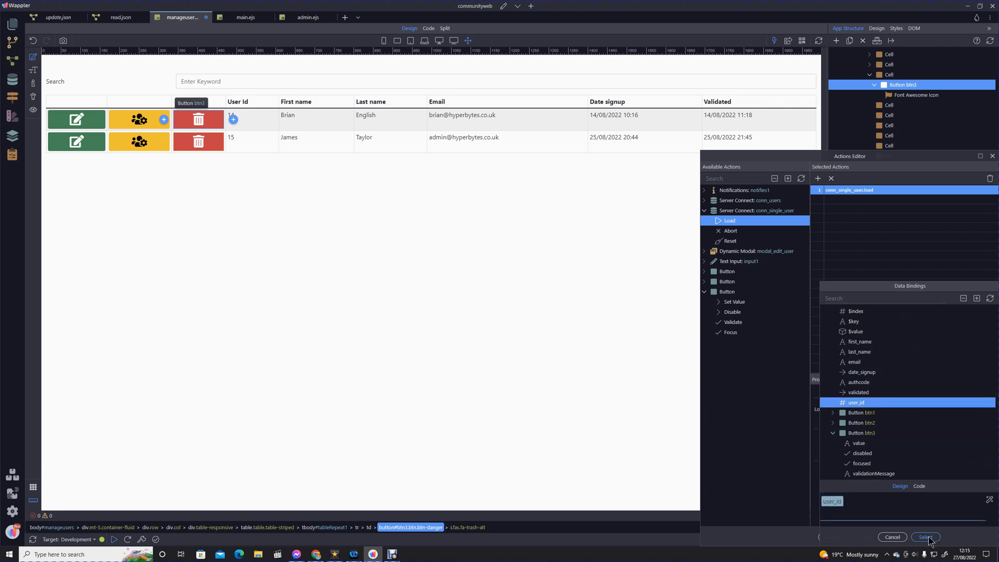
{"action": "left_click", "coordinate": [925, 537]}
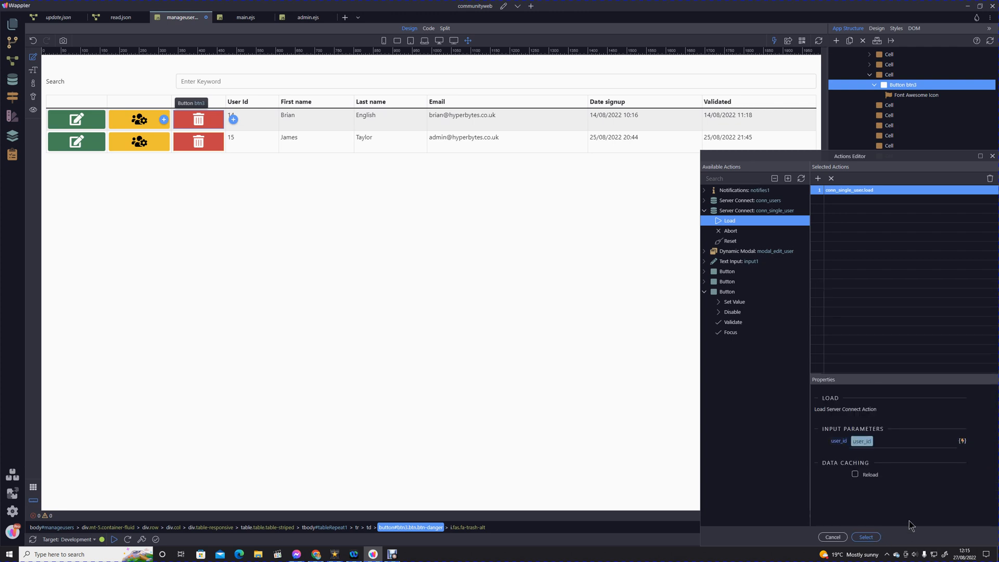
{"action": "mouse_move", "coordinate": [909, 520]}
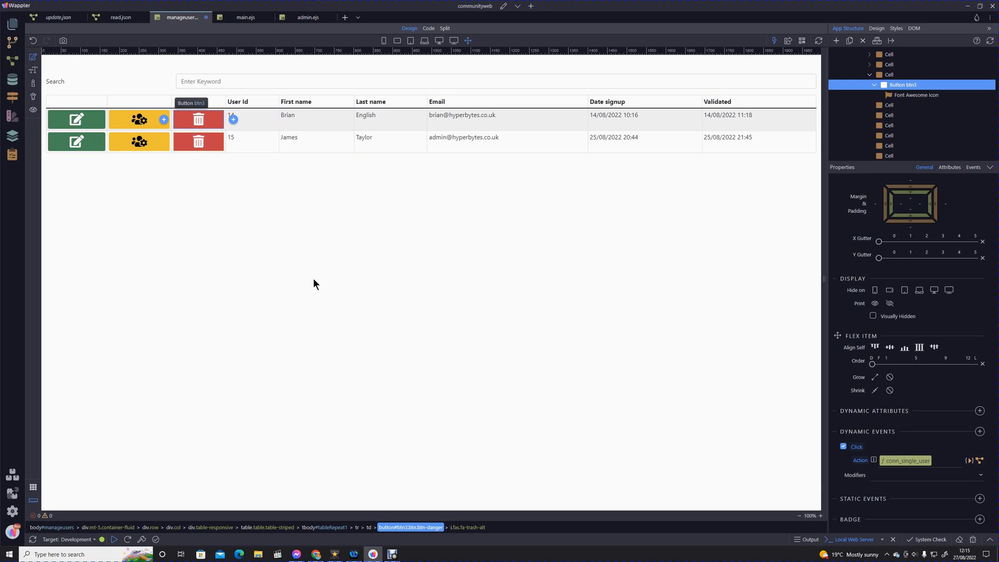
{"action": "mouse_move", "coordinate": [313, 298]}
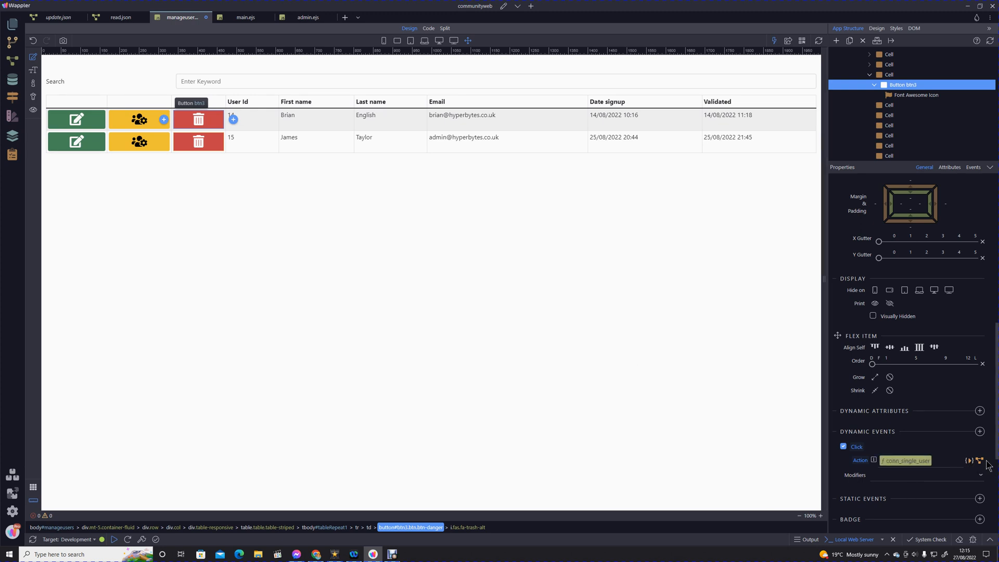
Step: Convert the click action to a flow and add a Control Flow Confirm after the load step
{"action": "left_click", "coordinate": [979, 460]}
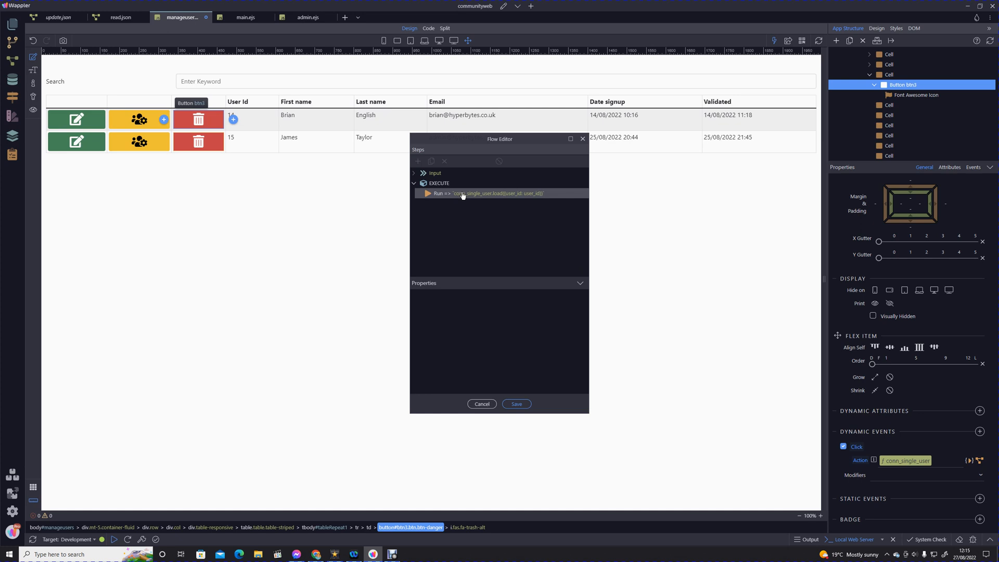
{"action": "right_click", "coordinate": [463, 193]}
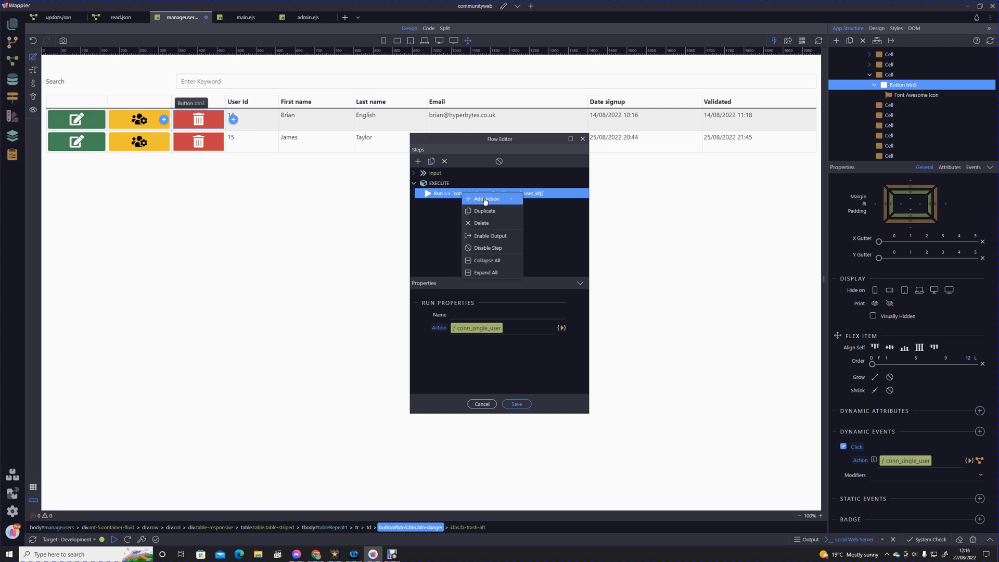
{"action": "mouse_move", "coordinate": [494, 201]}
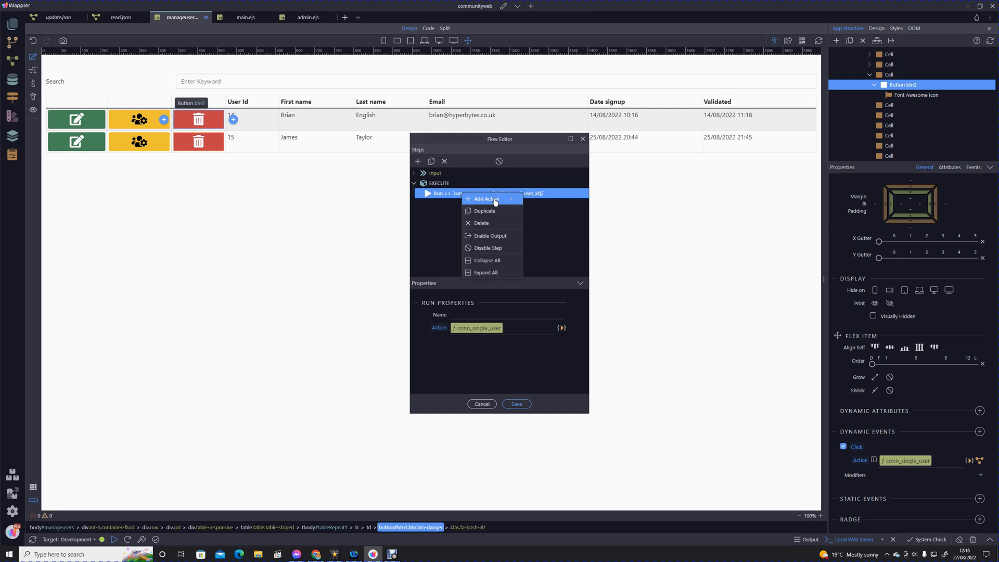
{"action": "left_click", "coordinate": [486, 199]}
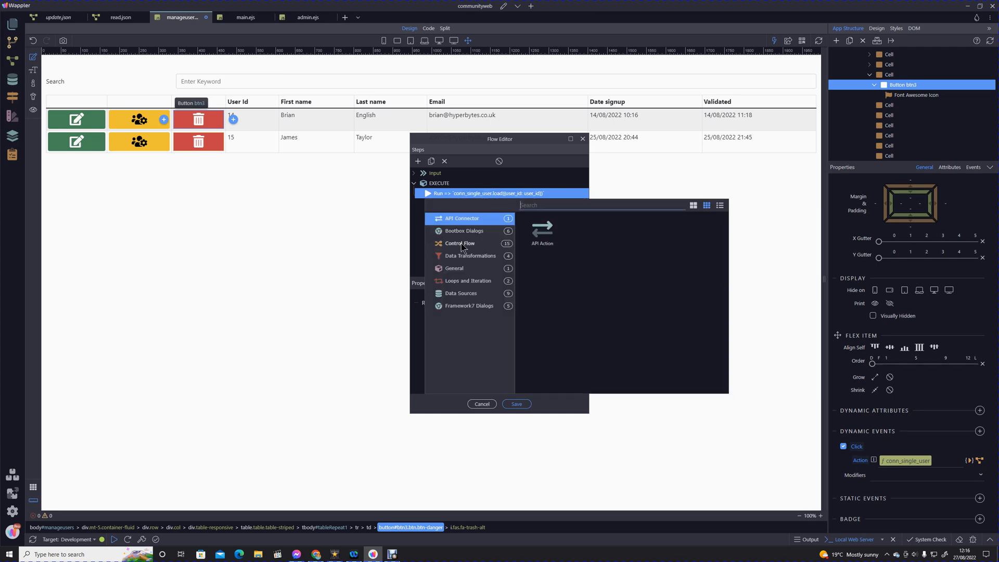
{"action": "left_click", "coordinate": [463, 231]}
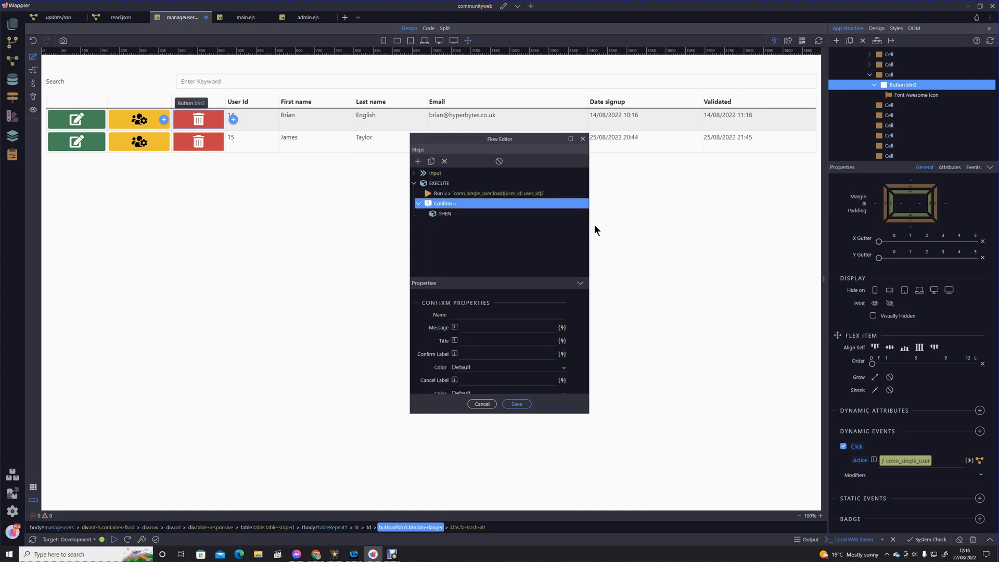
Step: Name the confirm step and give it the message 'Do You Want to Delete This User'
{"action": "left_click", "coordinate": [506, 315]}
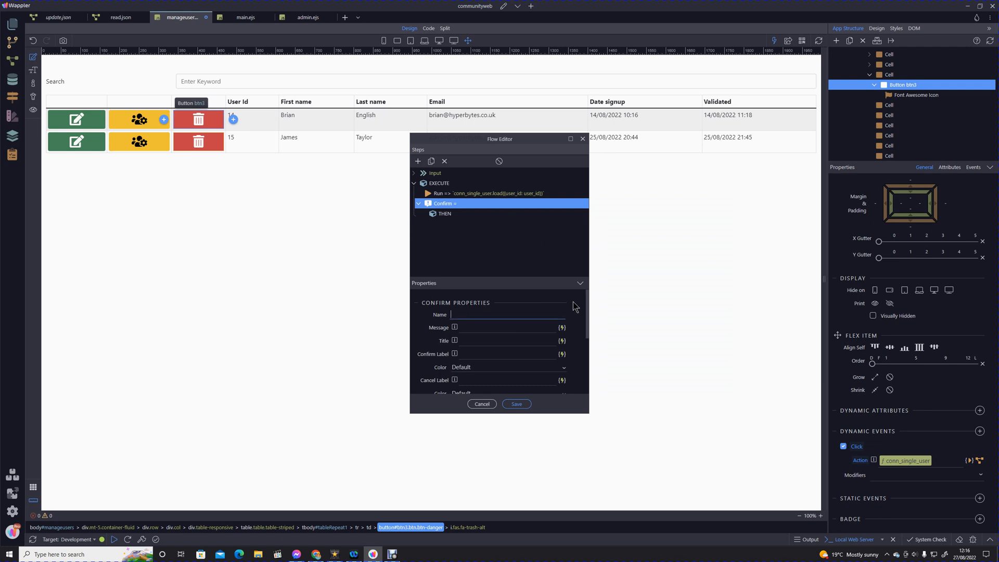
{"action": "type", "text": "confirm"}
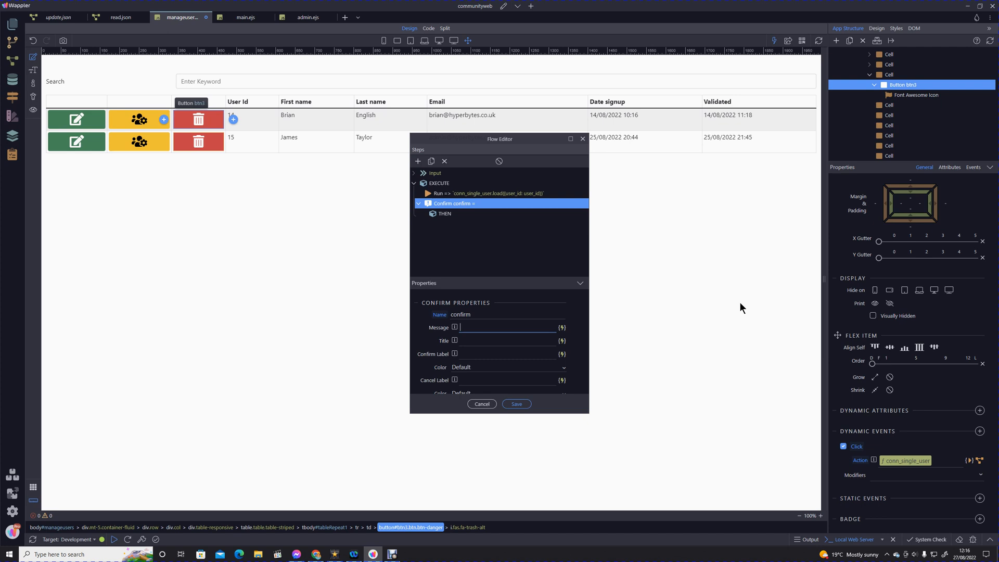
{"action": "type", "text": "Do"}
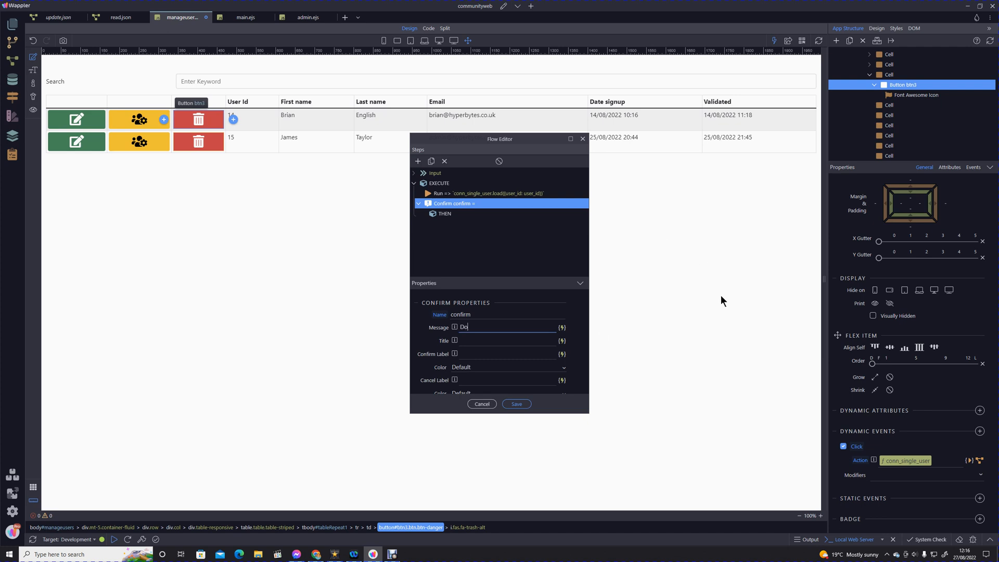
{"action": "type", "text": "YOu Want"}
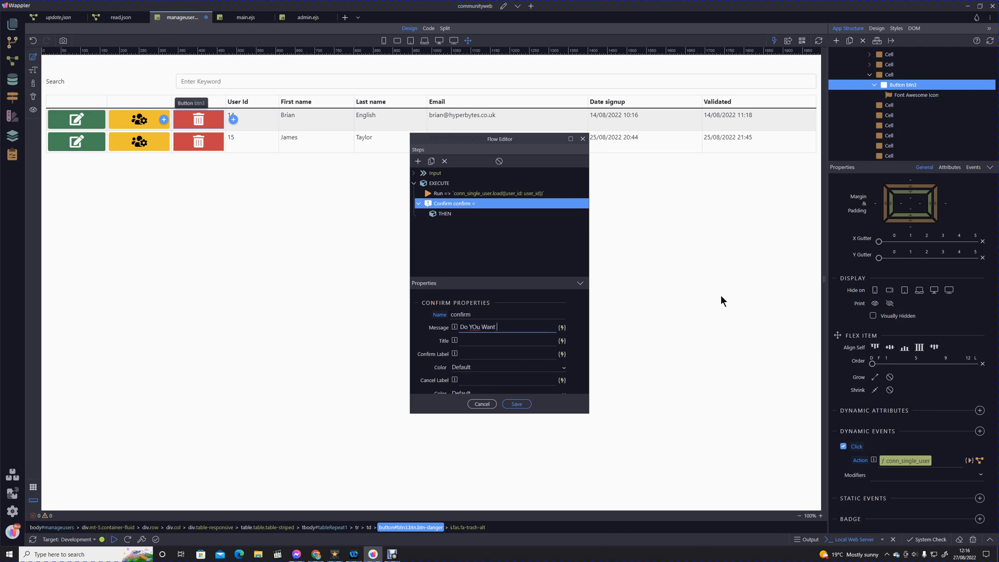
{"action": "type", "text": "to Delete"}
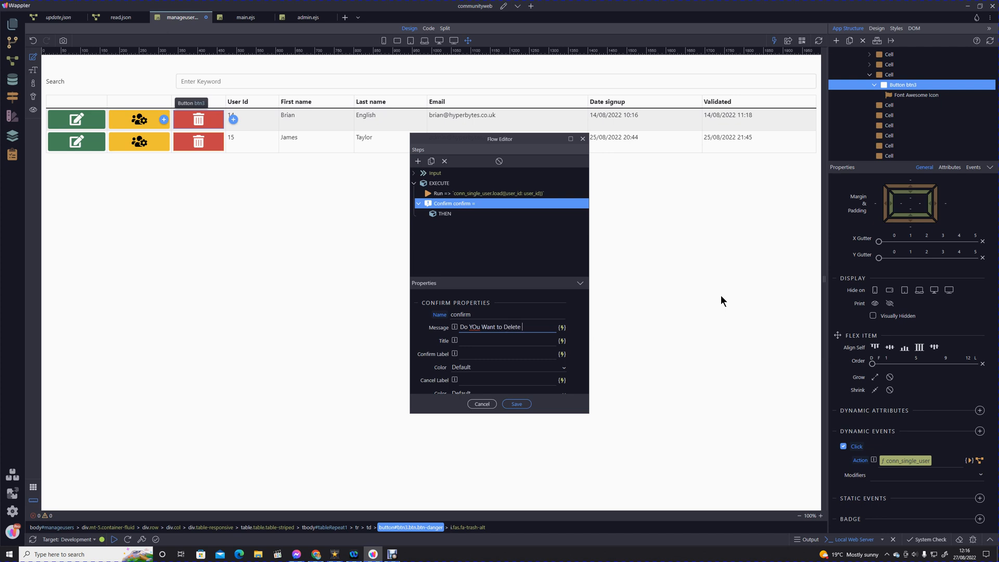
{"action": "type", "text": "This User"}
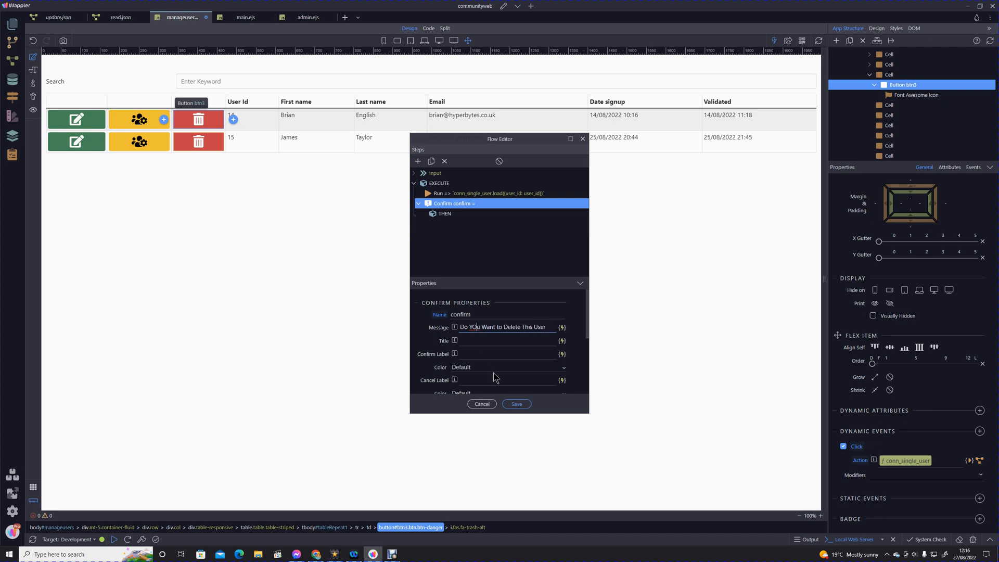
Step: Set the title and confirm label to Delete and the cancel label to Cancel
{"action": "left_click", "coordinate": [503, 340]}
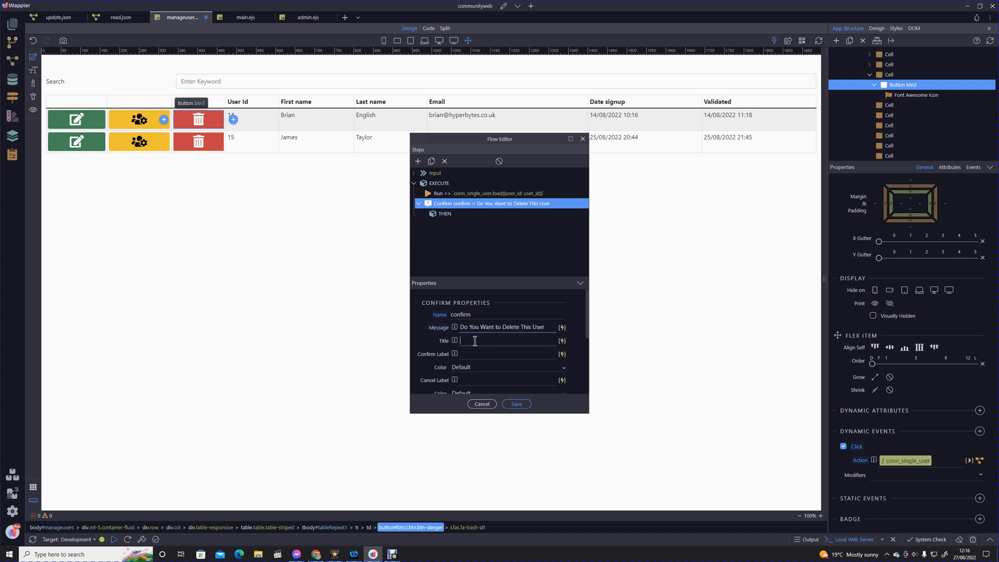
{"action": "type", "text": "DEle"}
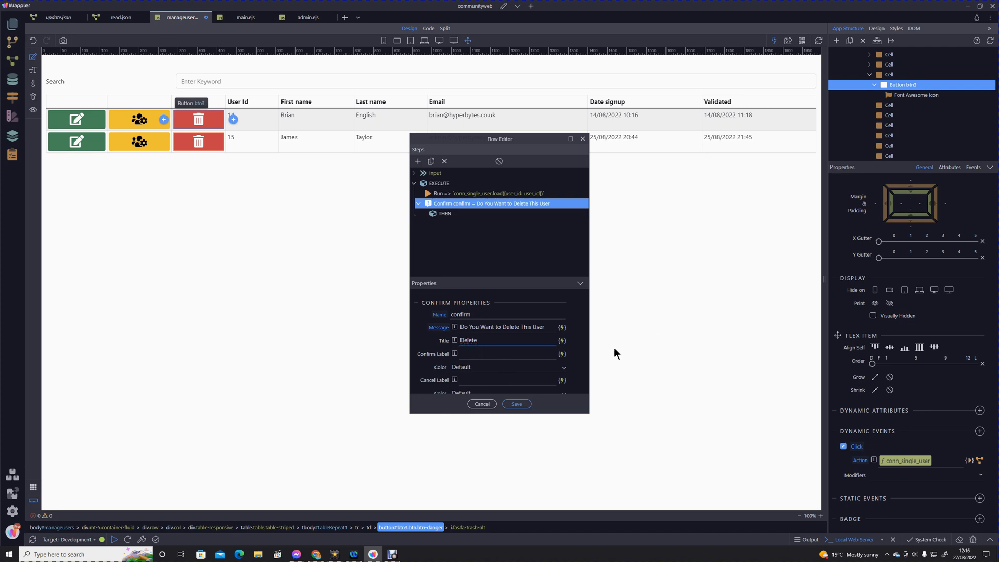
{"action": "type", "text": "DE"}
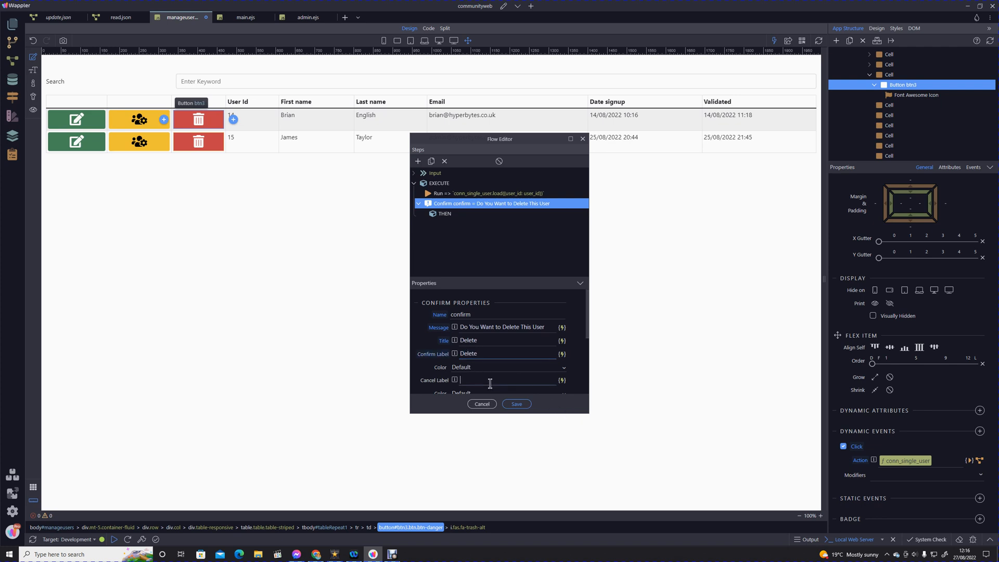
{"action": "type", "text": "C"}
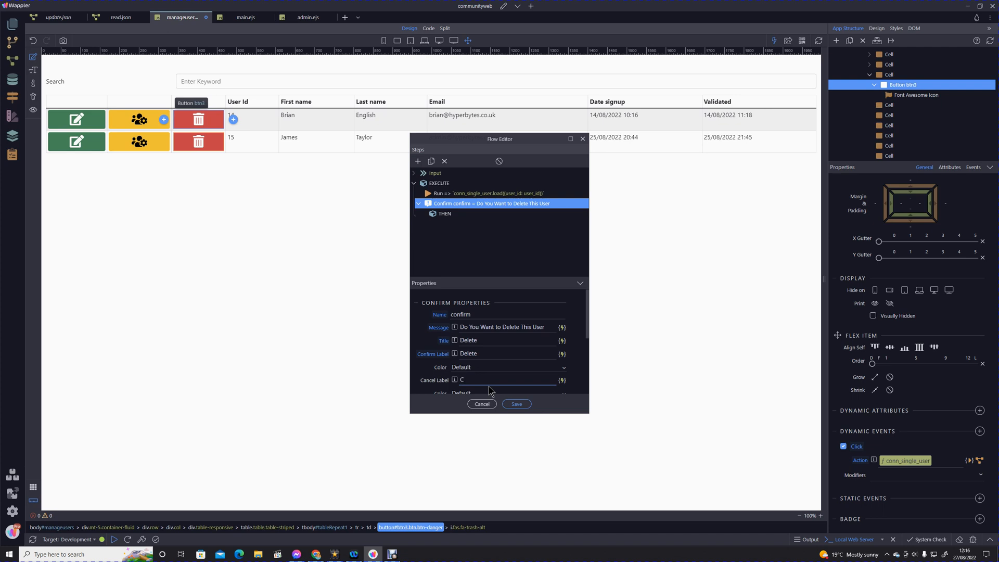
{"action": "type", "text": "ancel"}
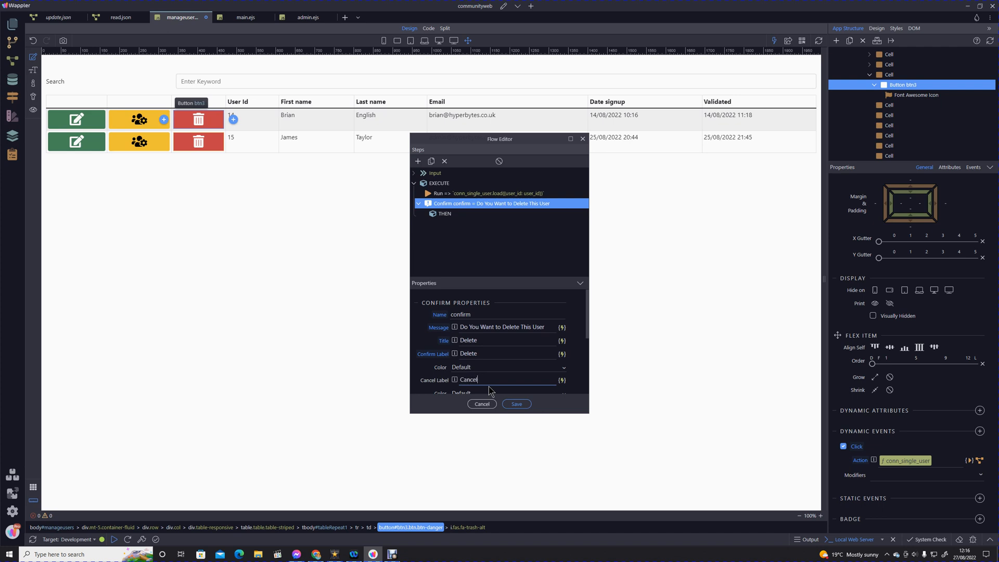
{"action": "scroll", "scroll_direction": "down", "scroll_amount": 3}
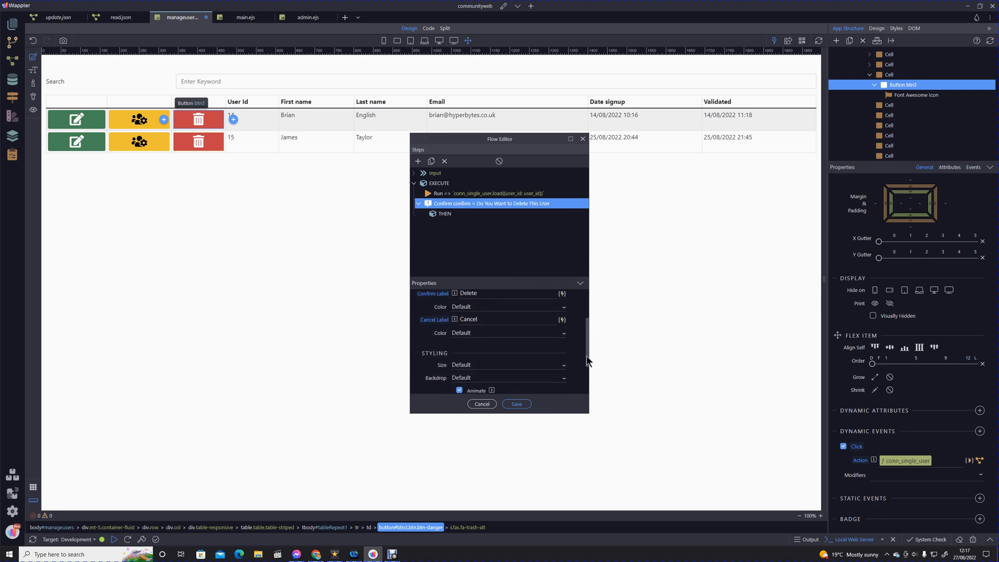
{"action": "scroll", "scroll_direction": "down", "scroll_amount": 3}
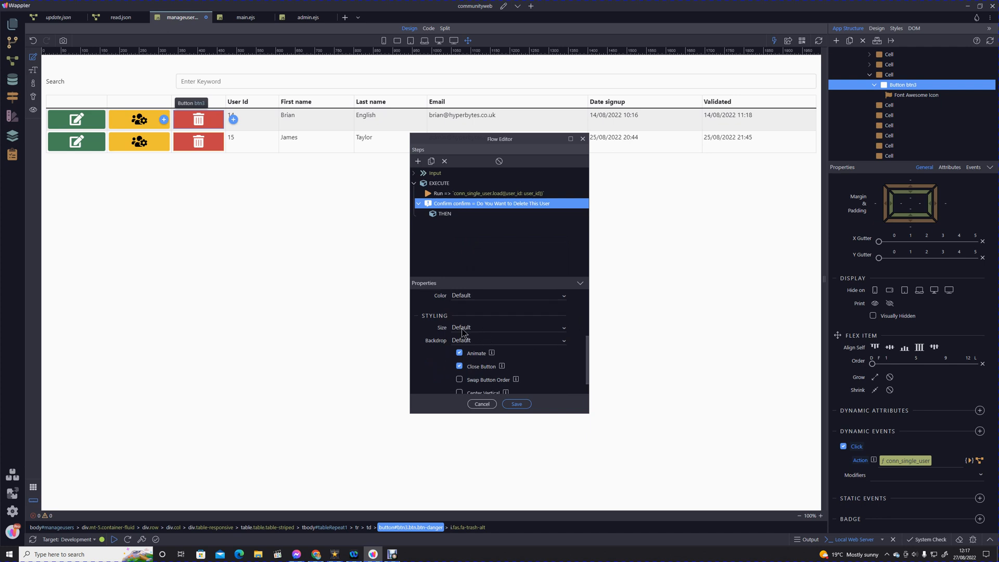
{"action": "left_click", "coordinate": [507, 327]}
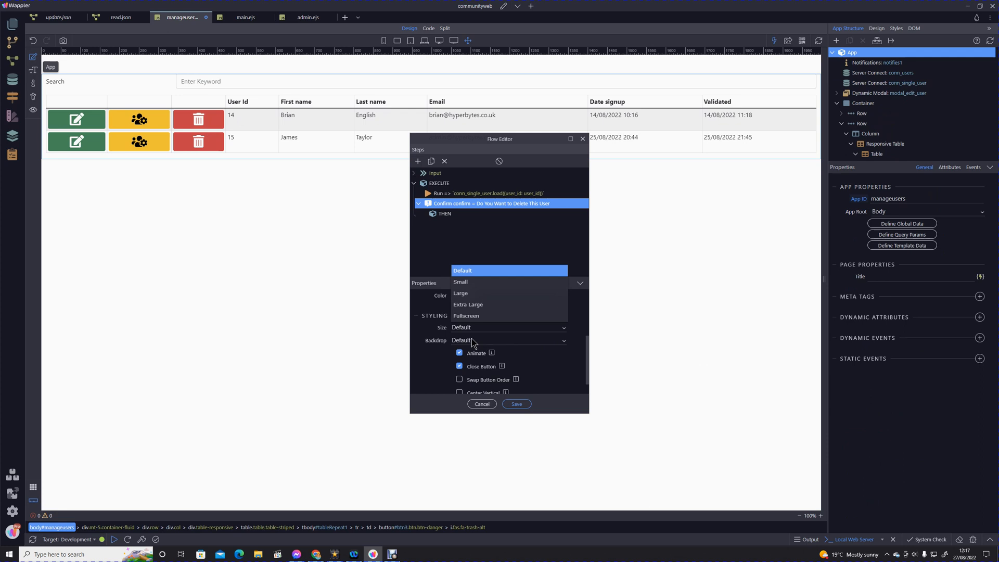
{"action": "mouse_move", "coordinate": [695, 371]}
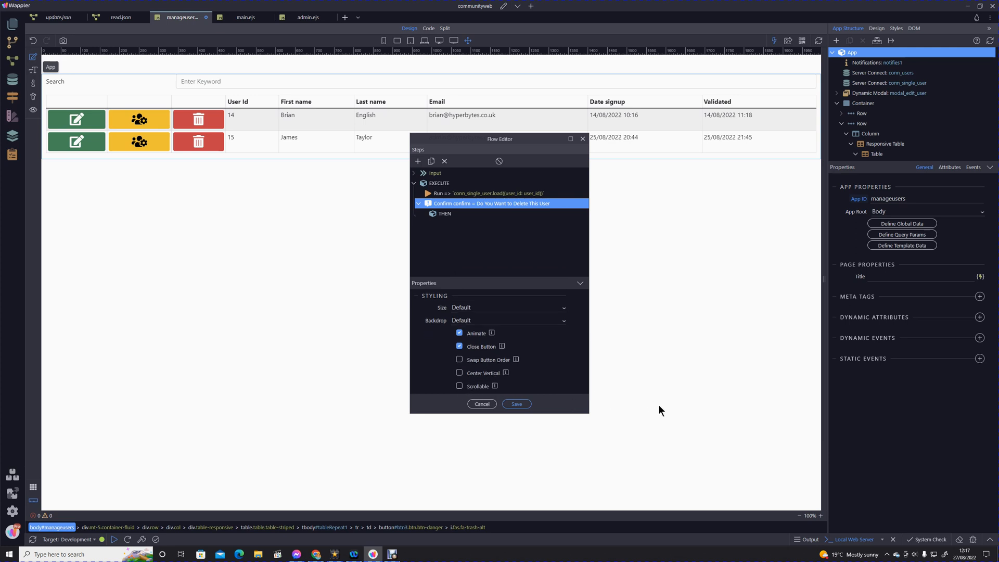
{"action": "mouse_move", "coordinate": [444, 218]}
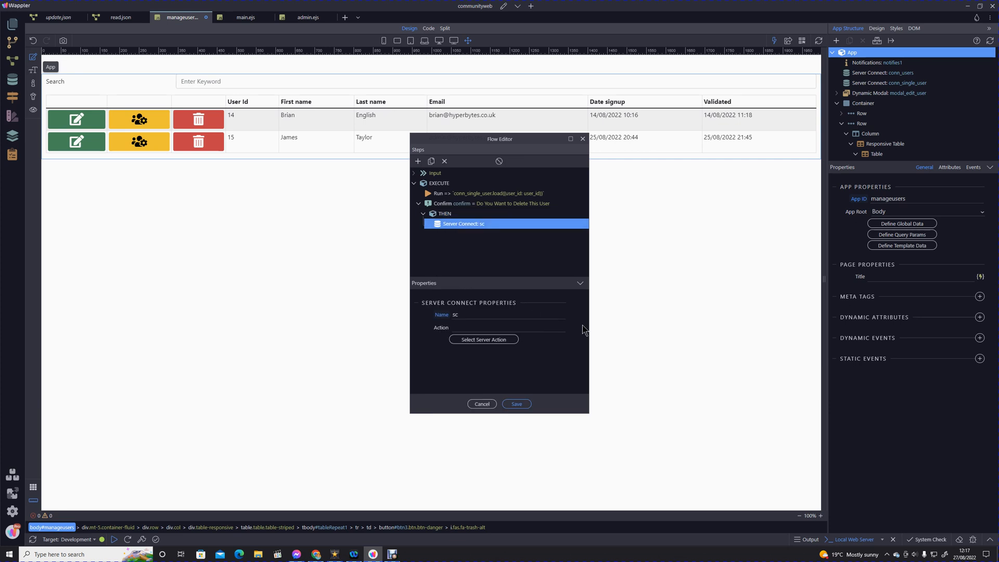
{"action": "mouse_move", "coordinate": [687, 354]}
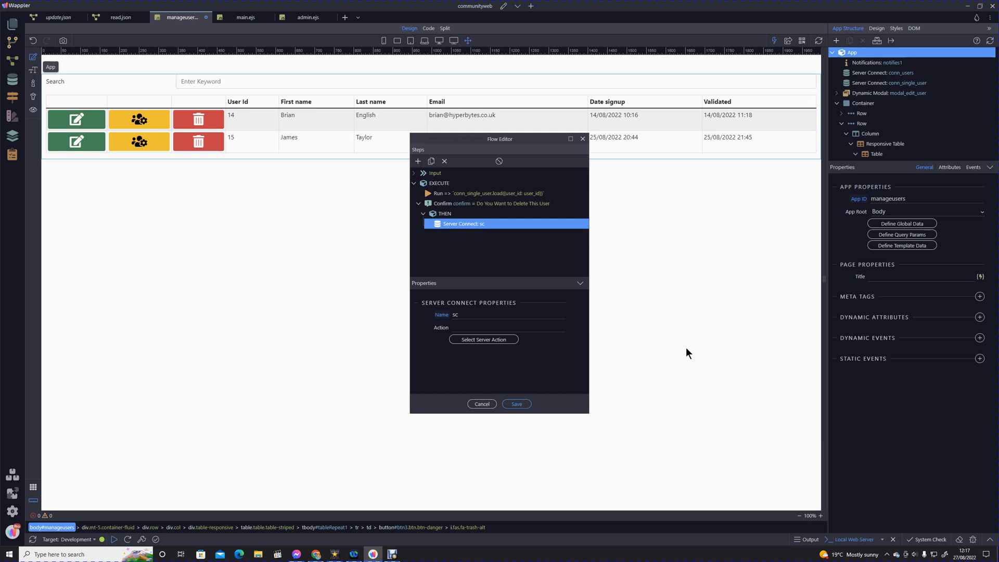
{"action": "mouse_move", "coordinate": [476, 230]}
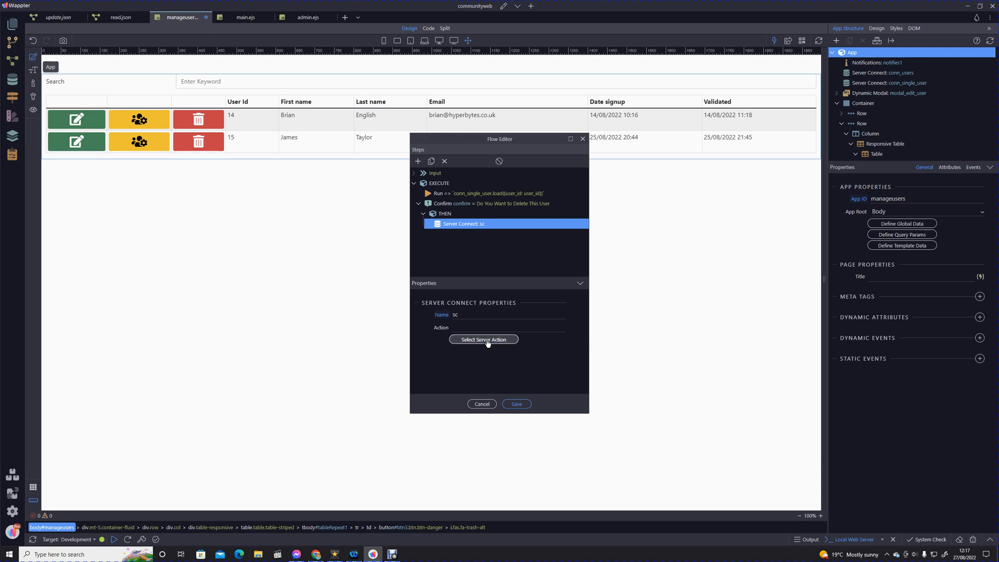
Step: Choose the api/admin/user/delete server action for the THEN branch's Server Connect step
{"action": "left_click", "coordinate": [483, 339]}
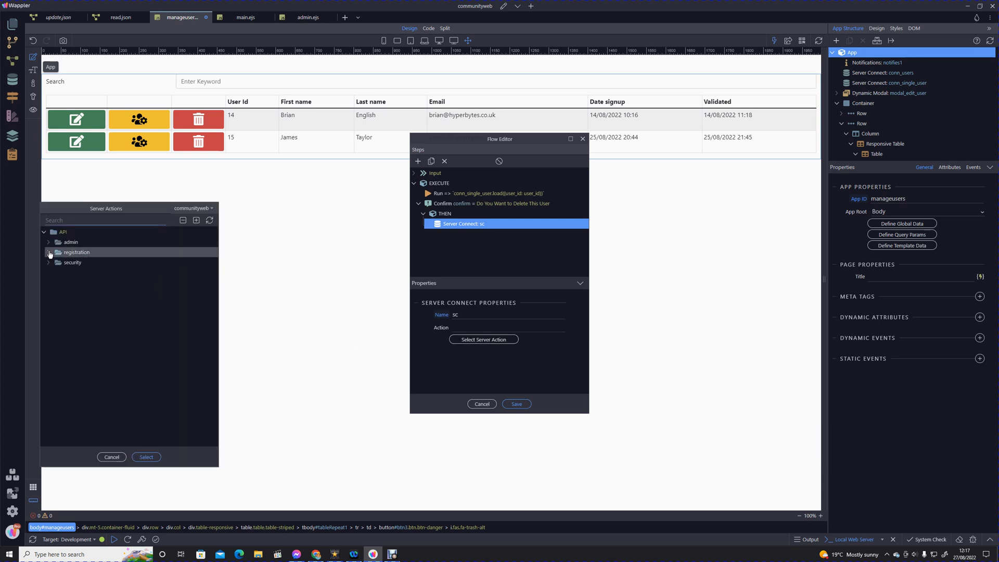
{"action": "left_click", "coordinate": [57, 252]}
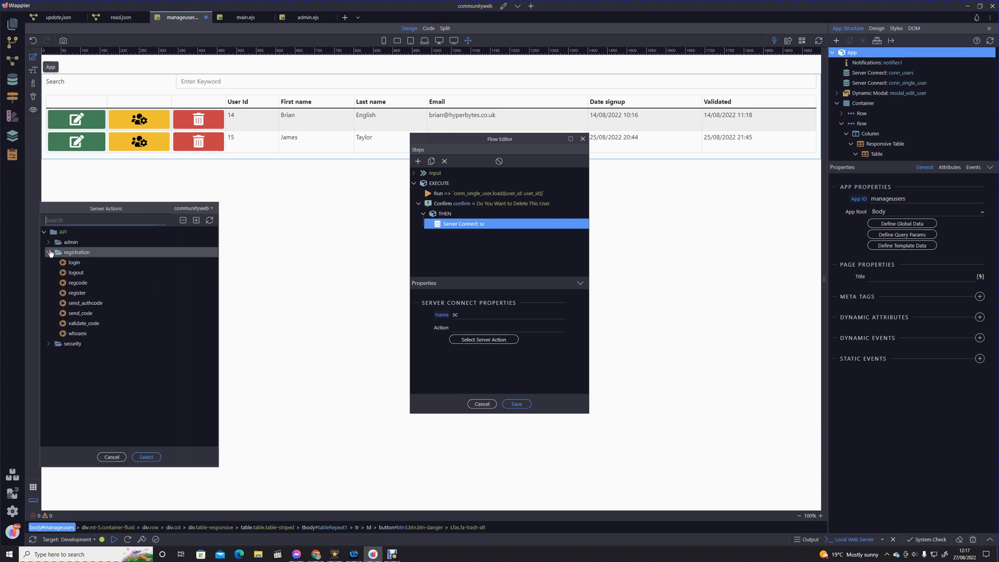
{"action": "left_click", "coordinate": [48, 252]}
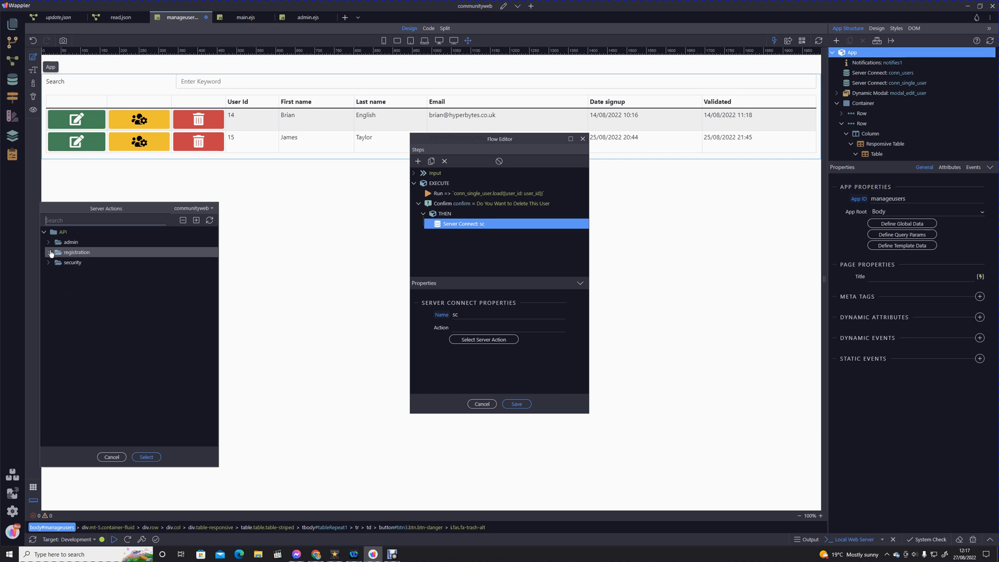
{"action": "left_click", "coordinate": [48, 242]}
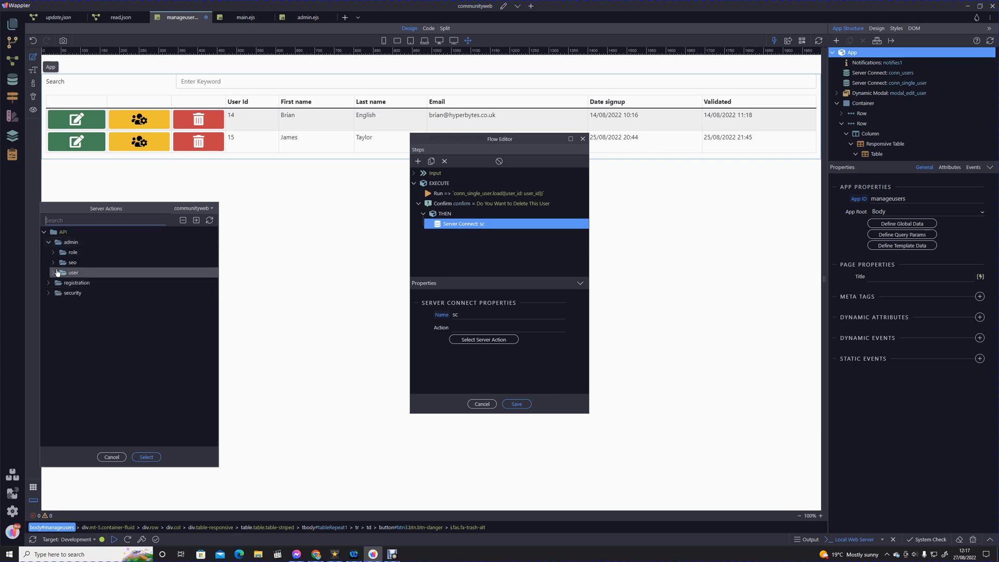
{"action": "left_click", "coordinate": [74, 272]}
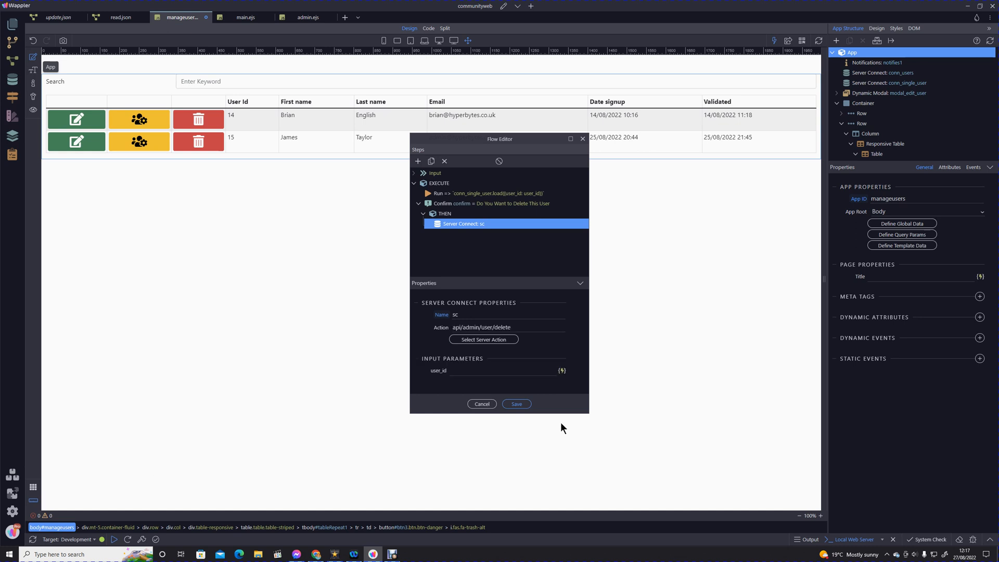
{"action": "left_click", "coordinate": [502, 370]}
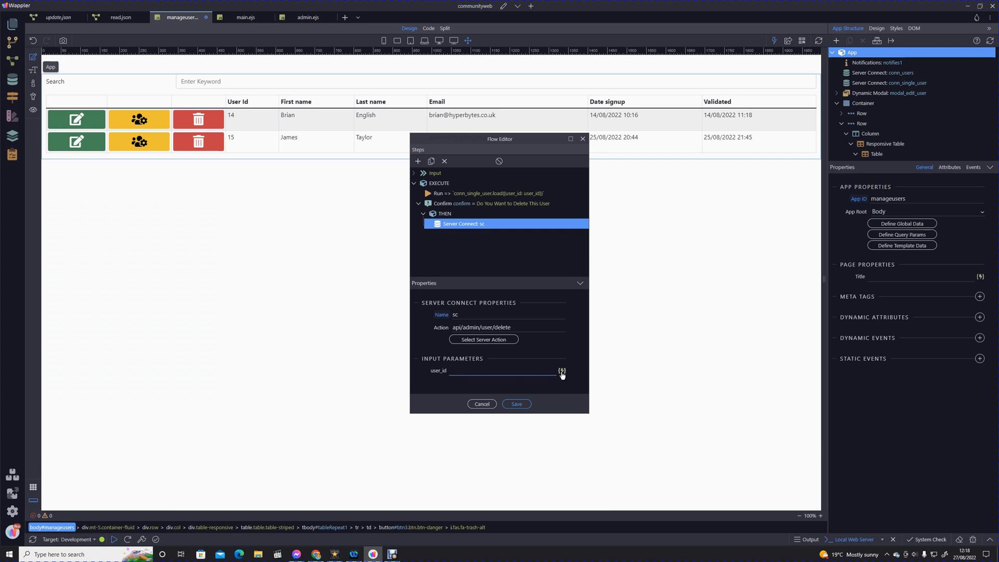
{"action": "mouse_move", "coordinate": [561, 371]}
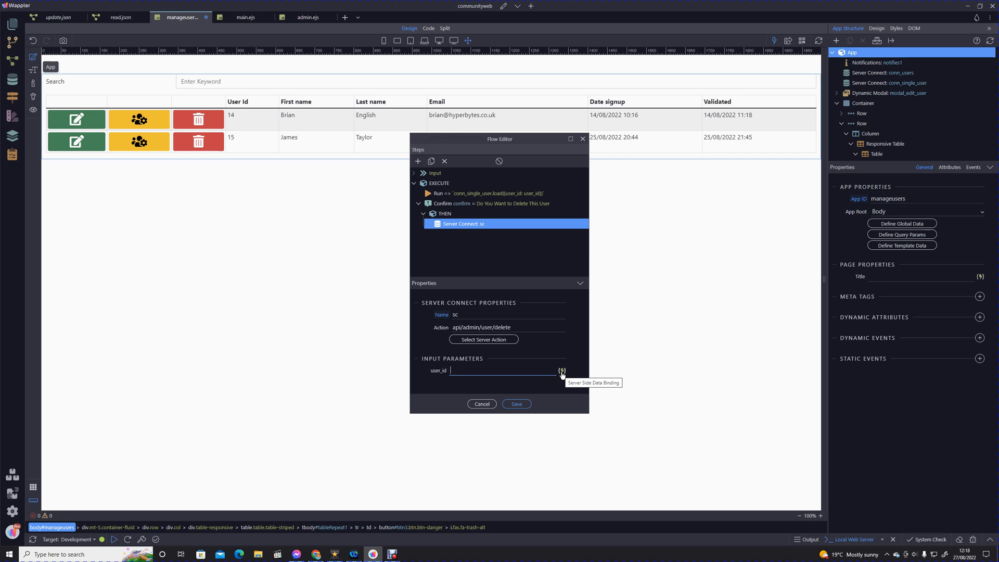
{"action": "mouse_move", "coordinate": [153, 111]}
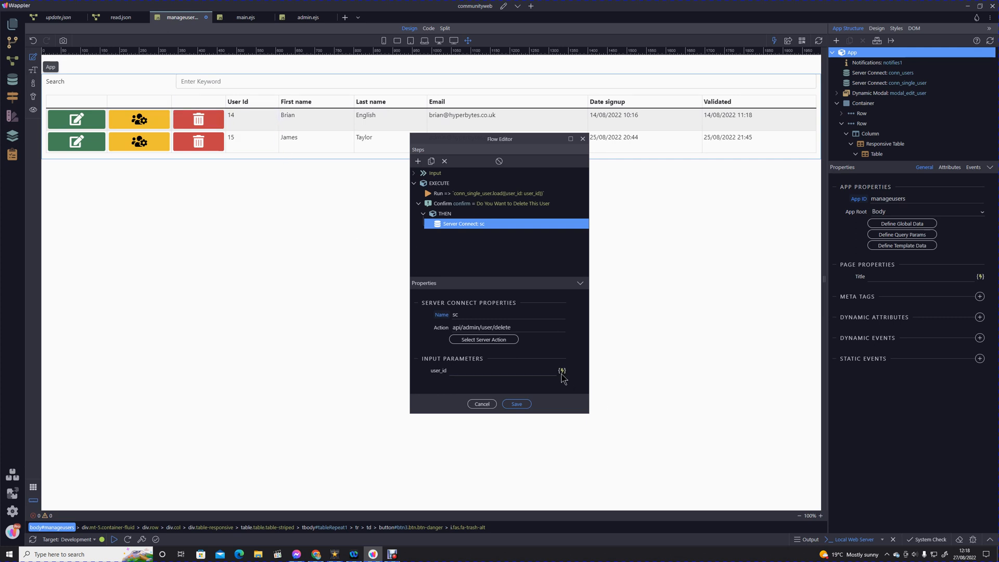
Step: Bind the delete step's user_id to conn_single_user's query user_id
{"action": "left_click", "coordinate": [561, 370]}
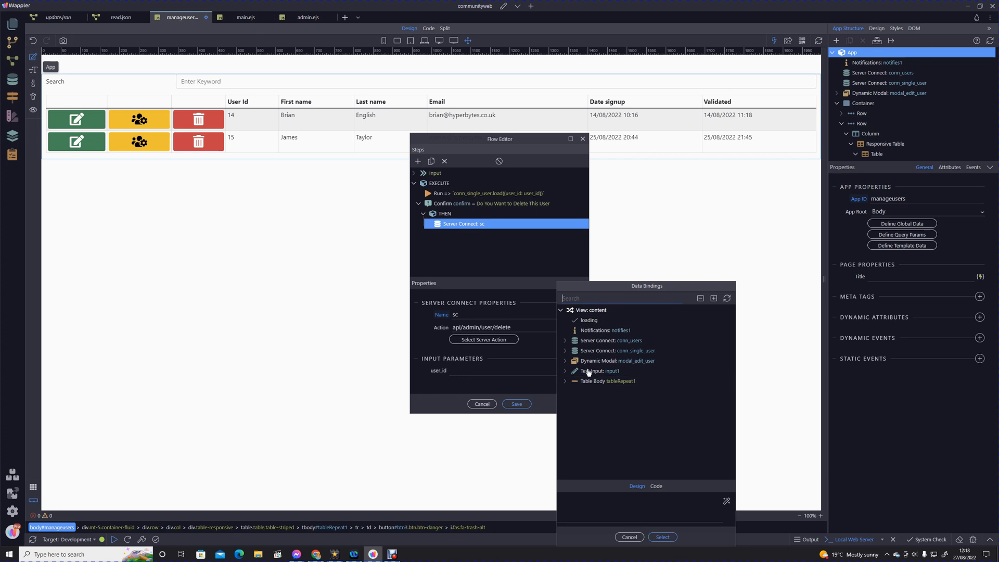
{"action": "left_click", "coordinate": [565, 350]}
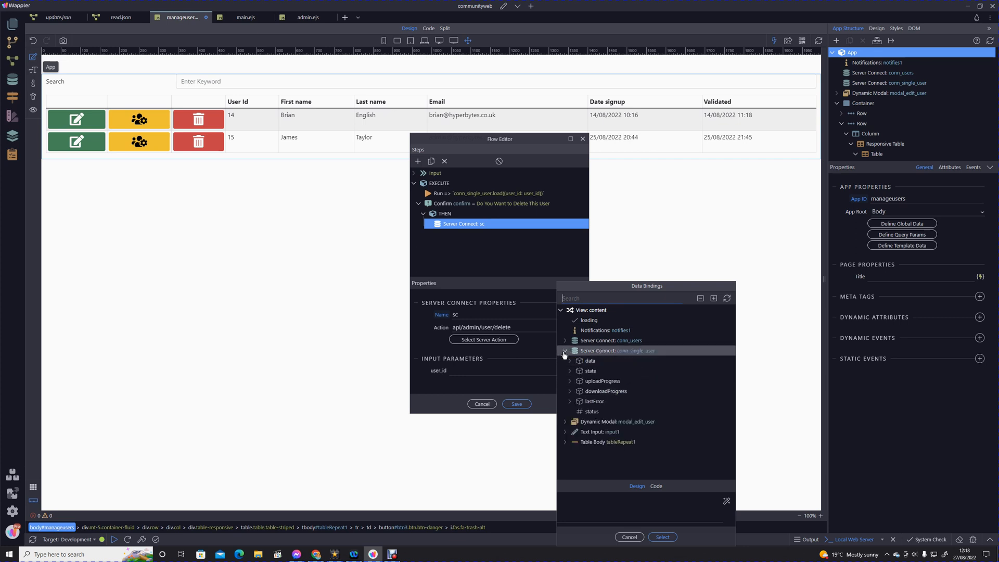
{"action": "left_click", "coordinate": [570, 360]}
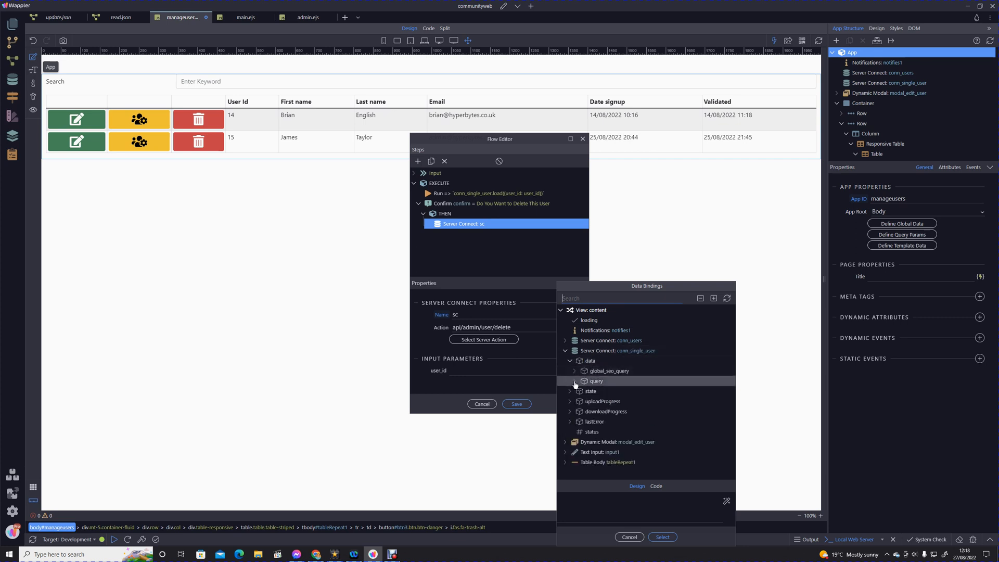
{"action": "left_click", "coordinate": [570, 381]}
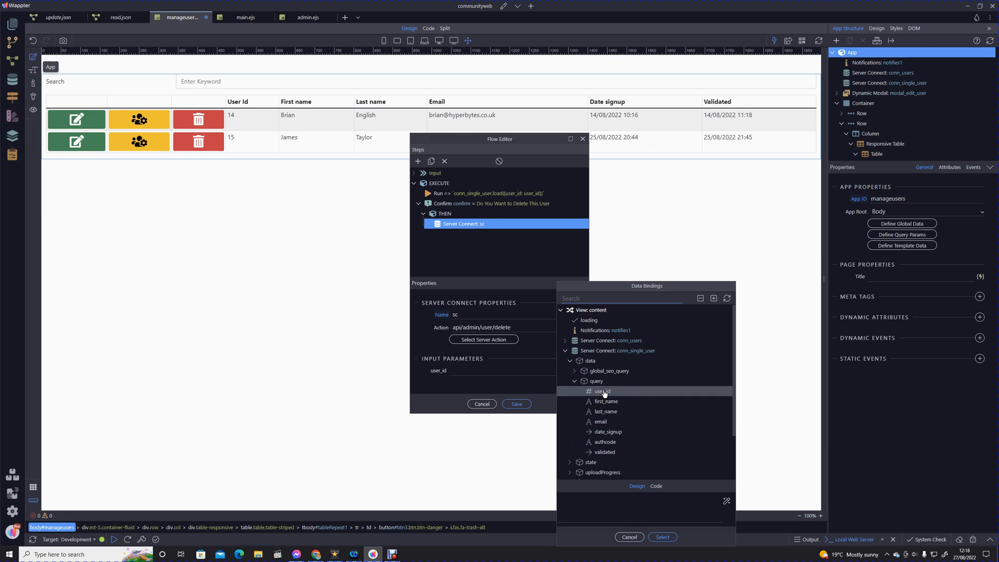
{"action": "left_click", "coordinate": [601, 391]}
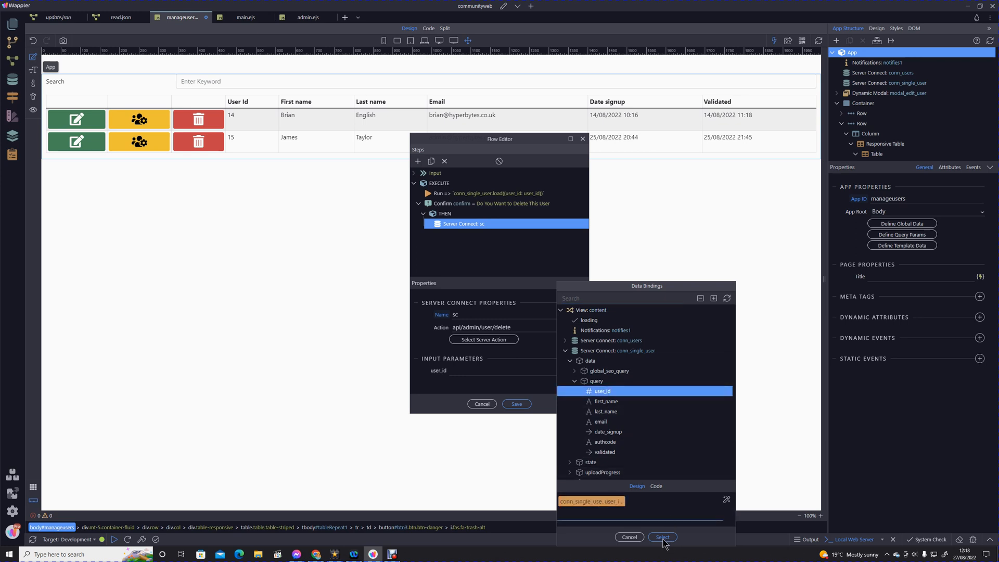
{"action": "left_click", "coordinate": [661, 537]}
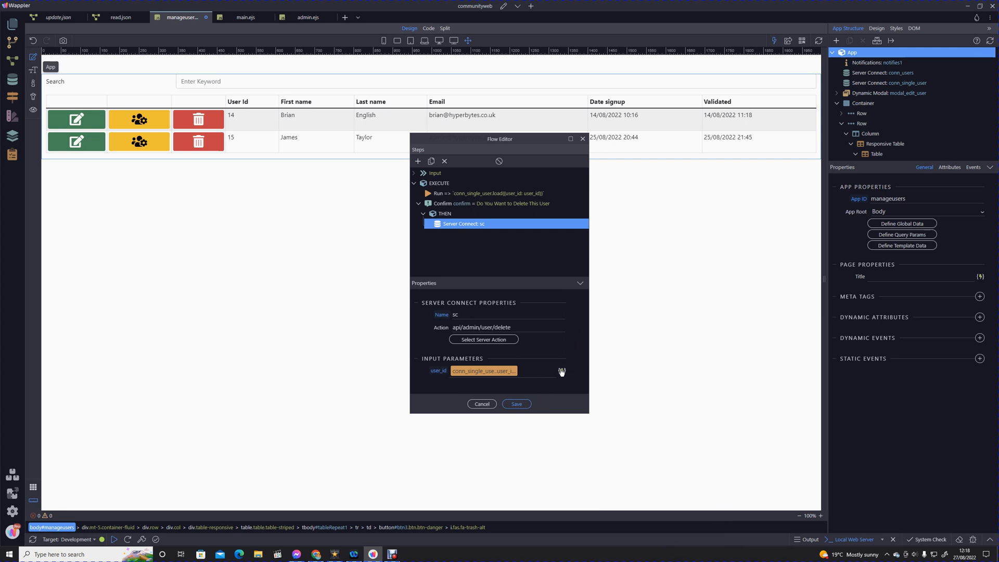
{"action": "left_click", "coordinate": [561, 371]}
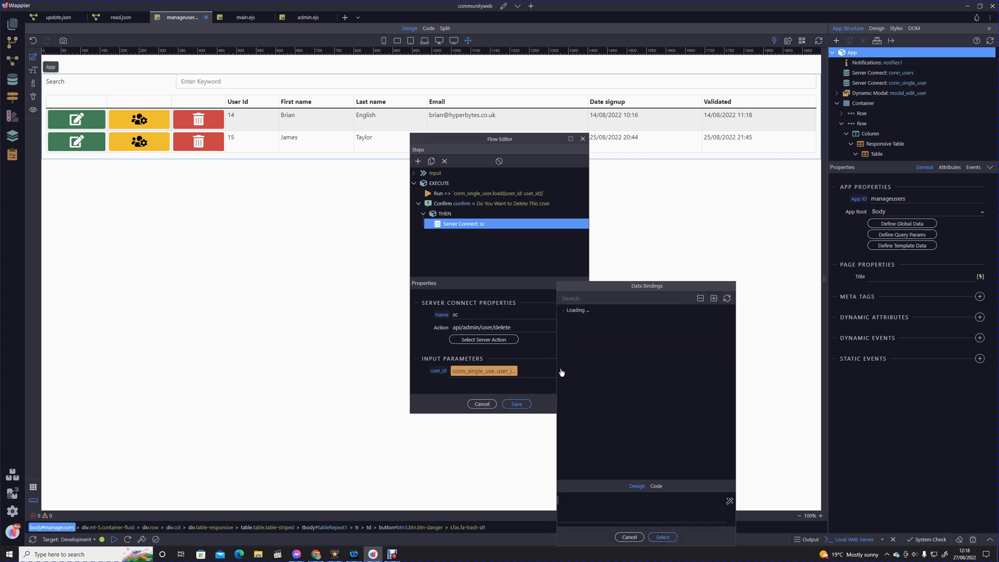
{"action": "left_click", "coordinate": [629, 536]}
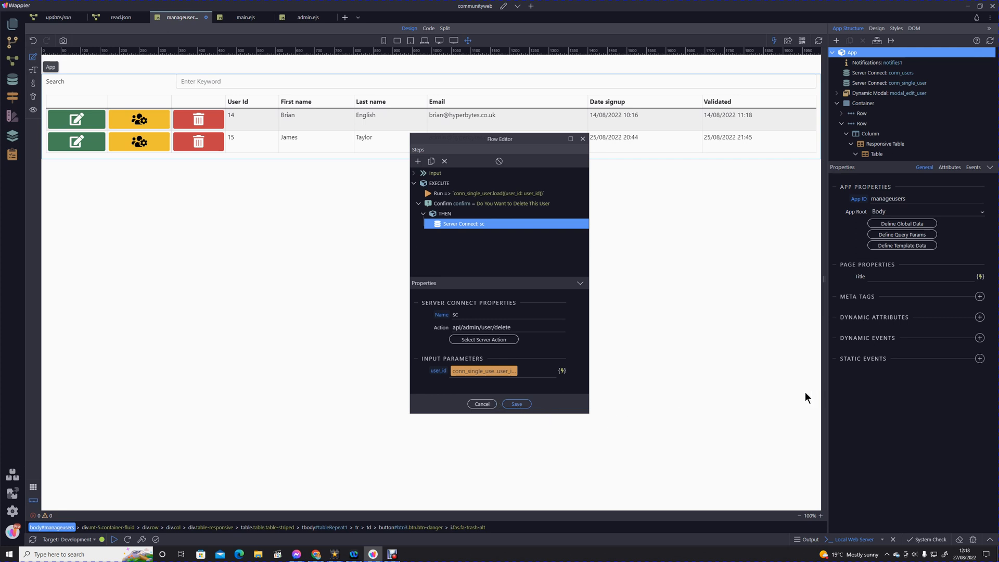
{"action": "mouse_move", "coordinate": [792, 400]}
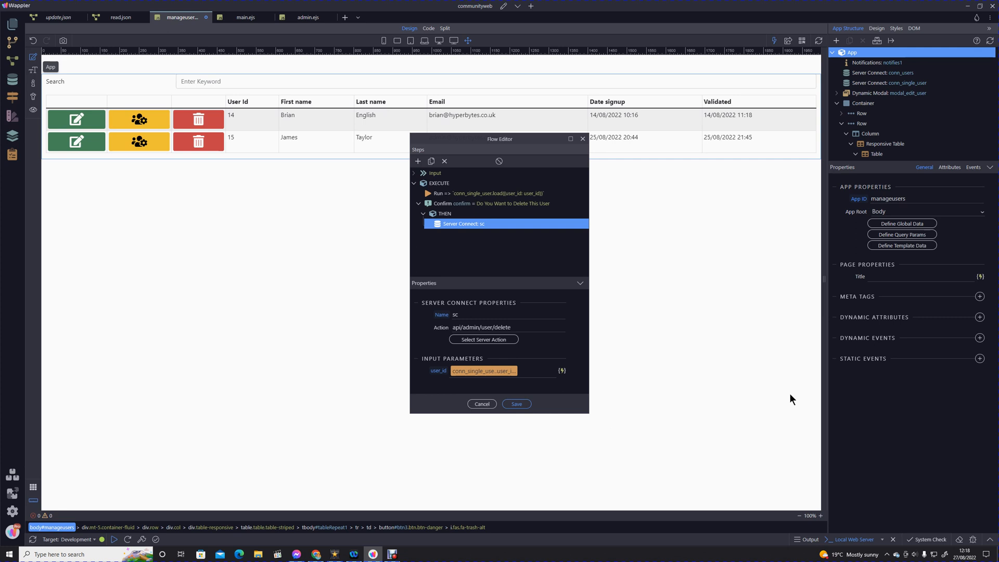
{"action": "mouse_move", "coordinate": [731, 210]}
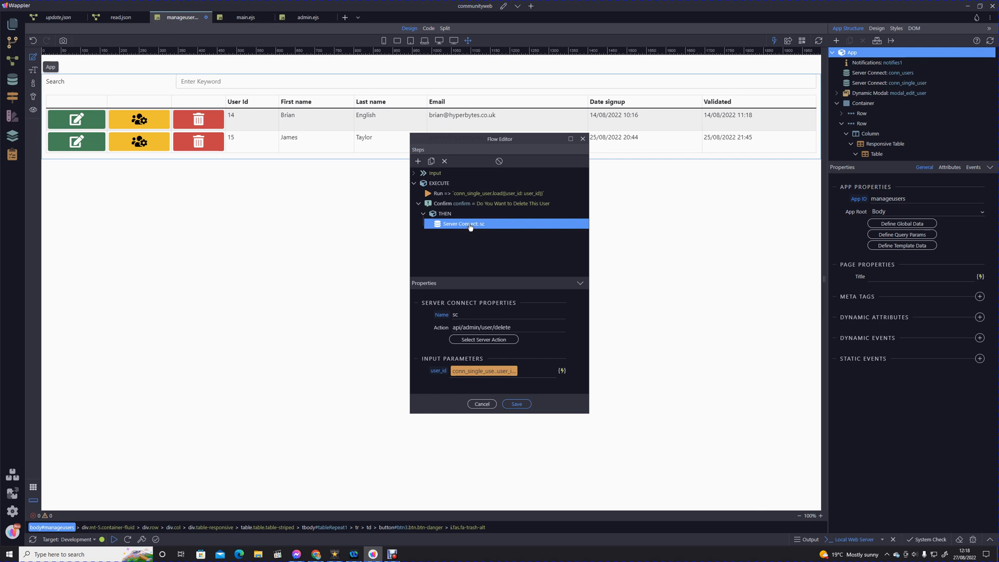
Step: Add a Run step after the delete that shows notifies1's Success Notification
{"action": "right_click", "coordinate": [463, 224]}
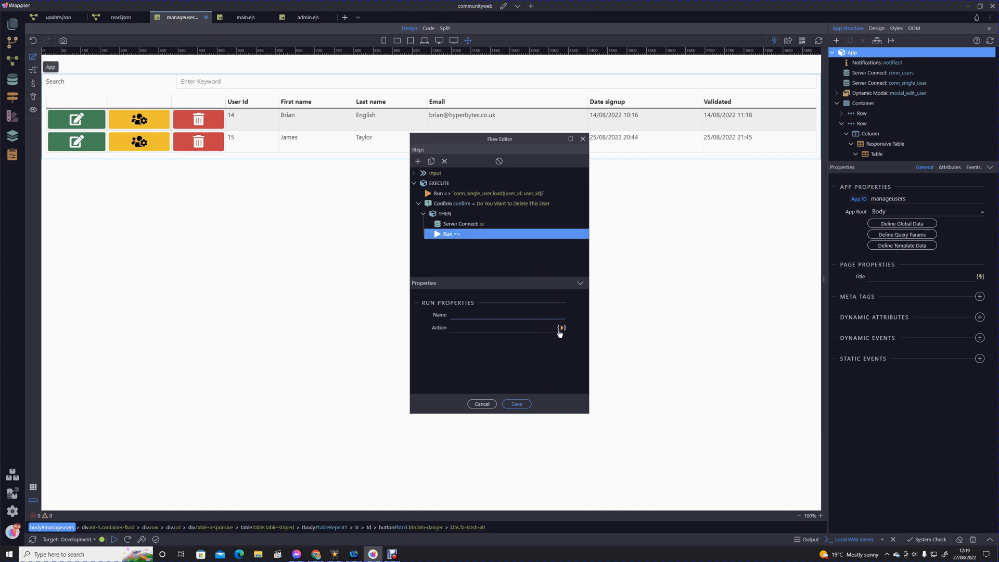
{"action": "left_click", "coordinate": [562, 327]}
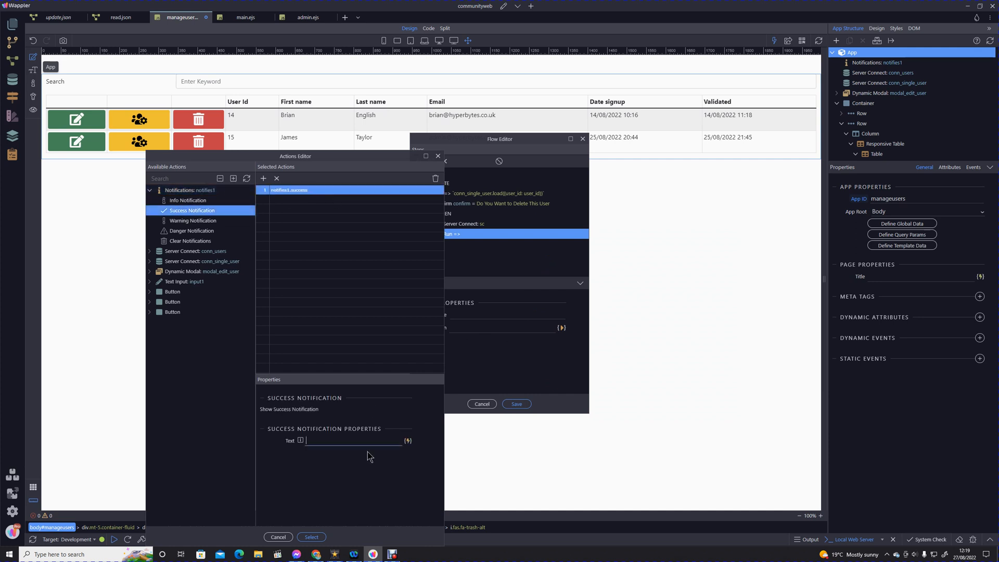
{"action": "type", "text": "User del"}
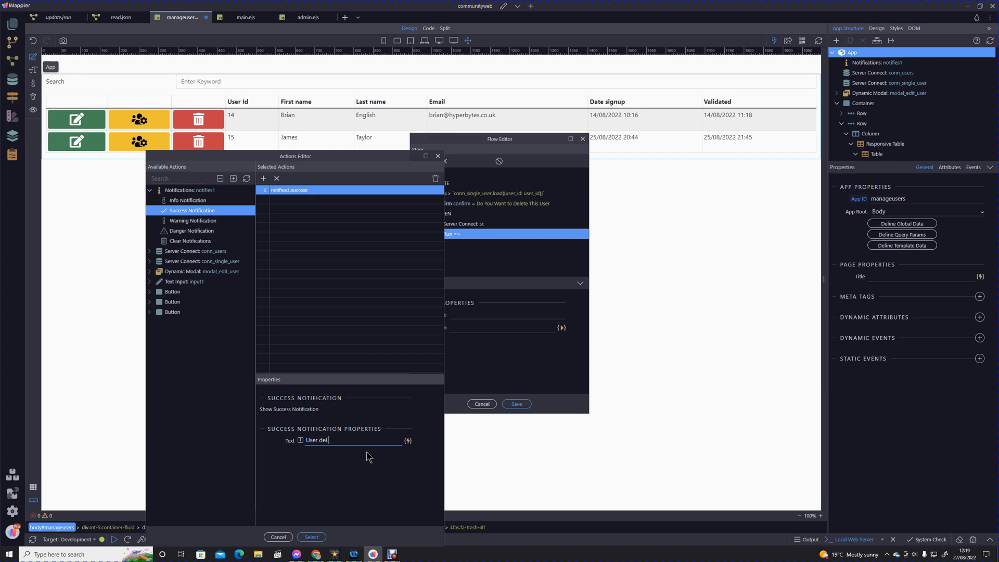
{"action": "type", "text": "ETED"}
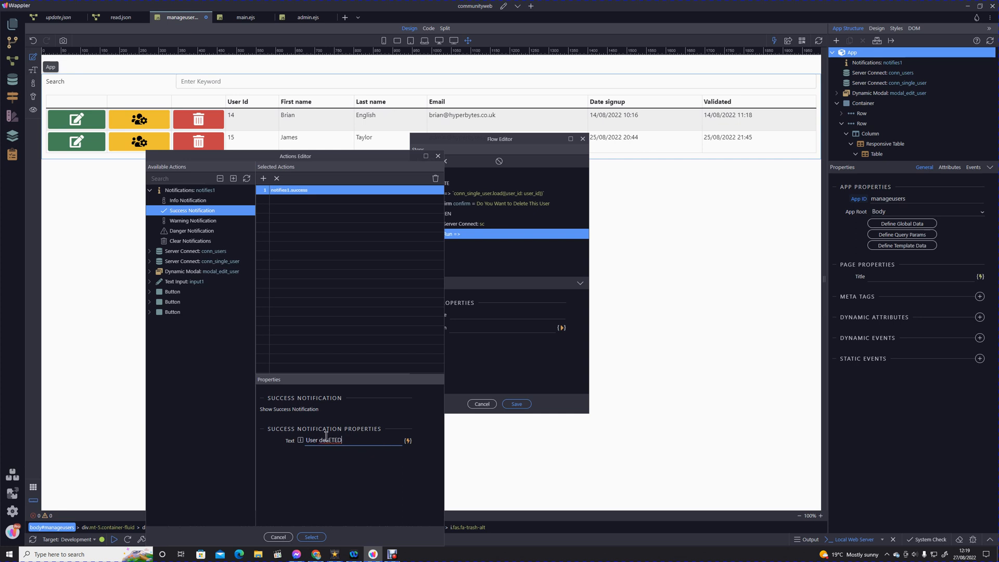
Step: Correct the notification text to 'User Deleted' and confirm the action
{"action": "double_click", "coordinate": [332, 440]}
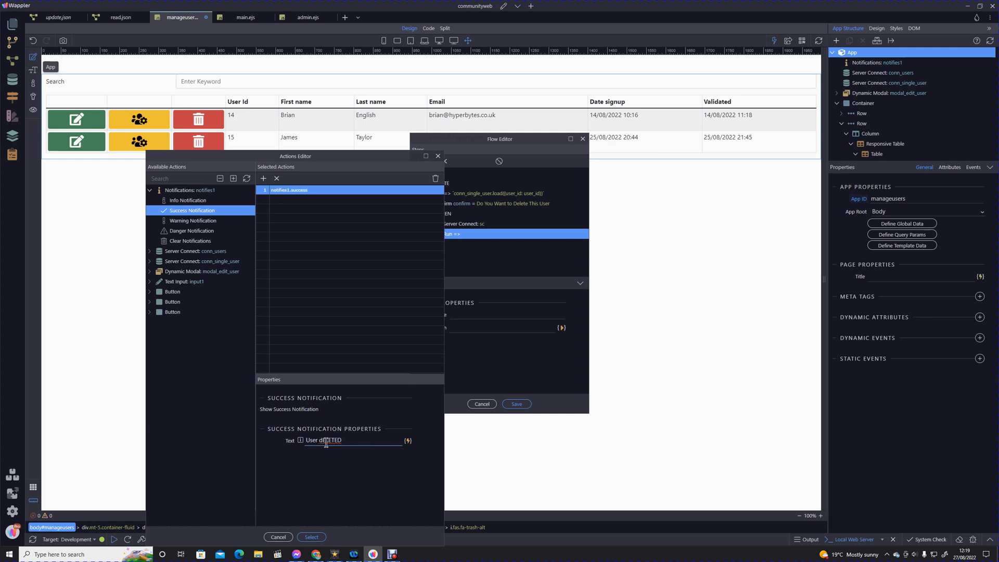
{"action": "double_click", "coordinate": [327, 441]}
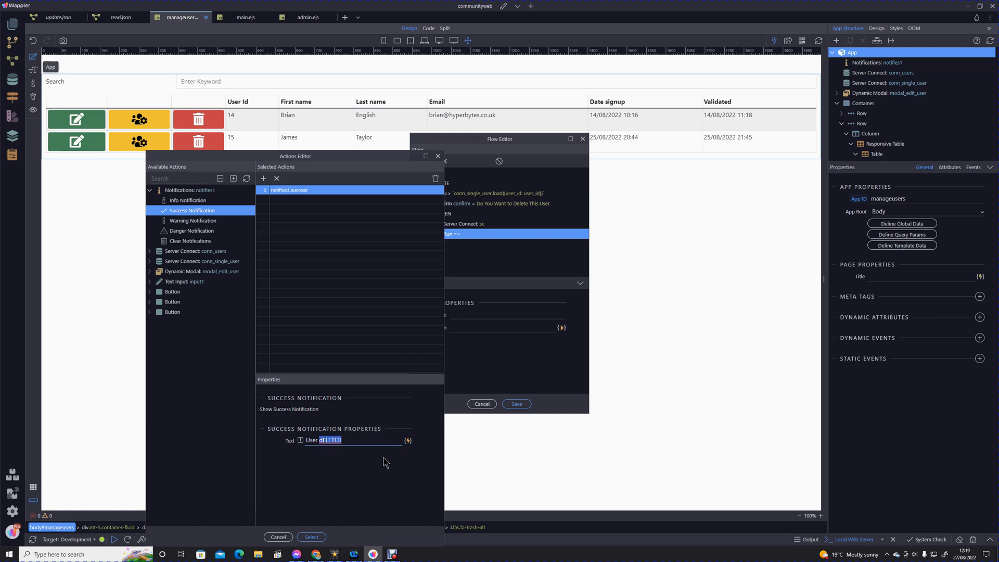
{"action": "type", "text": "Deleted"}
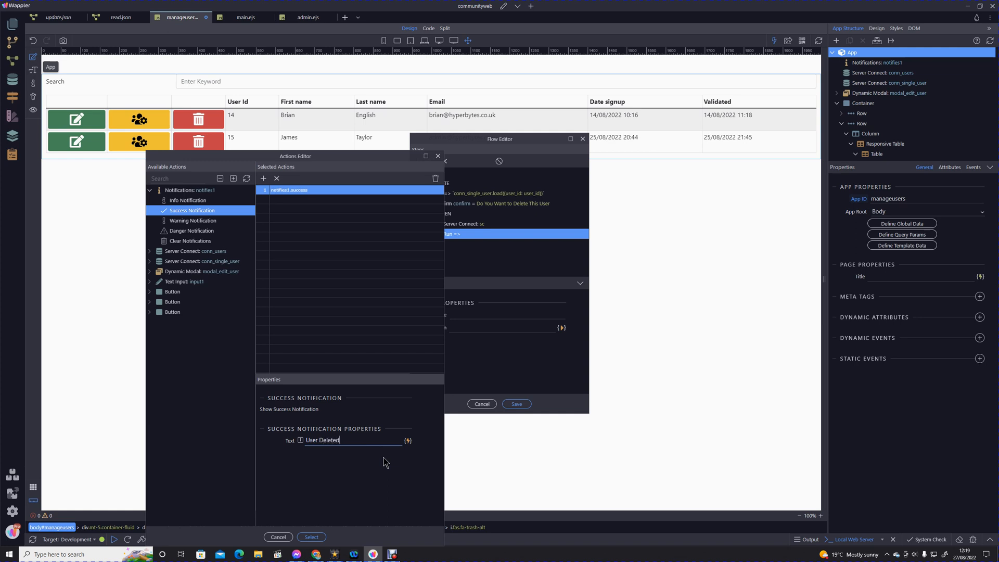
{"action": "left_click", "coordinate": [311, 537]}
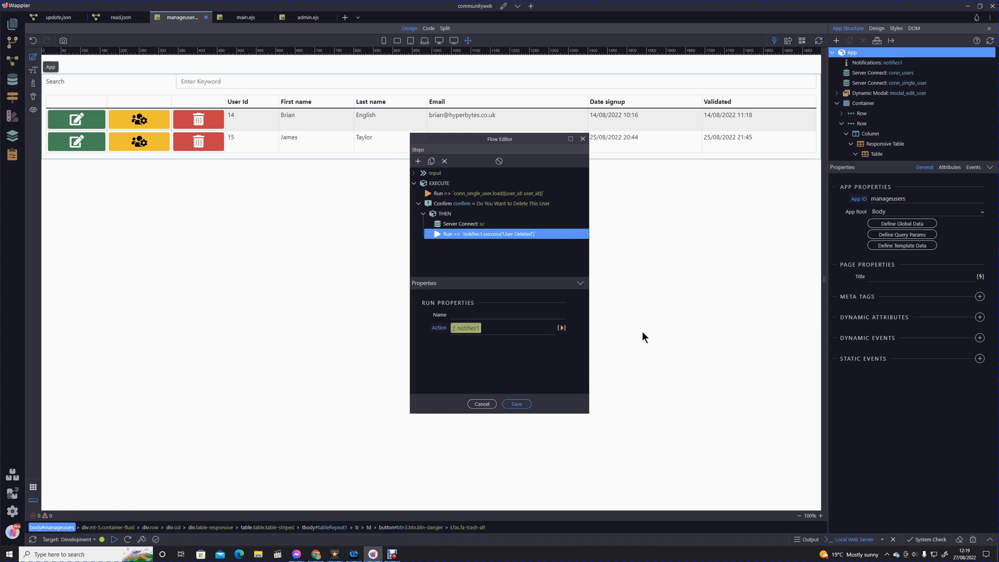
{"action": "mouse_move", "coordinate": [746, 333]}
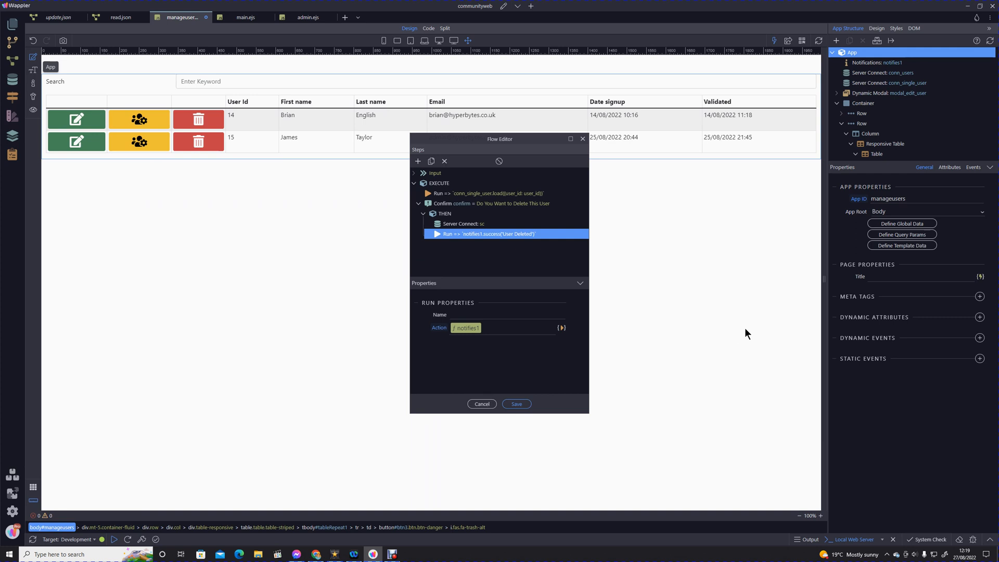
{"action": "mouse_move", "coordinate": [766, 313]}
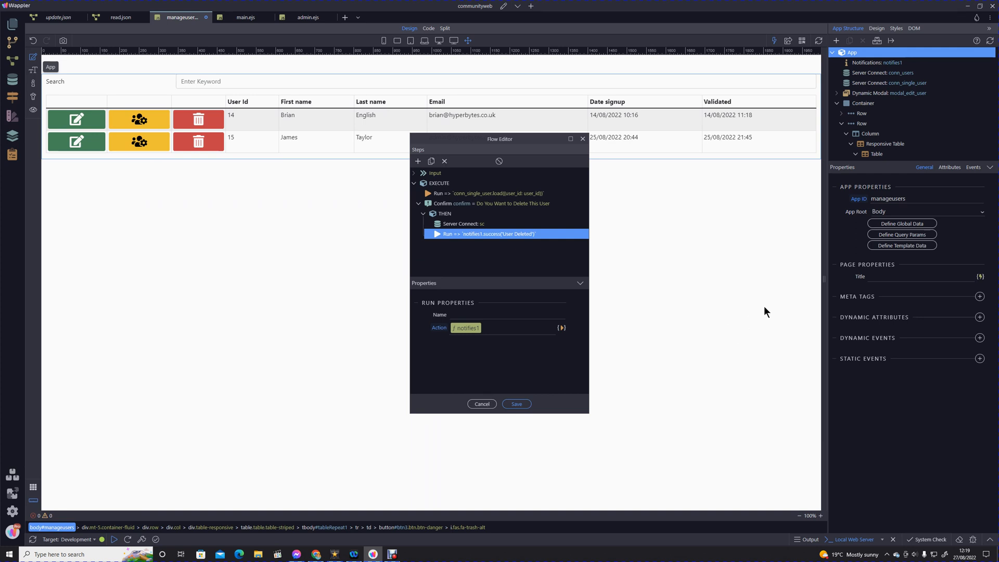
Step: Add a Control Flow Run step after the notification
{"action": "left_click", "coordinate": [252, 141]}
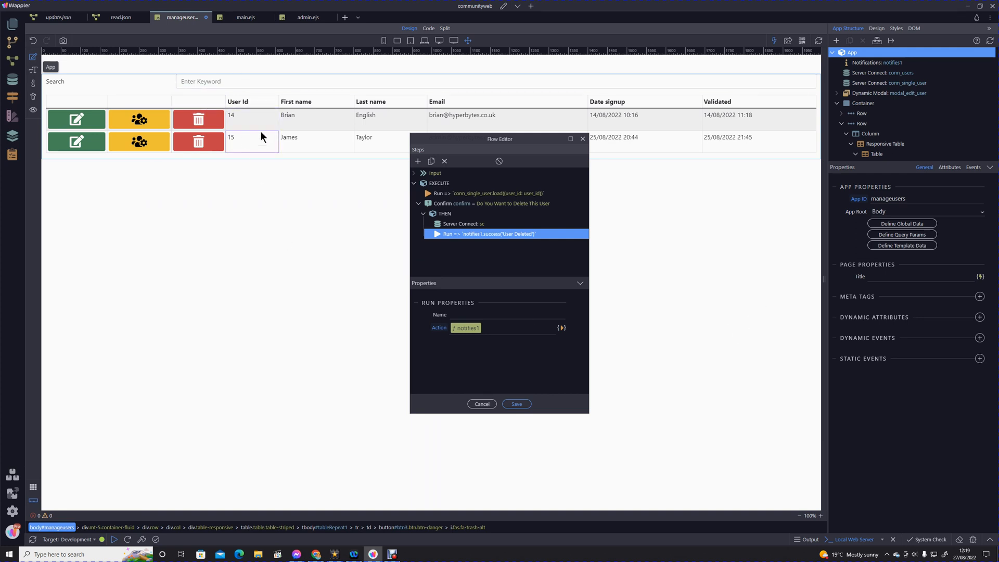
{"action": "right_click", "coordinate": [504, 234]}
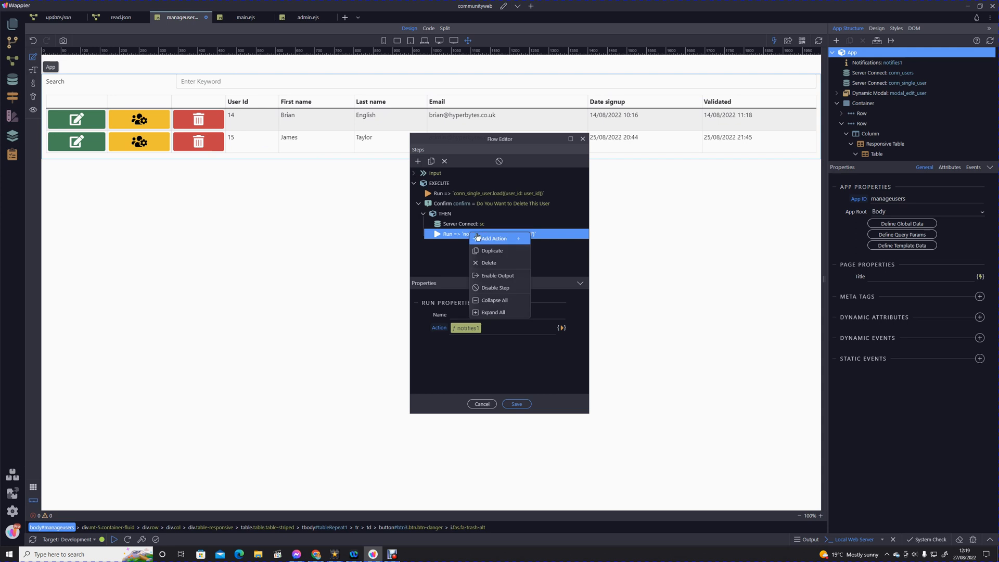
{"action": "left_click", "coordinate": [494, 238]}
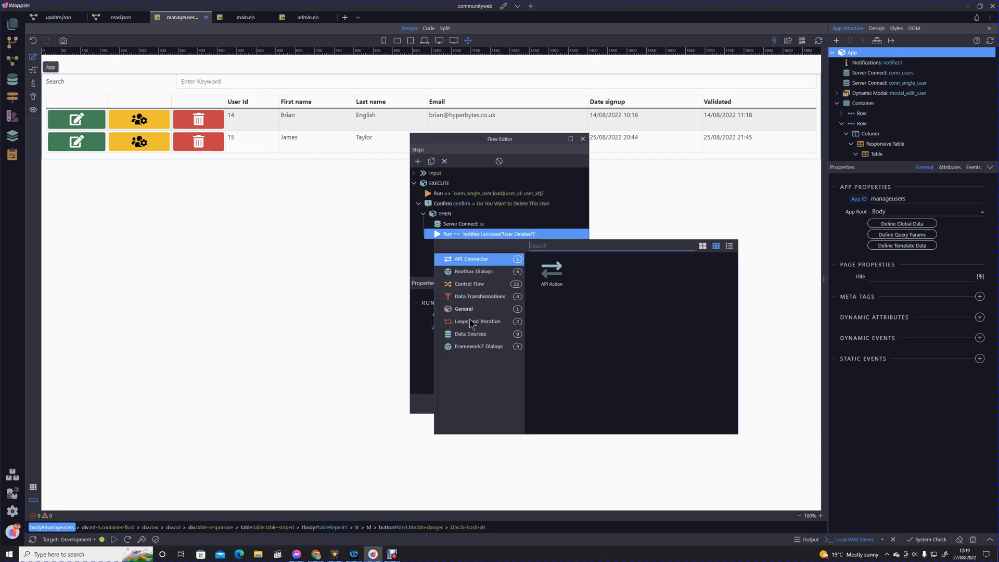
{"action": "left_click", "coordinate": [469, 284]}
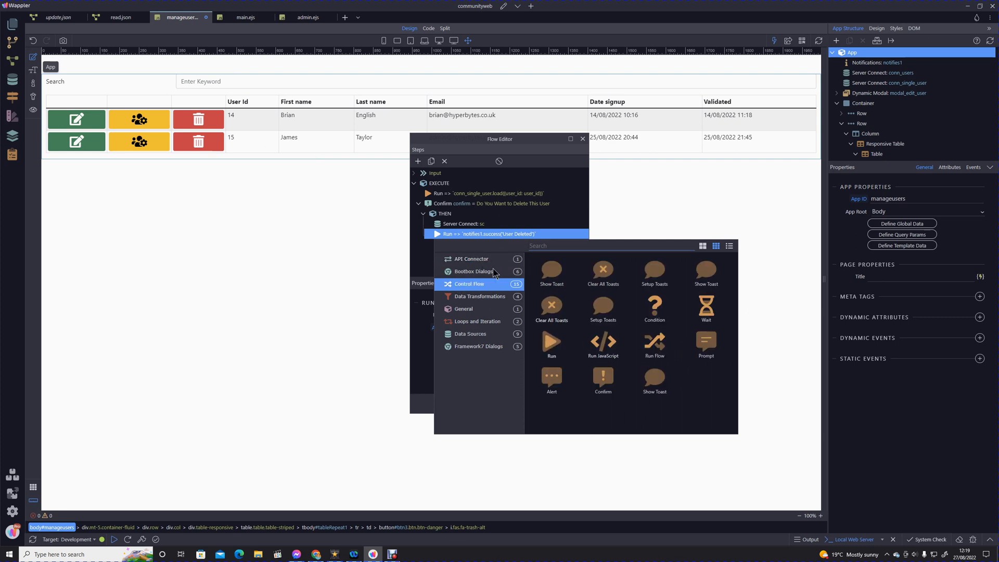
{"action": "mouse_move", "coordinate": [551, 344]}
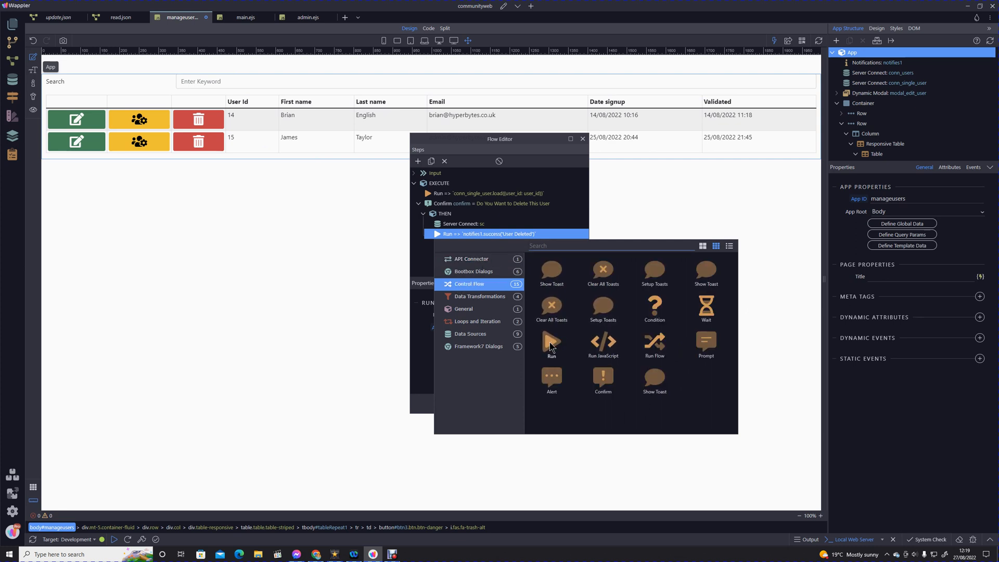
{"action": "left_click", "coordinate": [551, 344]}
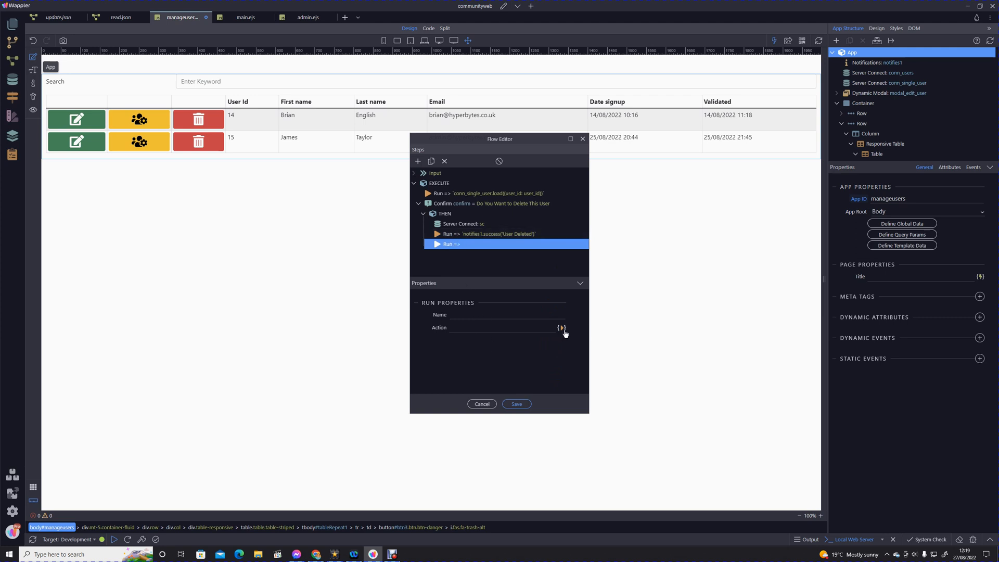
Step: Make the step run conn_users.load, then save the flow and the page
{"action": "left_click", "coordinate": [562, 327]}
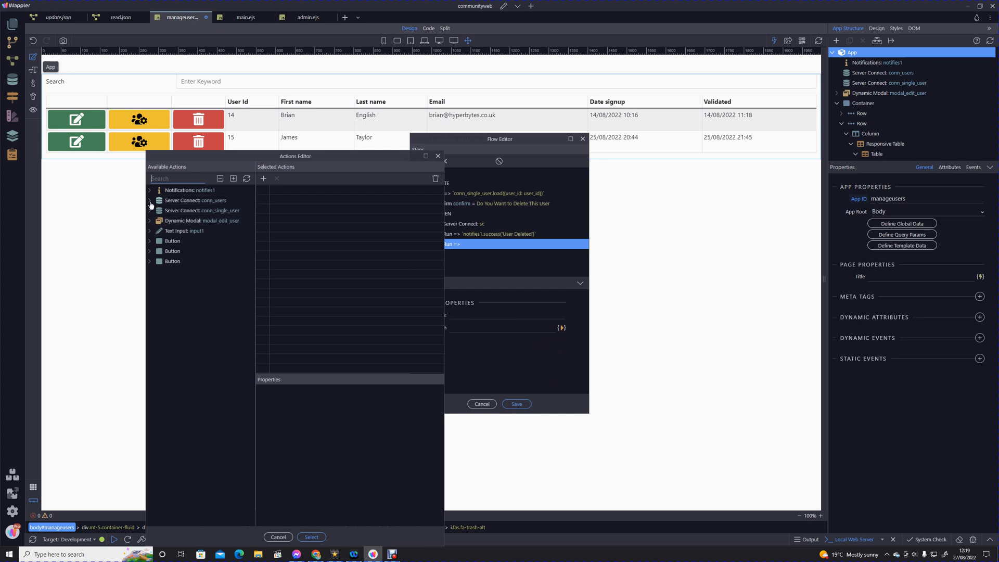
{"action": "left_click", "coordinate": [150, 200]}
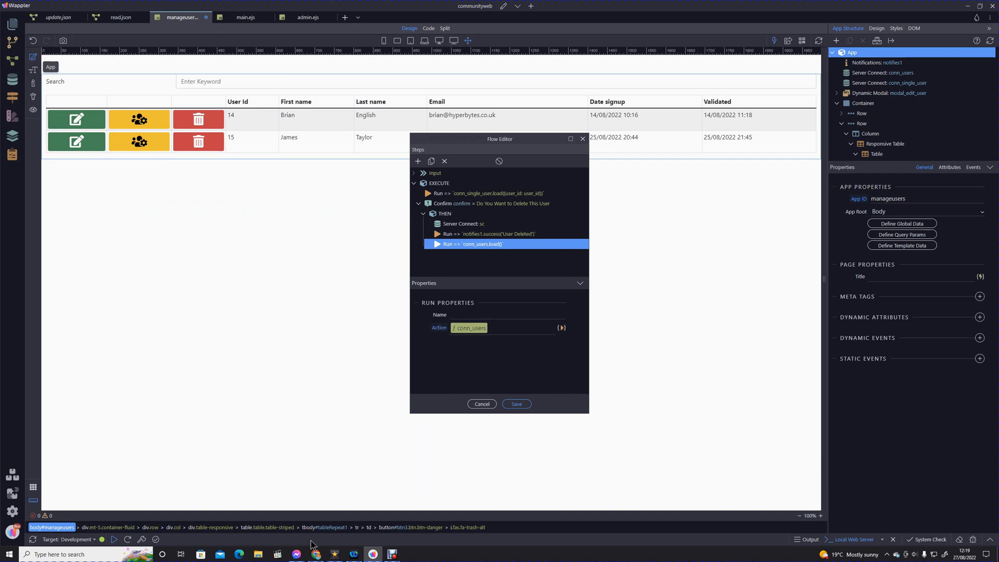
{"action": "mouse_move", "coordinate": [249, 241]}
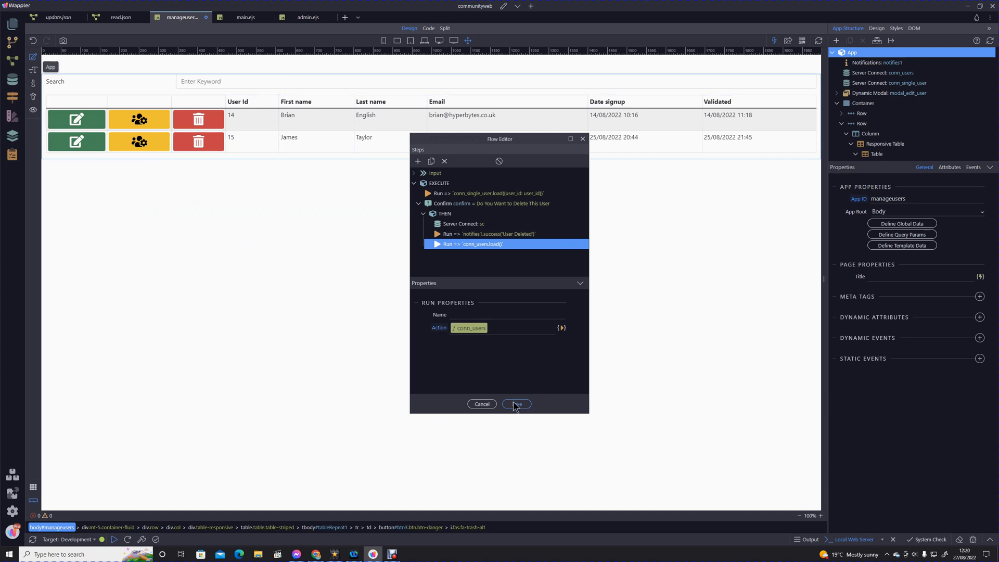
{"action": "left_click", "coordinate": [516, 404]}
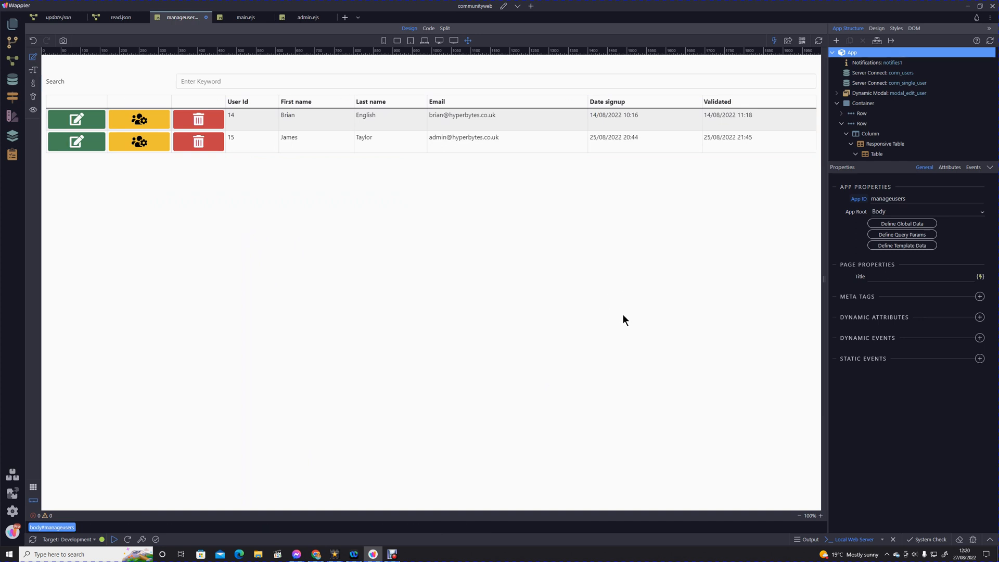
{"action": "key", "text": "ctrl+s"}
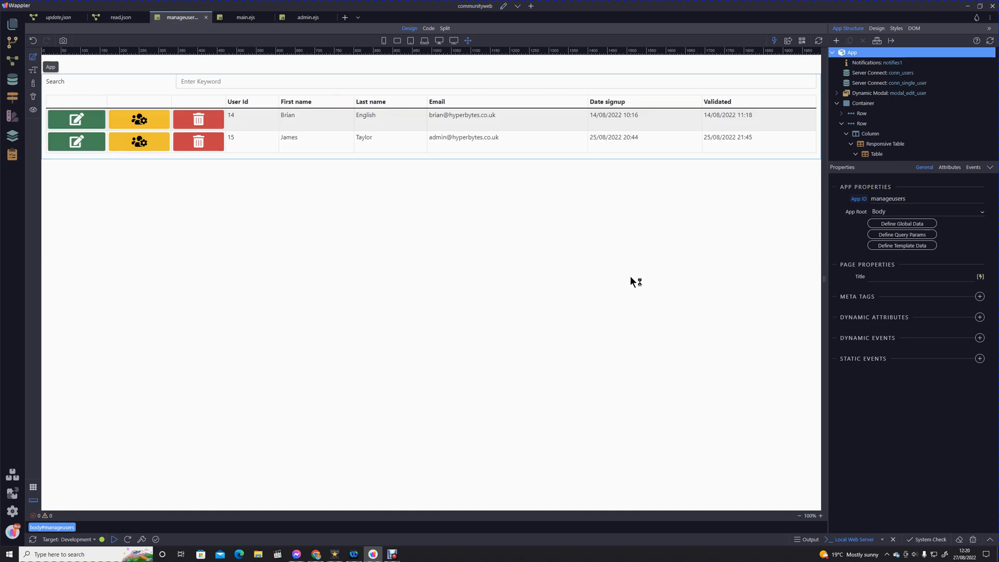
{"action": "mouse_move", "coordinate": [635, 281]}
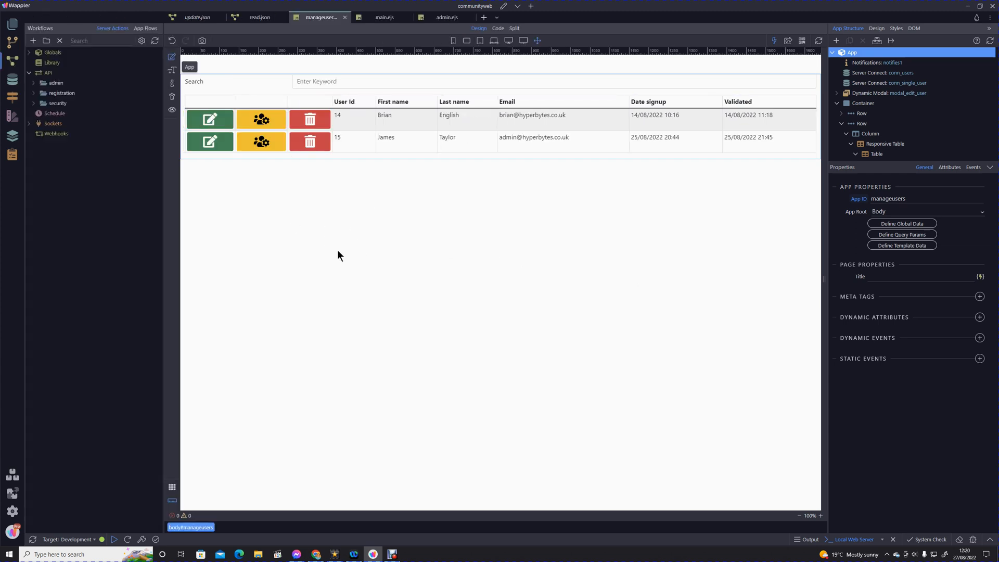
Step: Open the api/admin/user/delete server action from Server Actions
{"action": "left_click", "coordinate": [53, 122]}
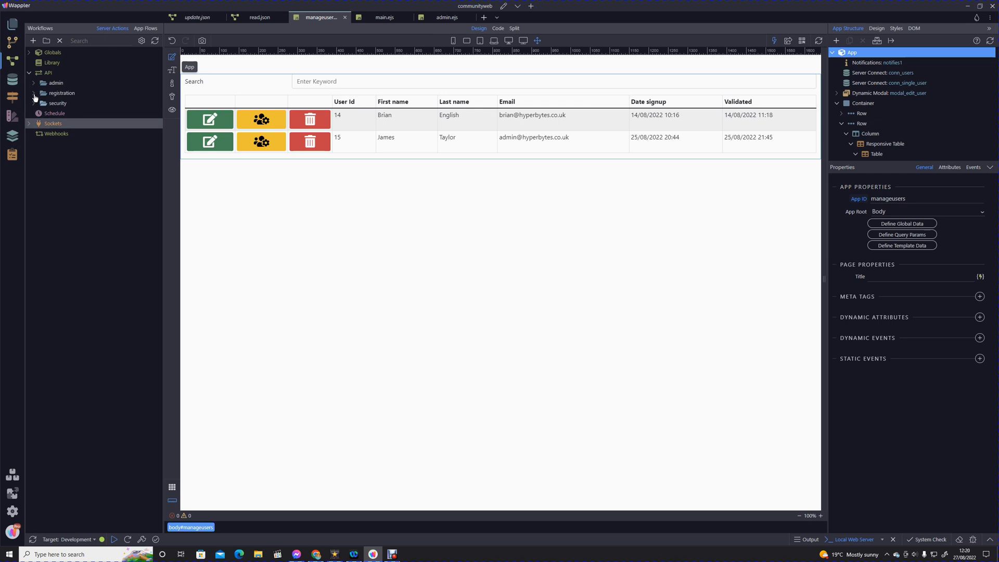
{"action": "left_click", "coordinate": [34, 82]}
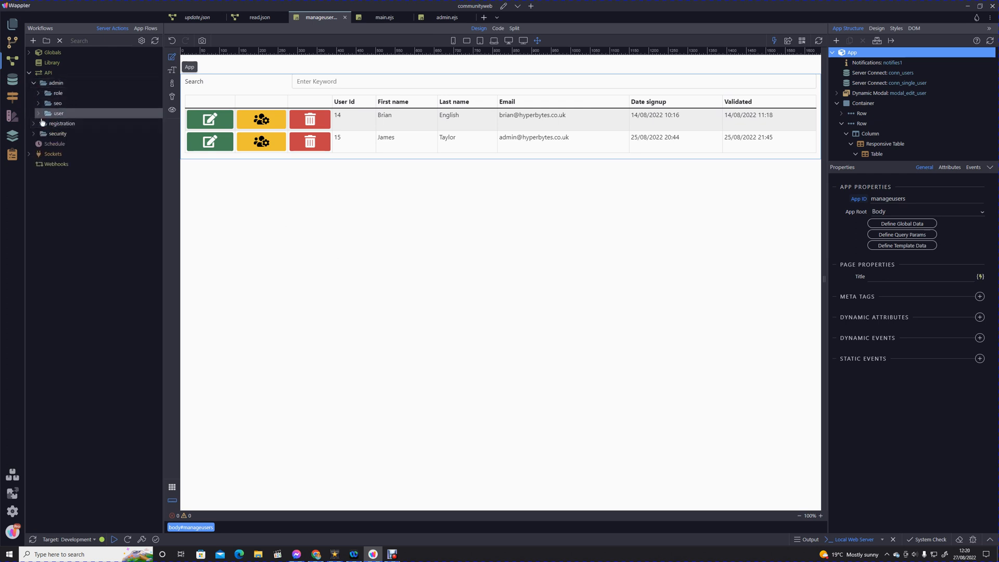
{"action": "left_click", "coordinate": [58, 113]}
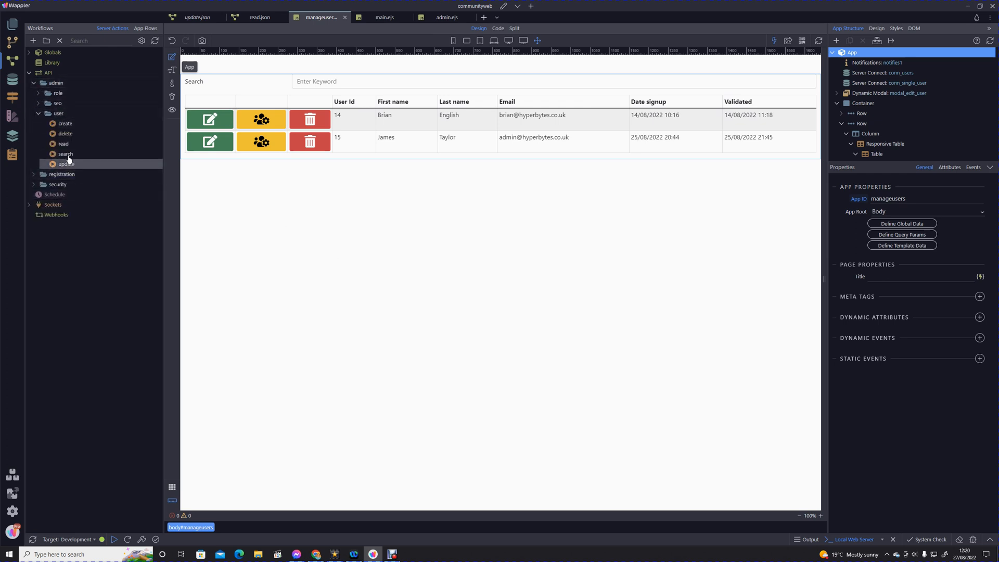
{"action": "left_click", "coordinate": [65, 133]}
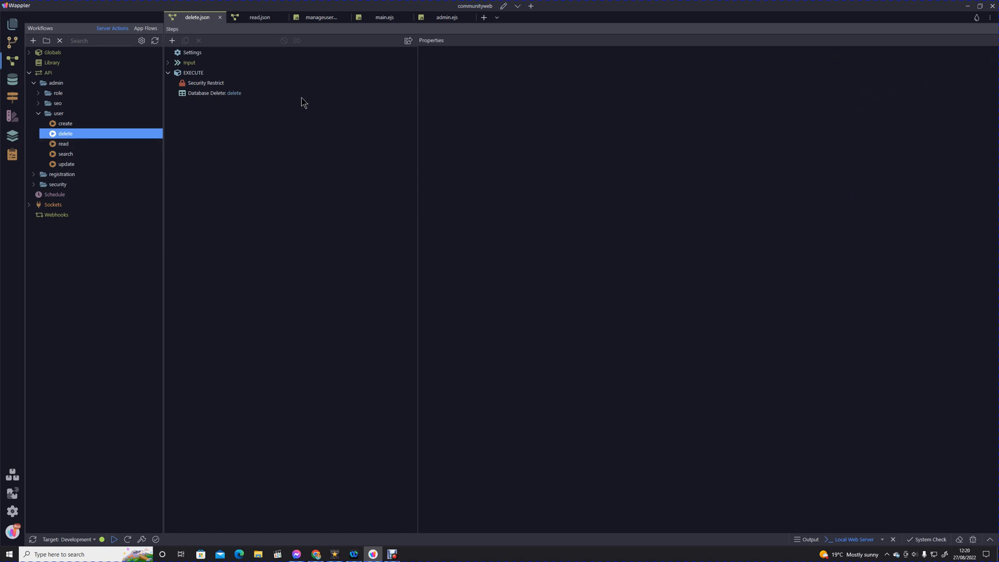
Step: Reveal its $_GET user_id input and select the Database Delete step
{"action": "left_click", "coordinate": [167, 62]}
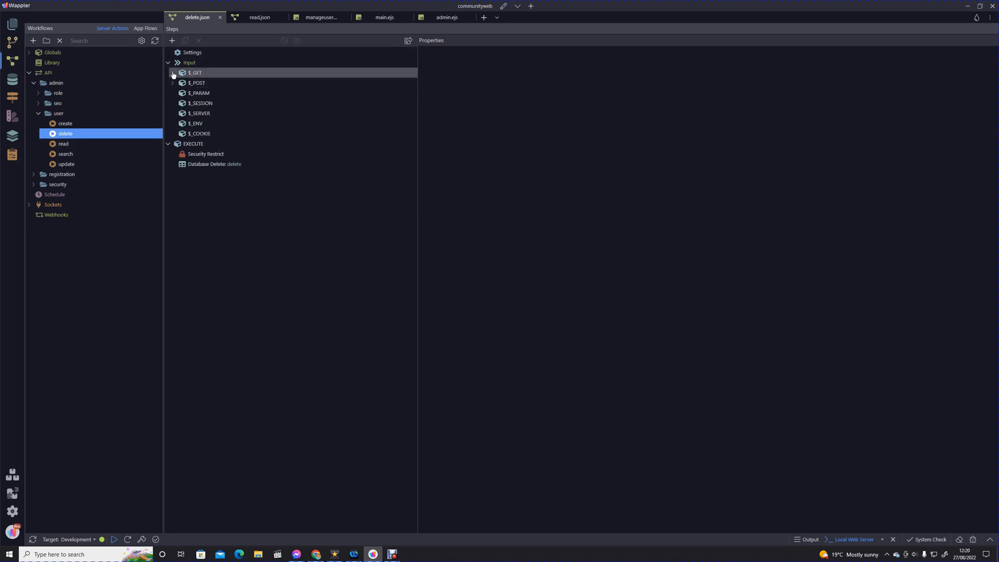
{"action": "left_click", "coordinate": [173, 73]}
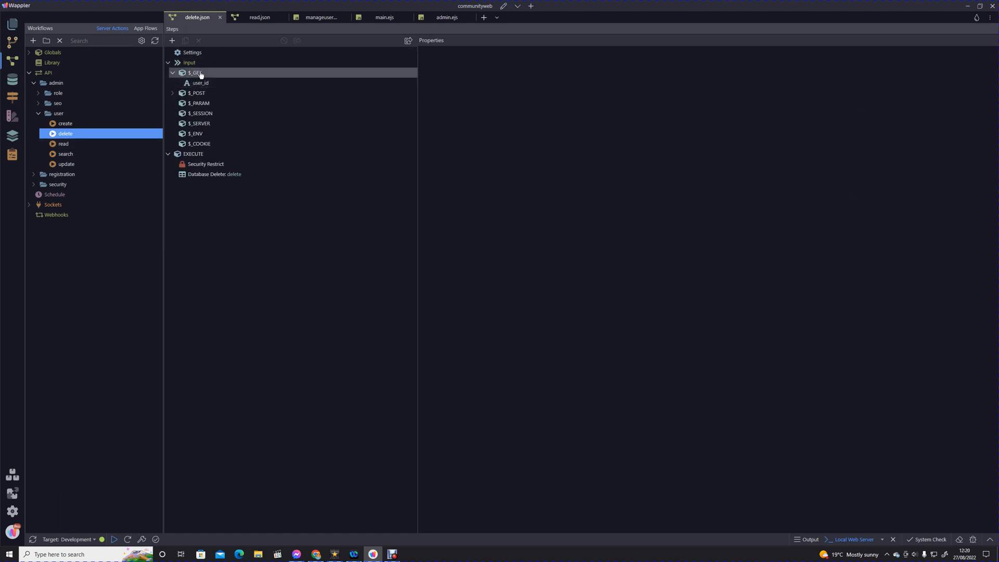
{"action": "left_click", "coordinate": [200, 83]}
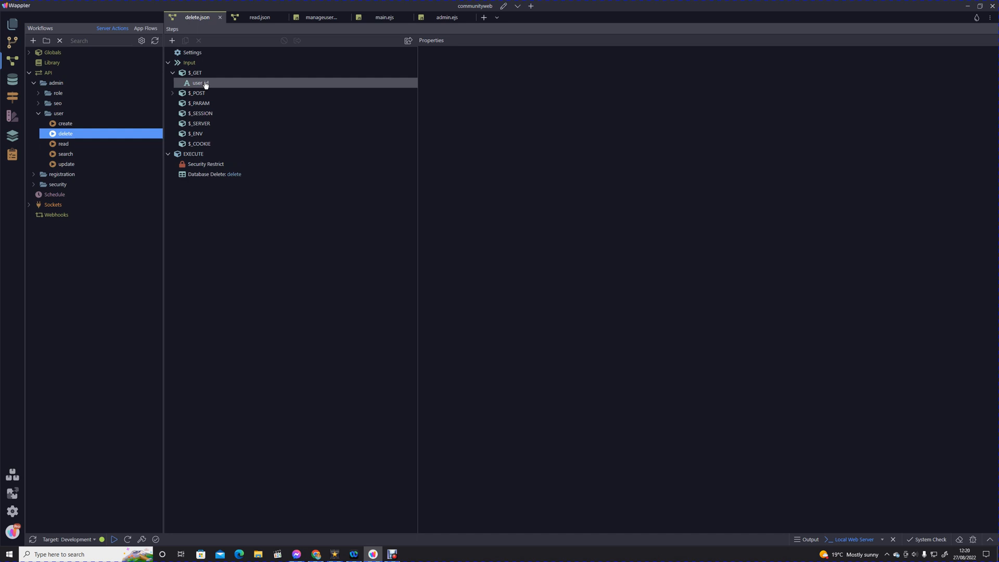
{"action": "left_click", "coordinate": [215, 173]}
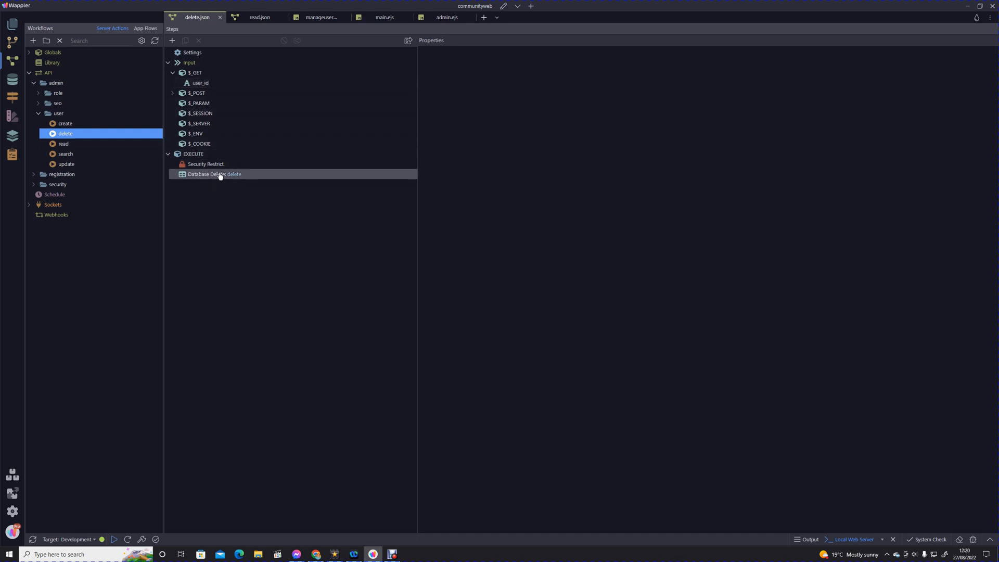
Step: Insert a second Database Delete step targeting the role table
{"action": "right_click", "coordinate": [214, 173]}
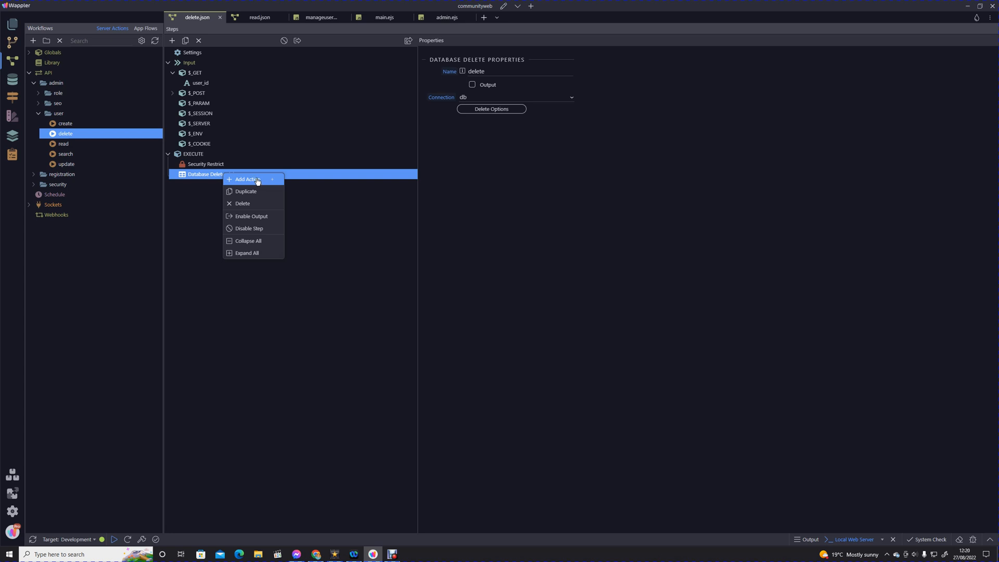
{"action": "mouse_move", "coordinate": [258, 182]}
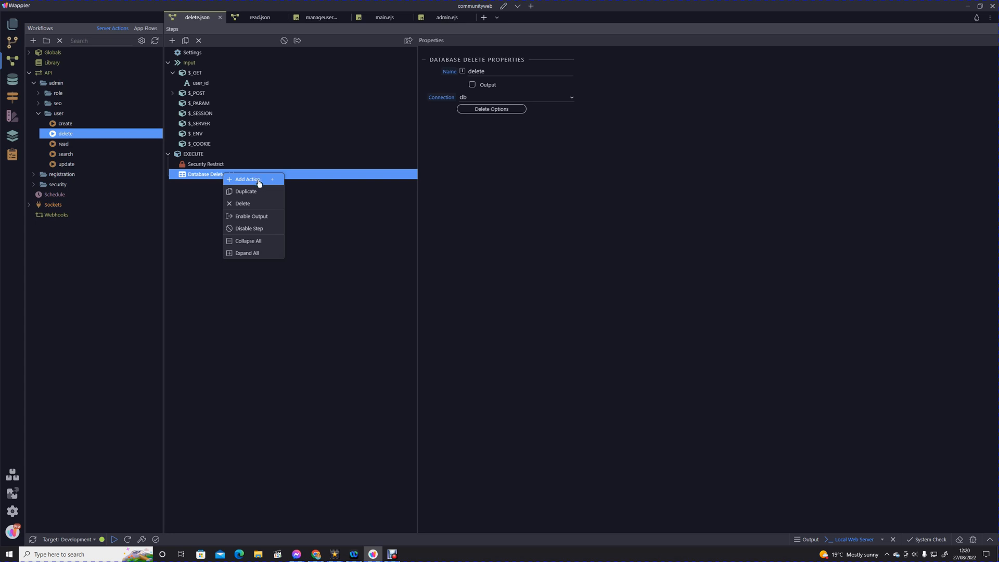
{"action": "left_click", "coordinate": [248, 180]}
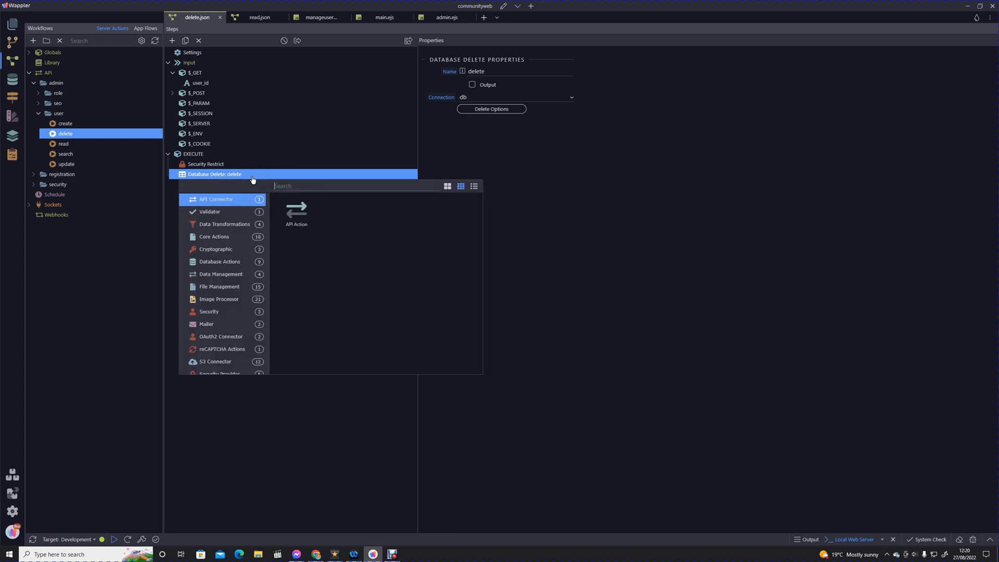
{"action": "left_click", "coordinate": [219, 261]}
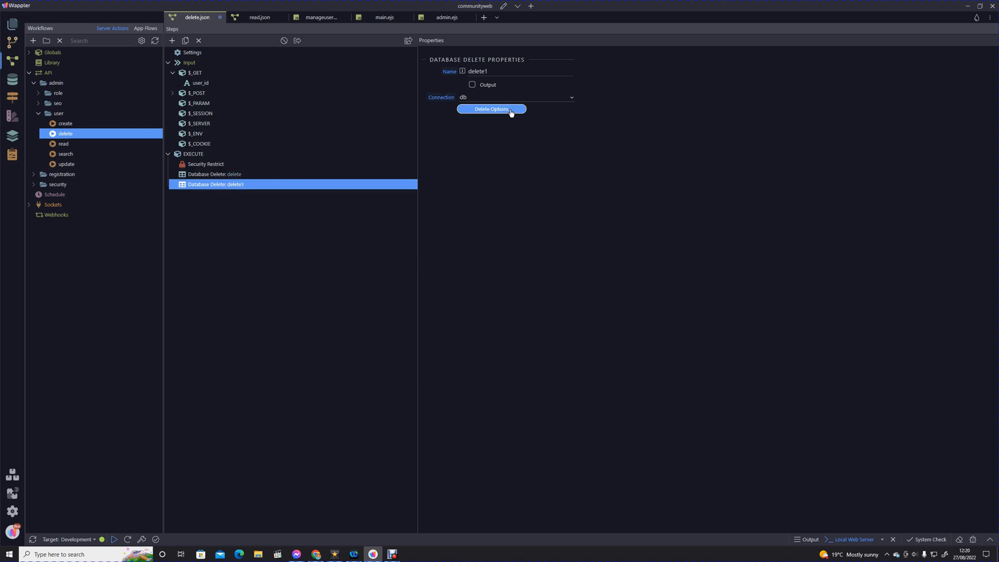
{"action": "left_click", "coordinate": [491, 109]}
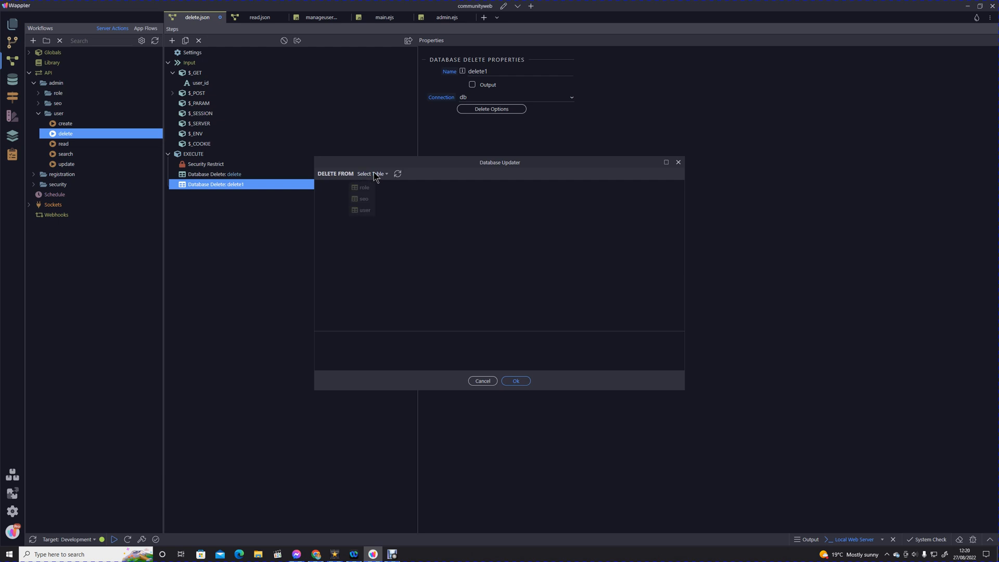
{"action": "left_click", "coordinate": [364, 188]}
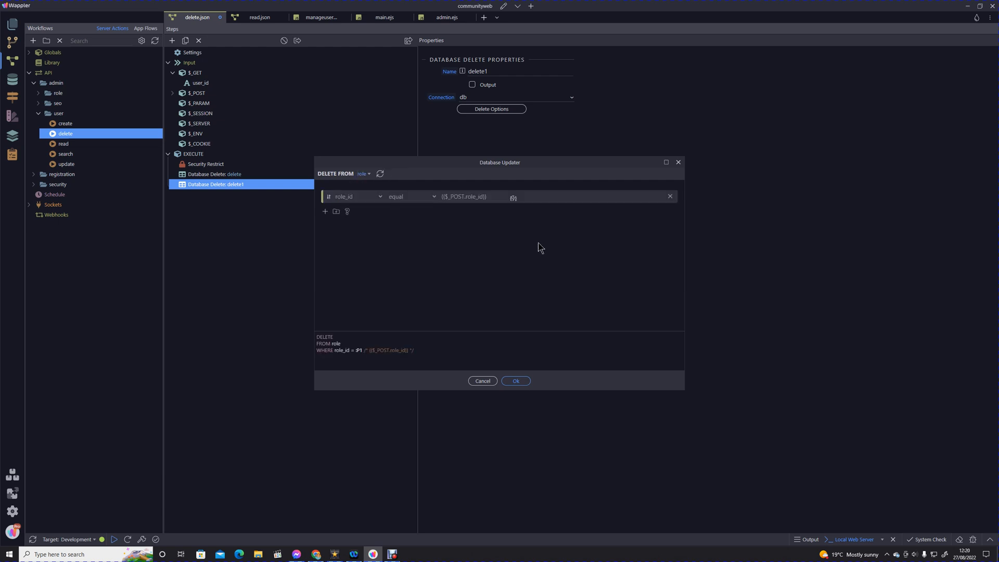
{"action": "mouse_move", "coordinate": [556, 248]}
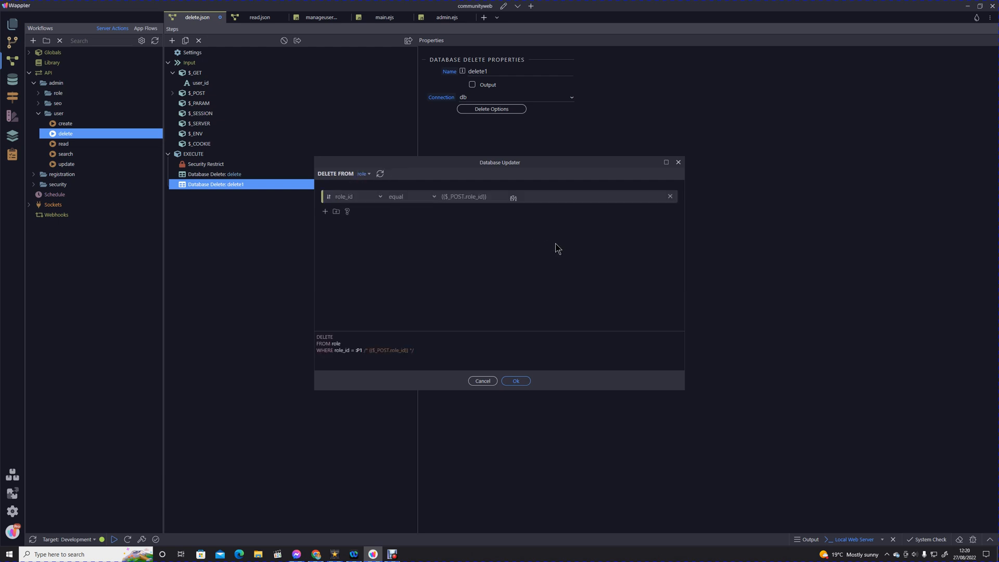
Step: Set its condition to user_id equal {{$_GET.user_id}} and save the delete options
{"action": "left_click", "coordinate": [355, 196]}
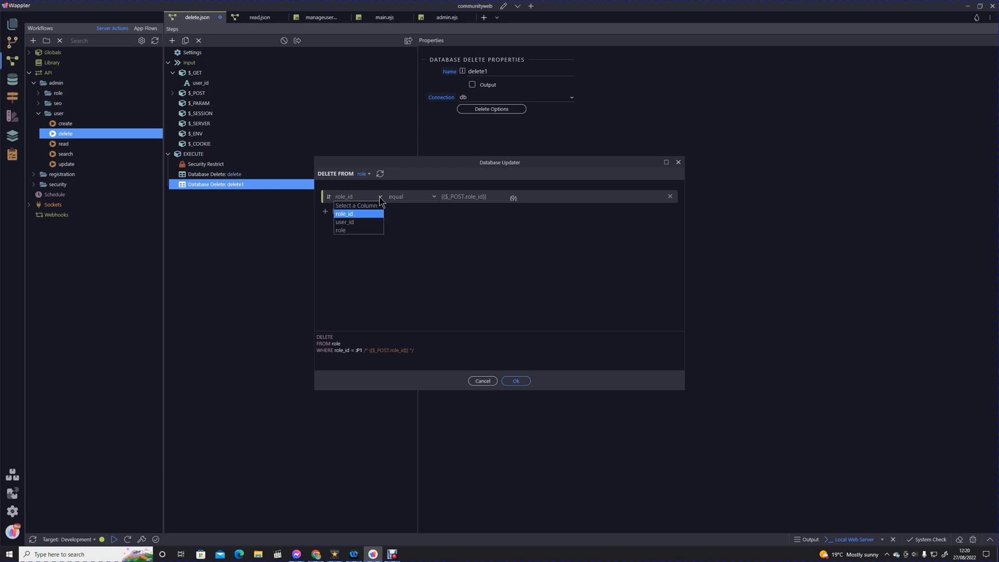
{"action": "left_click", "coordinate": [343, 221]}
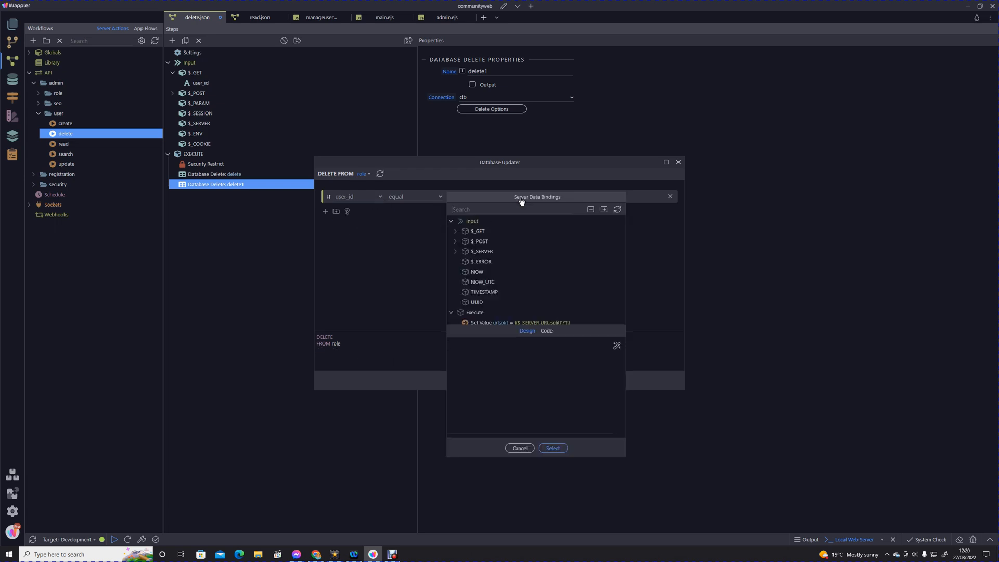
{"action": "left_click", "coordinate": [479, 231]}
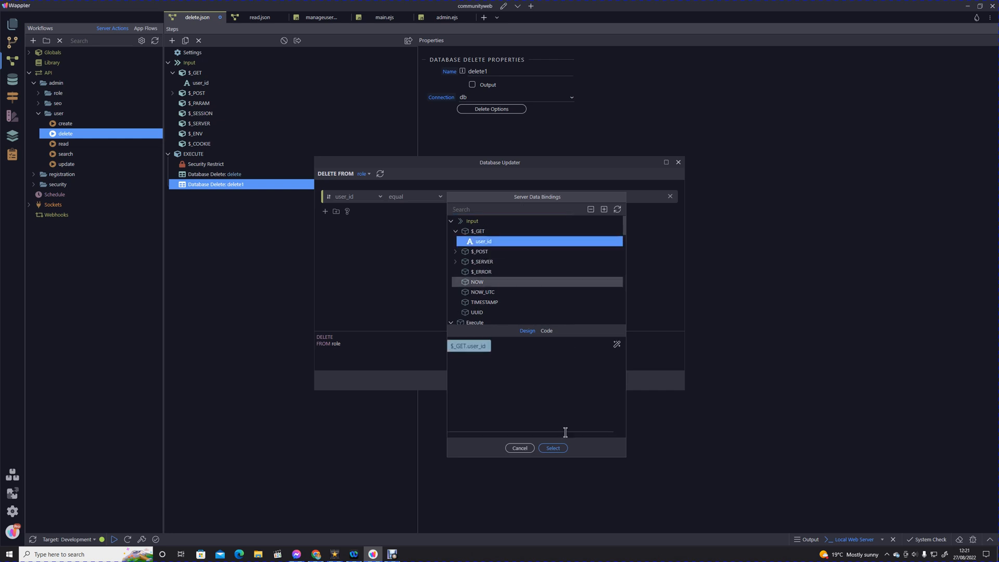
{"action": "left_click", "coordinate": [551, 448]}
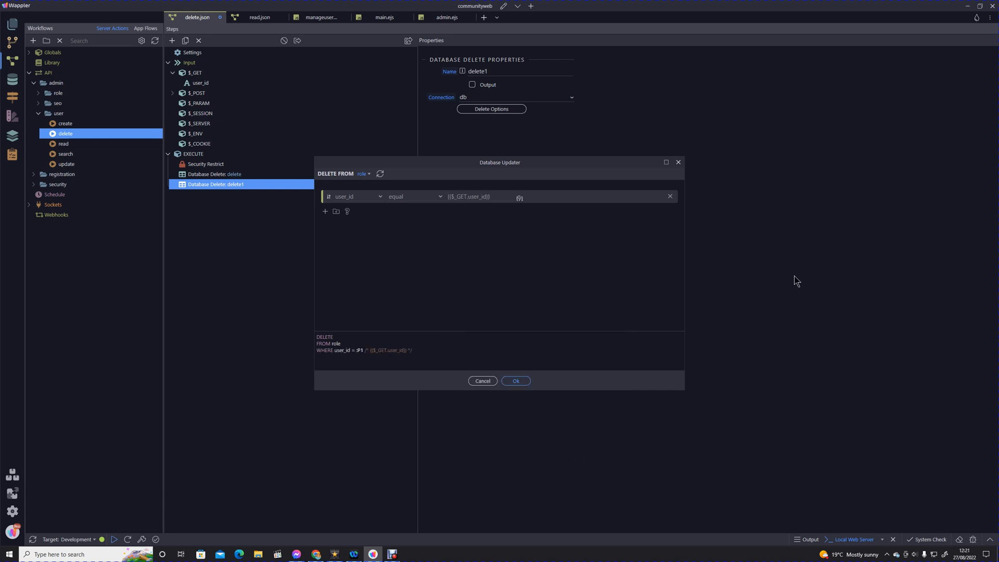
{"action": "mouse_move", "coordinate": [805, 282]}
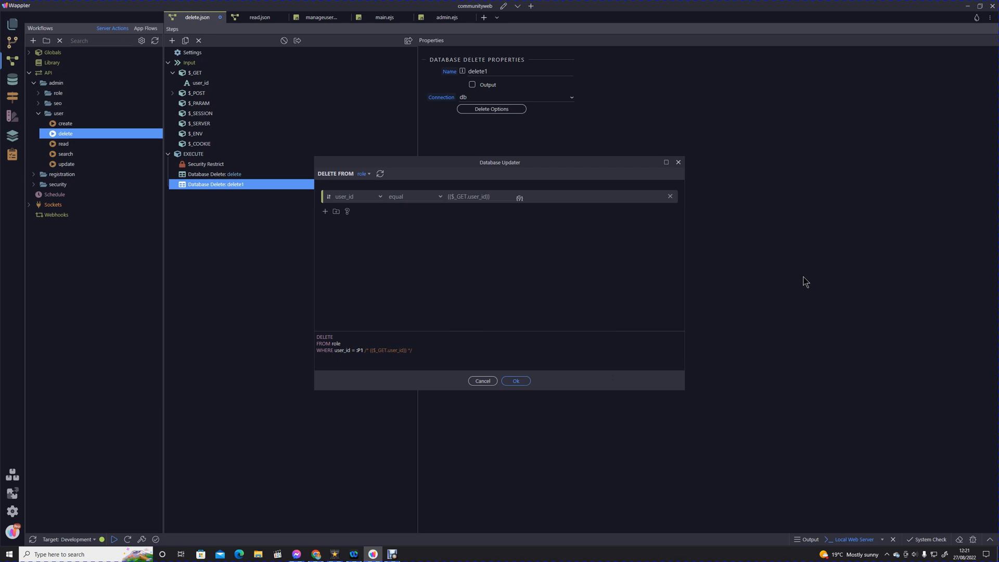
{"action": "mouse_move", "coordinate": [805, 287]}
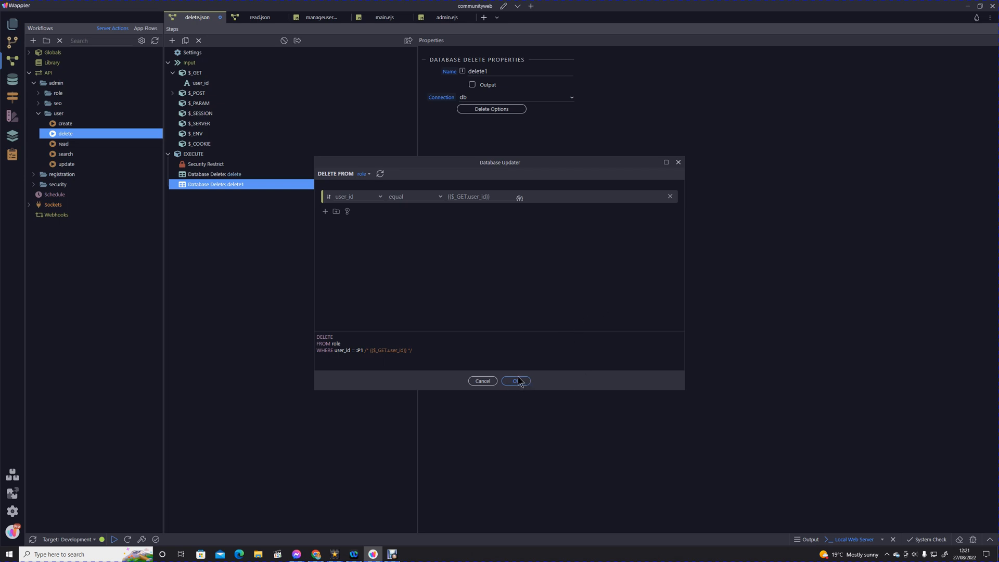
{"action": "left_click", "coordinate": [516, 380]}
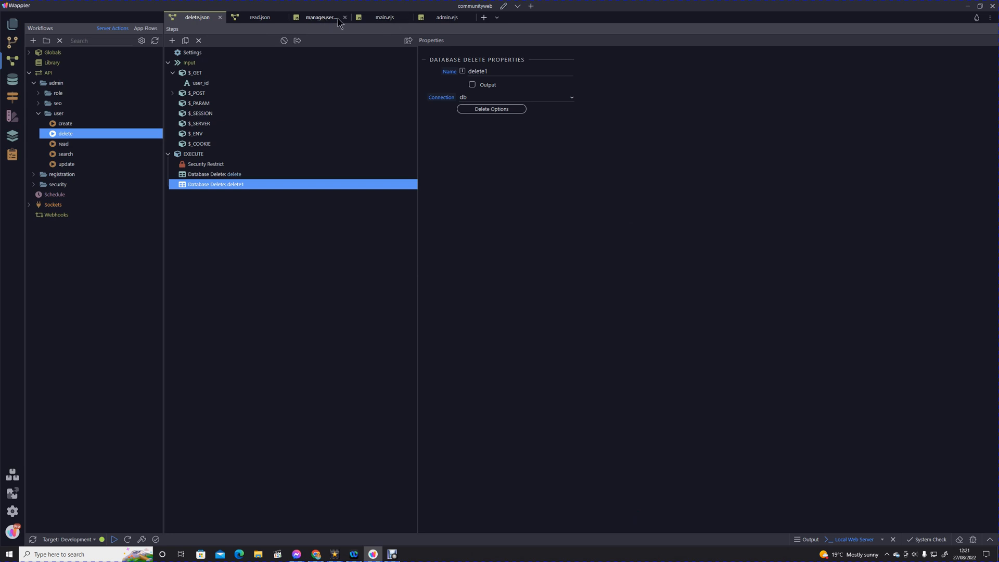
Step: Preview manageusers.ejs in the browser and select the red trash button in the users table
{"action": "left_click", "coordinate": [320, 17]}
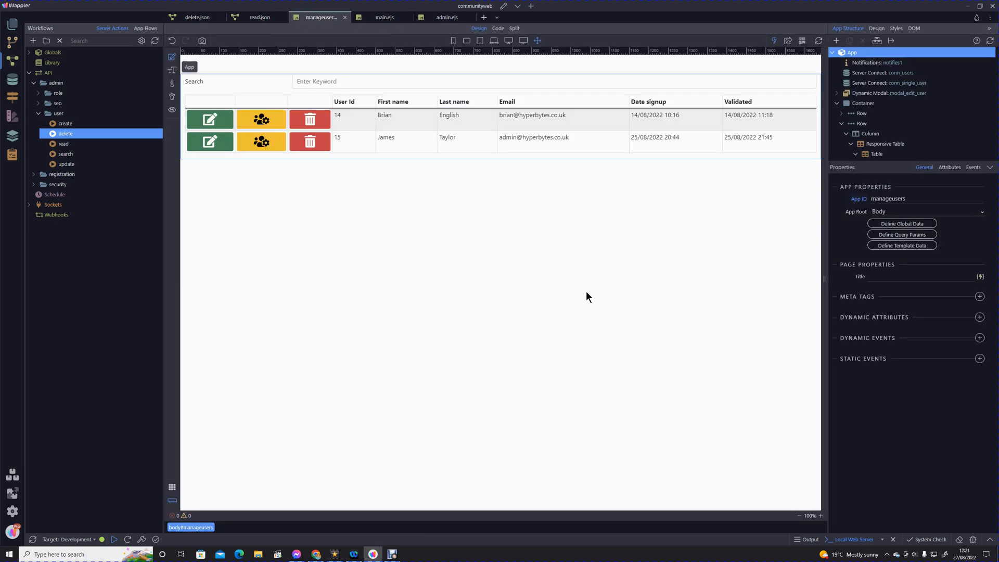
{"action": "mouse_move", "coordinate": [756, 105]}
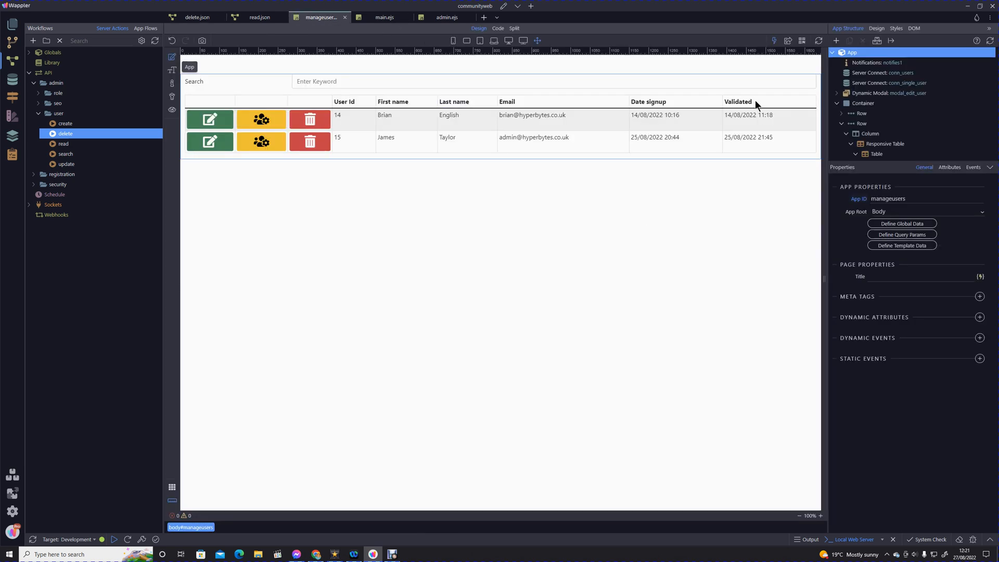
{"action": "mouse_move", "coordinate": [788, 40]}
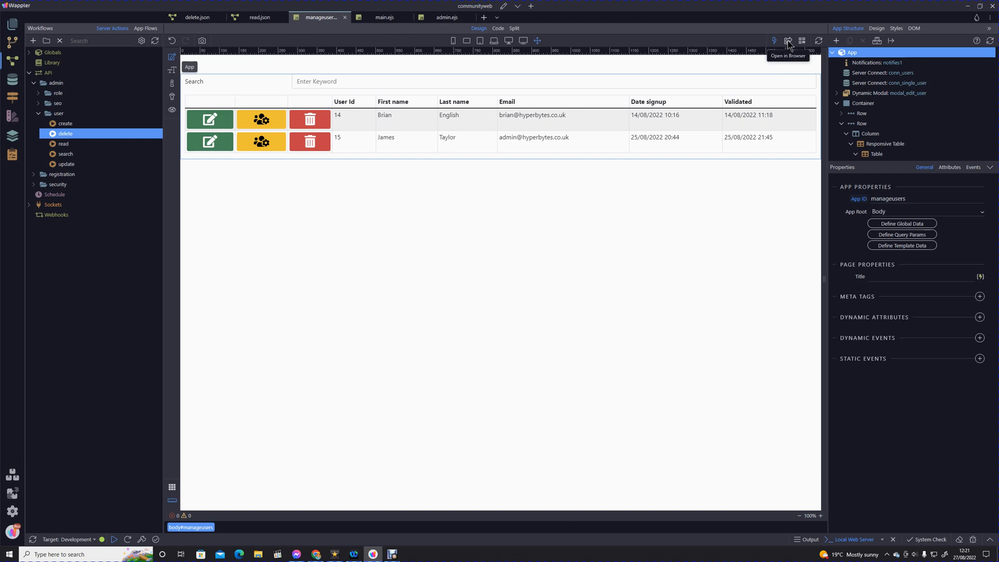
{"action": "left_click", "coordinate": [788, 40]}
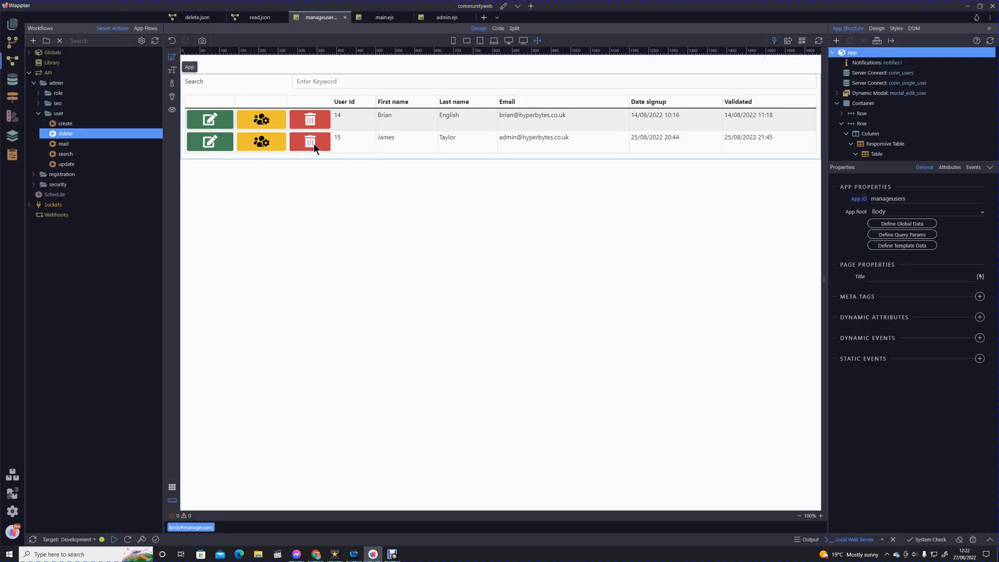
{"action": "left_click", "coordinate": [310, 119]}
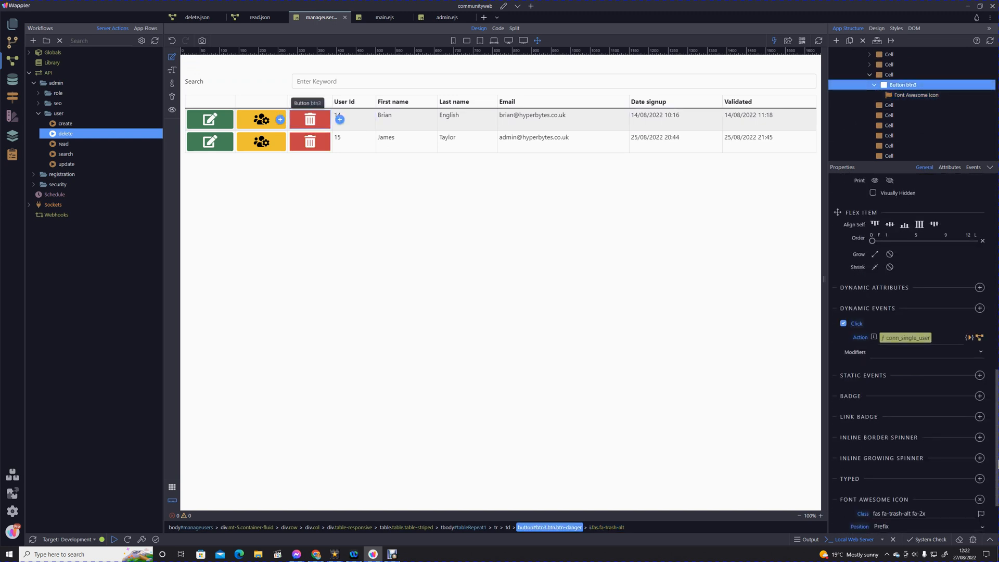
Step: Convert the trash button's Click action to an Inline Flow and bring up options on its Run step
{"action": "left_click", "coordinate": [980, 338]}
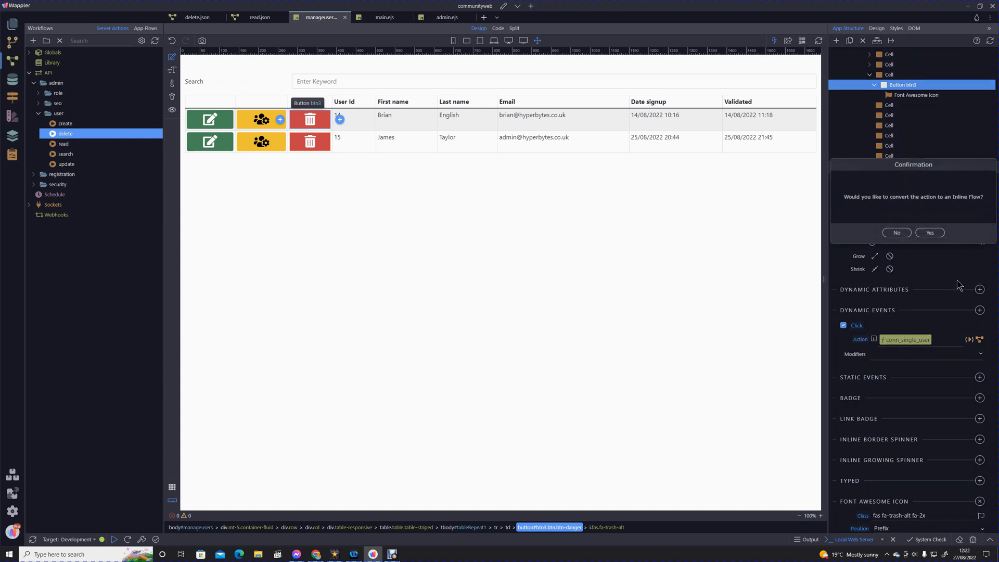
{"action": "mouse_move", "coordinate": [937, 259]}
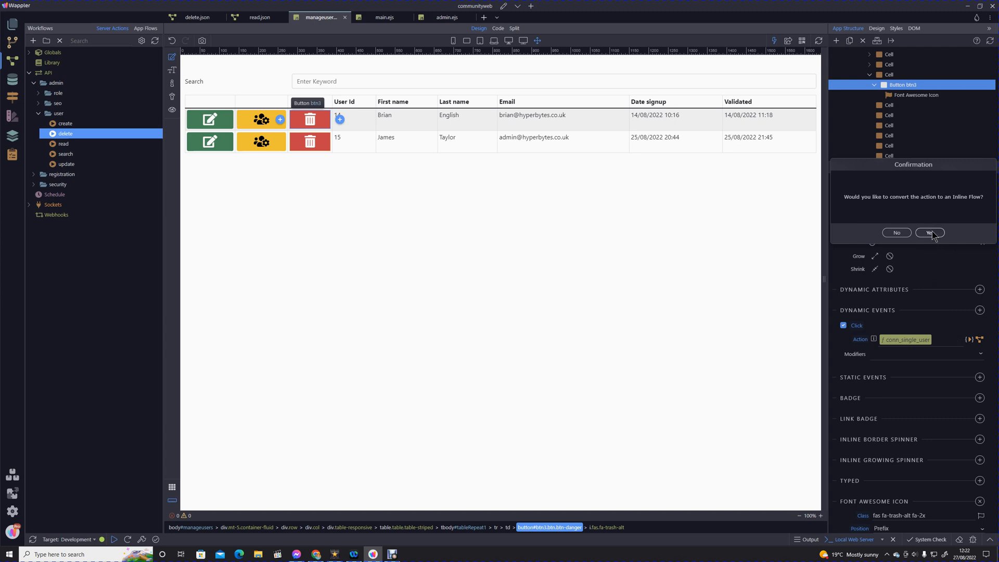
{"action": "left_click", "coordinate": [930, 232]}
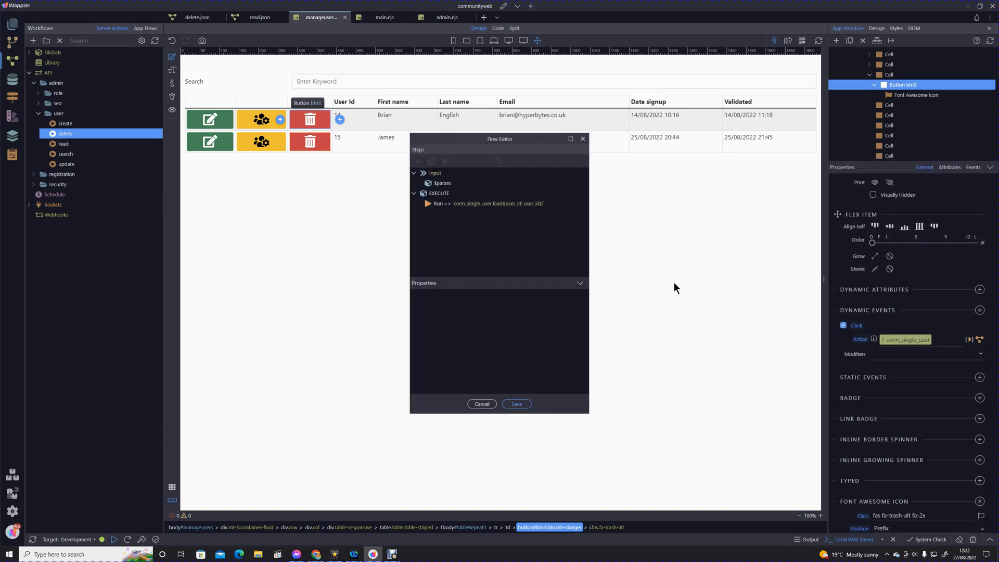
{"action": "mouse_move", "coordinate": [664, 275]}
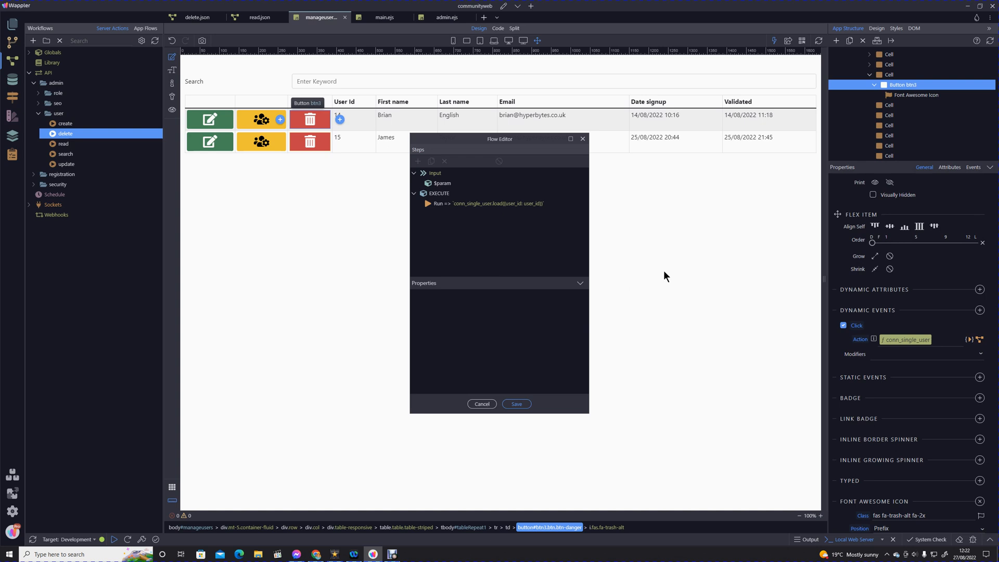
{"action": "mouse_move", "coordinate": [660, 274]}
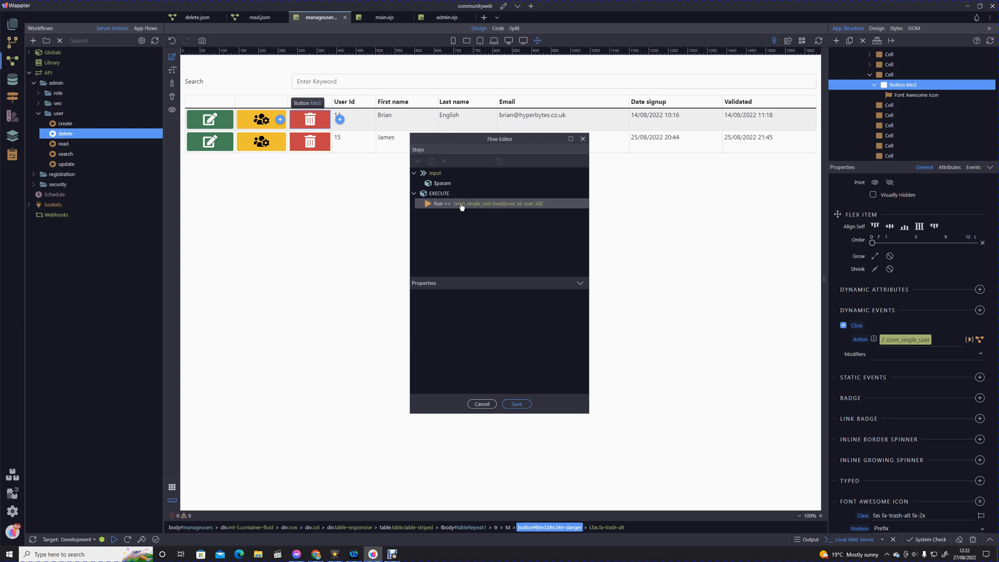
{"action": "right_click", "coordinate": [500, 203]}
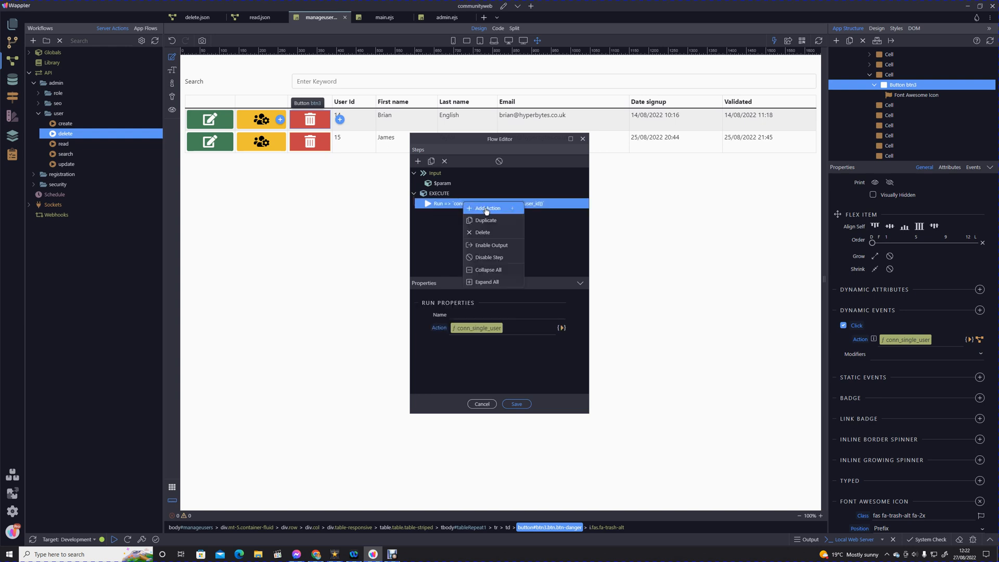
Step: Add a Confirm step named delete: message 'Delete this User?', title Delete, confirm label Delete, cancel label Cancel
{"action": "left_click", "coordinate": [488, 208]}
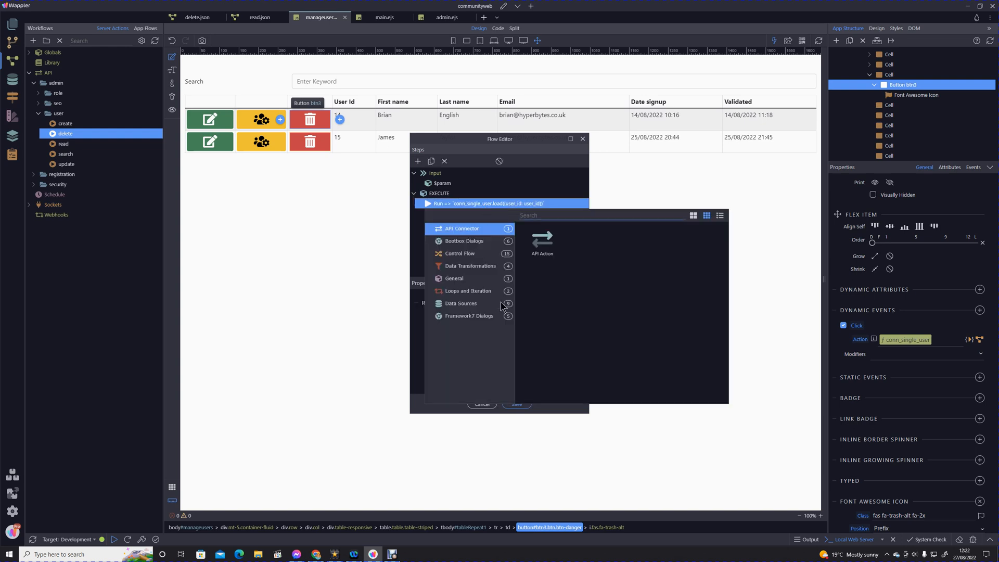
{"action": "left_click", "coordinate": [464, 241]}
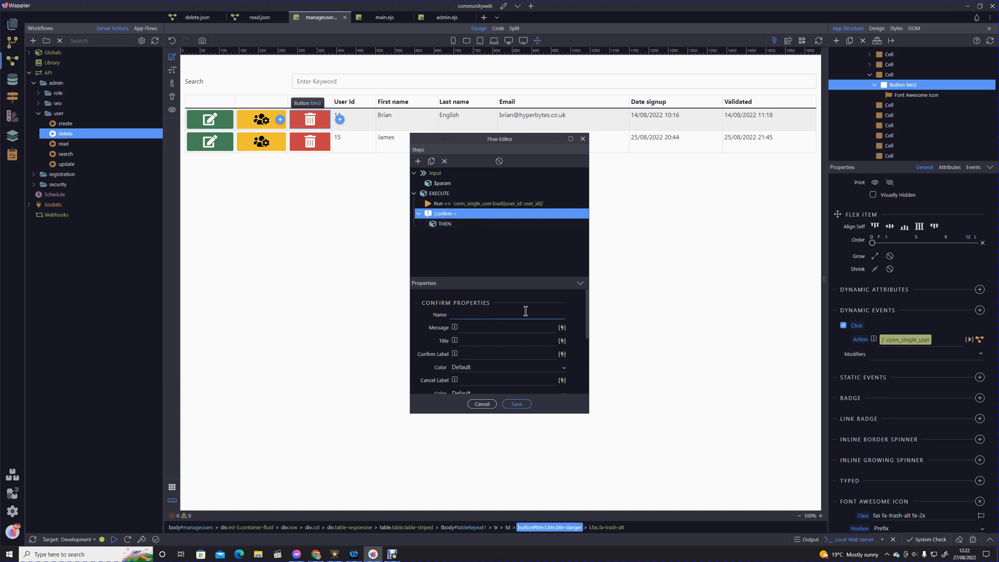
{"action": "type", "text": "del"}
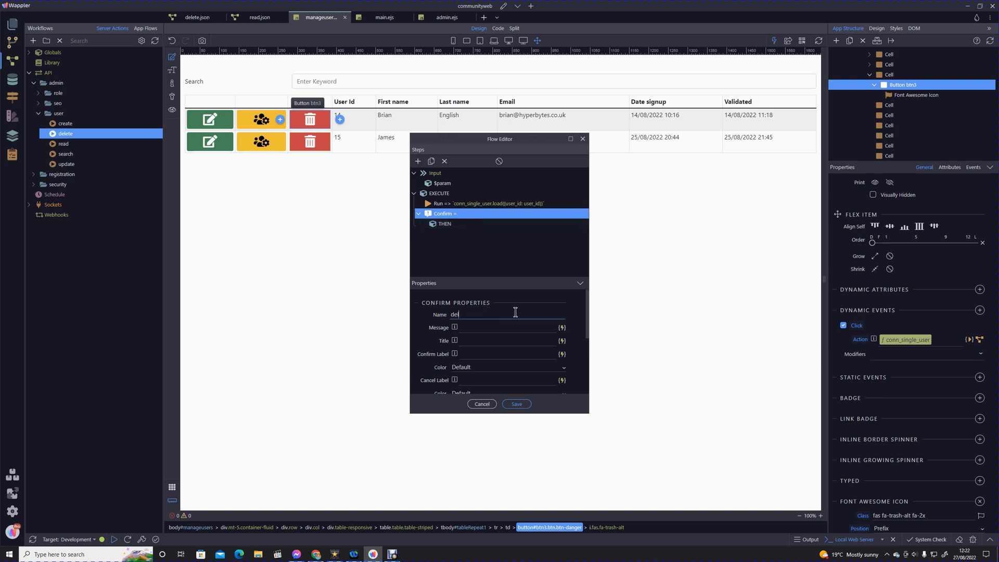
{"action": "type", "text": "lete"}
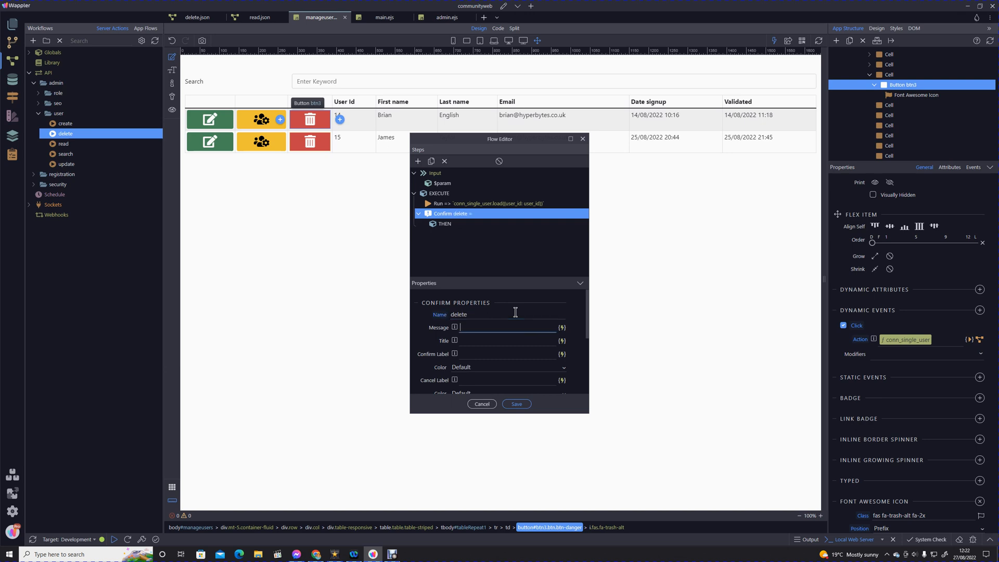
{"action": "type", "text": "DElete this User?"}
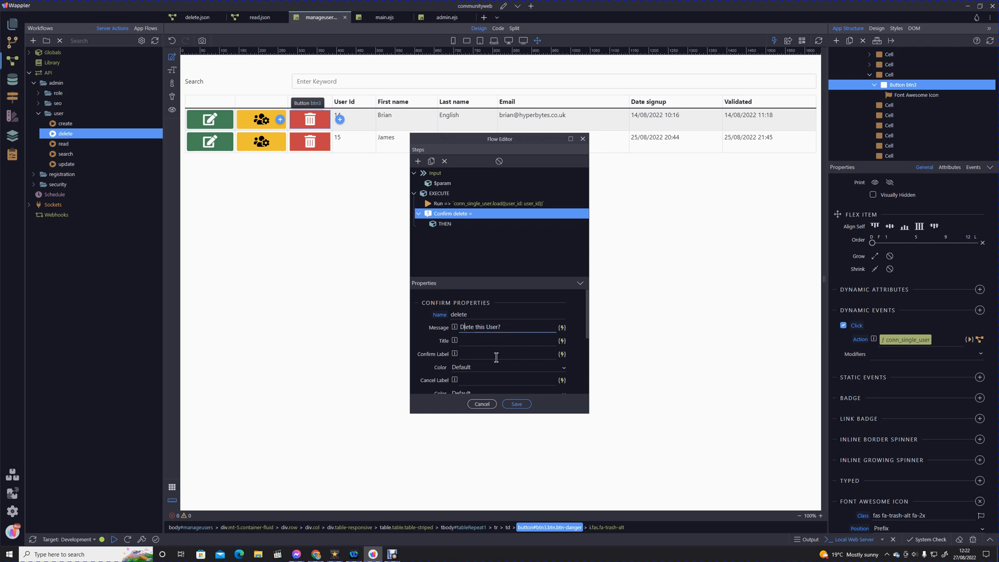
{"action": "type", "text": "D"}
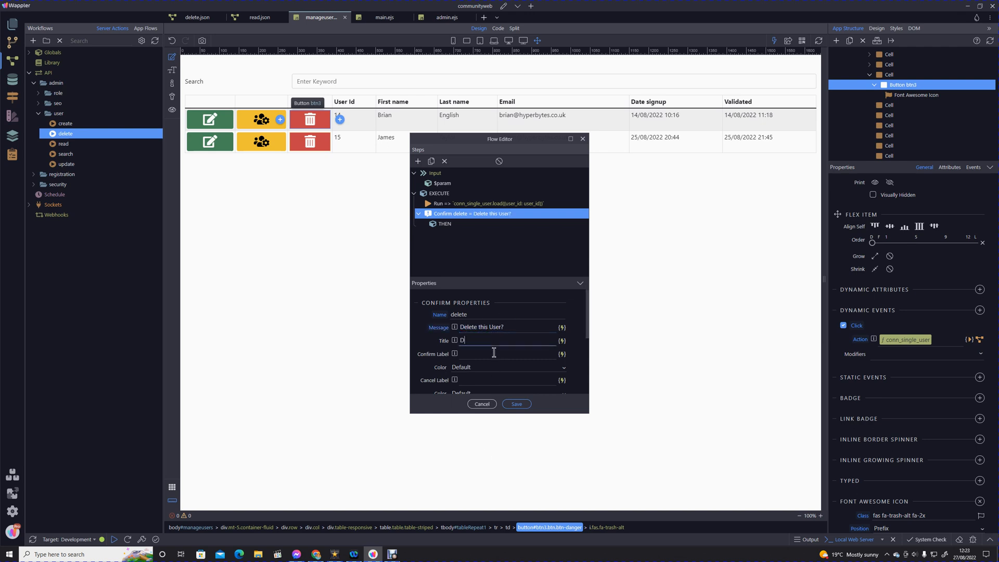
{"action": "type", "text": "Elete"}
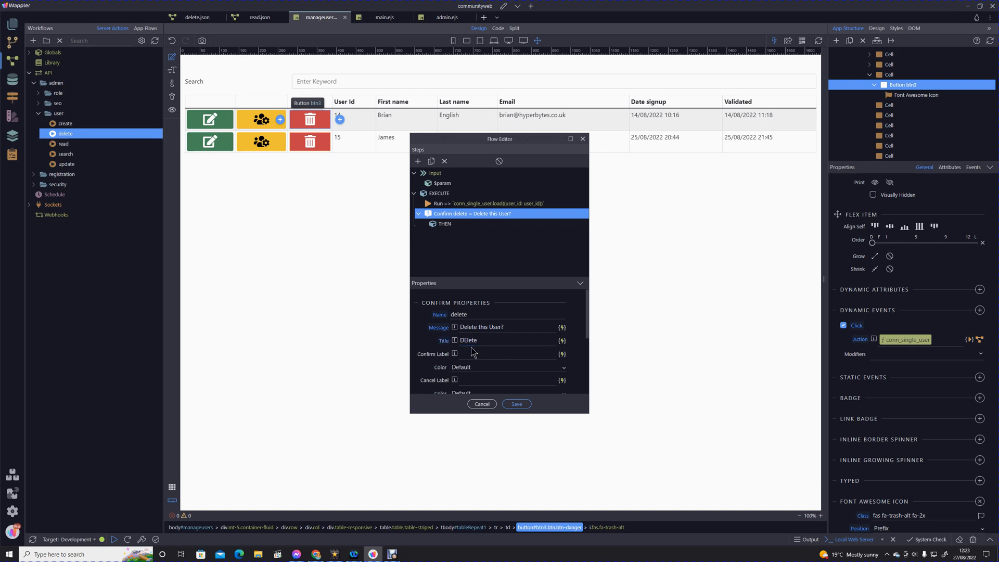
{"action": "type", "text": "De"}
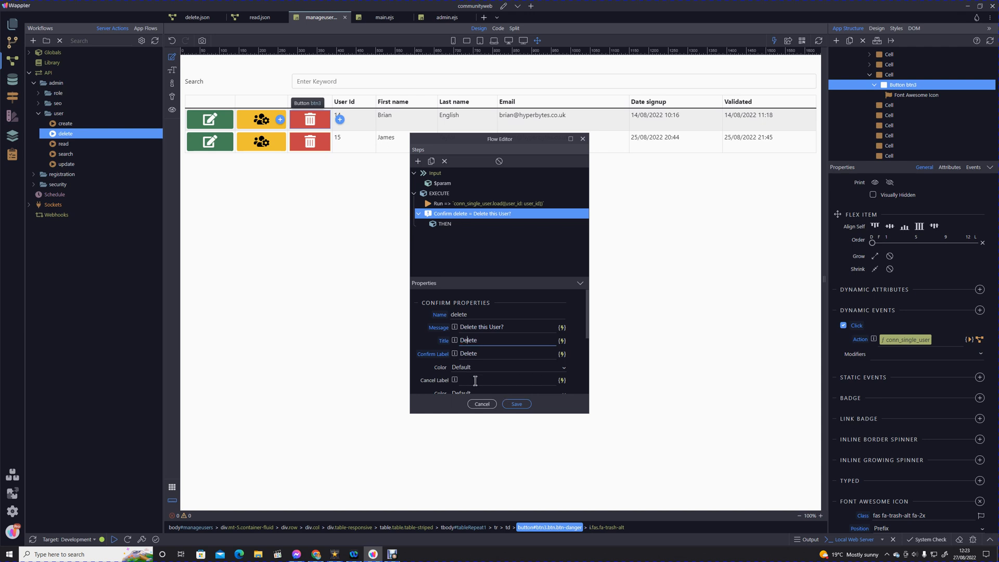
{"action": "type", "text": "Canc"}
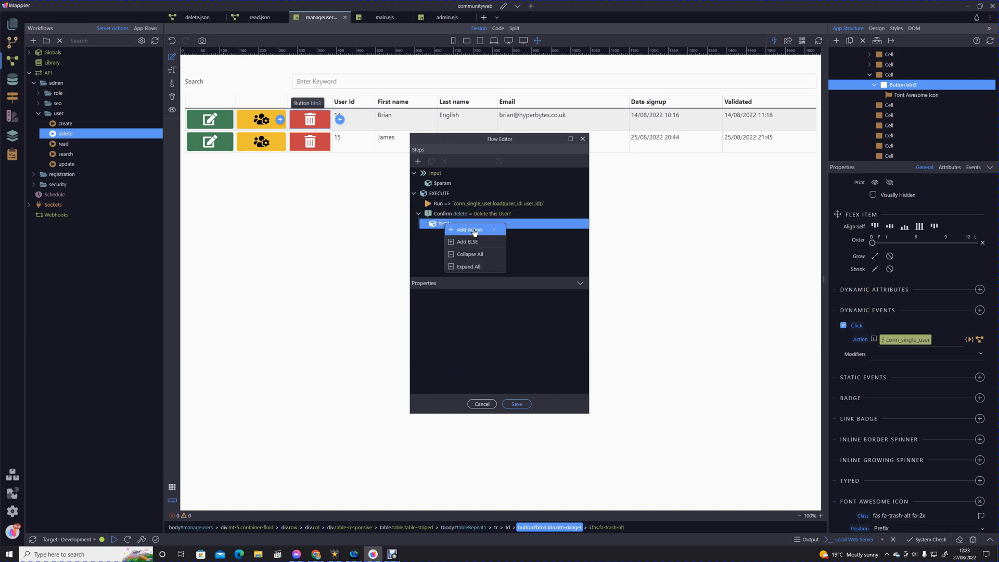
Step: Add a Comment step reading 'do it' under the confirm's THEN branch and save the flow
{"action": "left_click", "coordinate": [468, 230]}
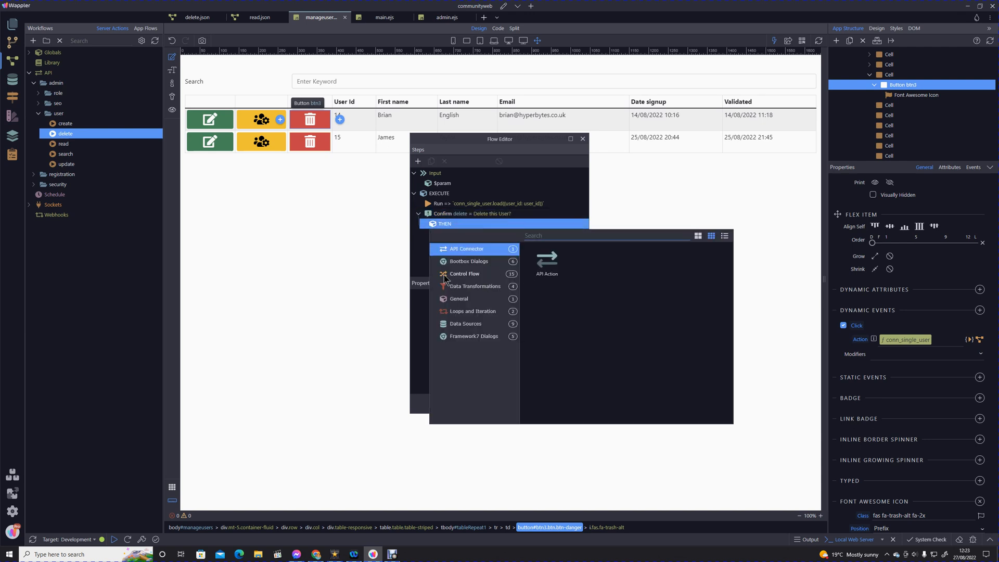
{"action": "left_click", "coordinate": [465, 273]}
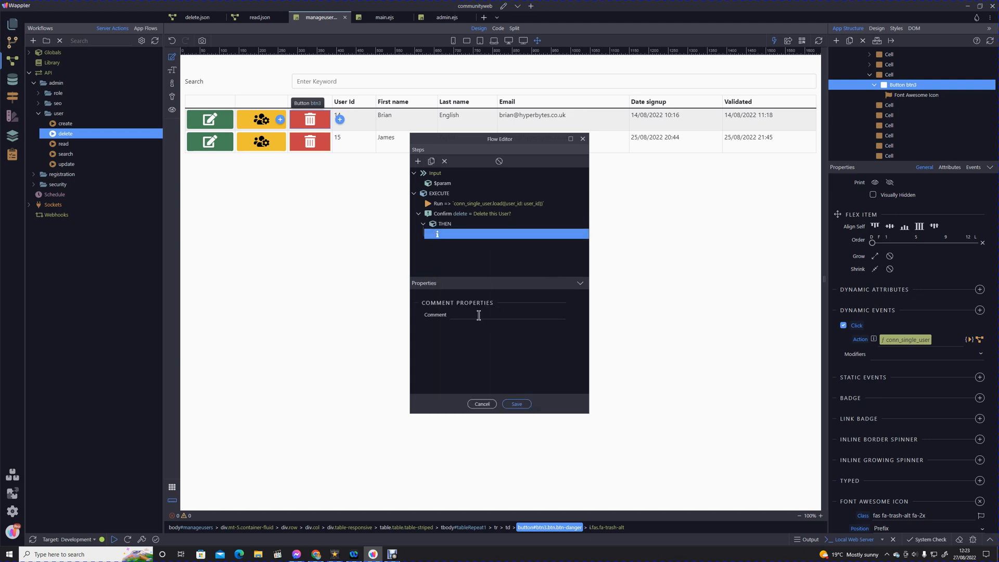
{"action": "type", "text": "do"}
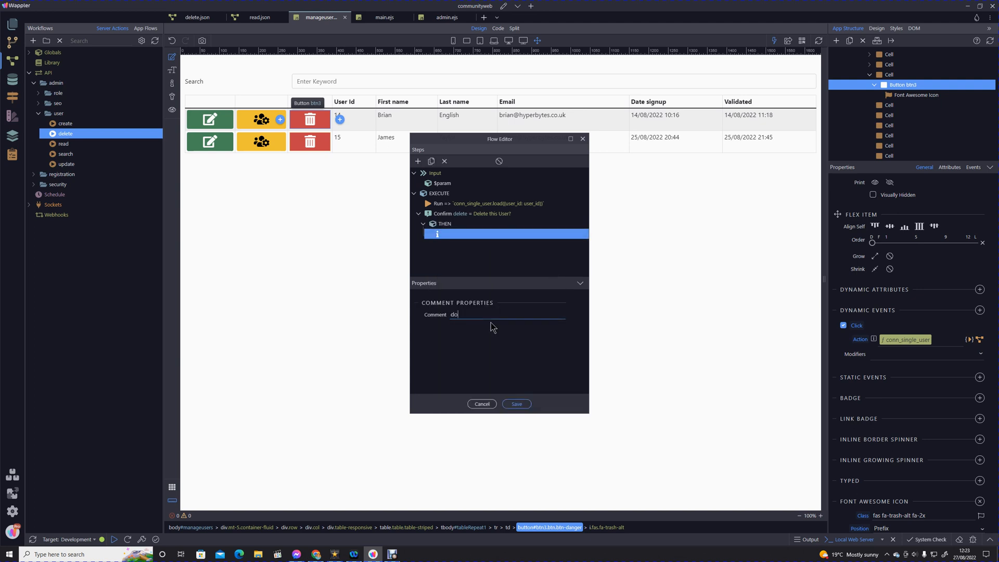
{"action": "type", "text": "it"}
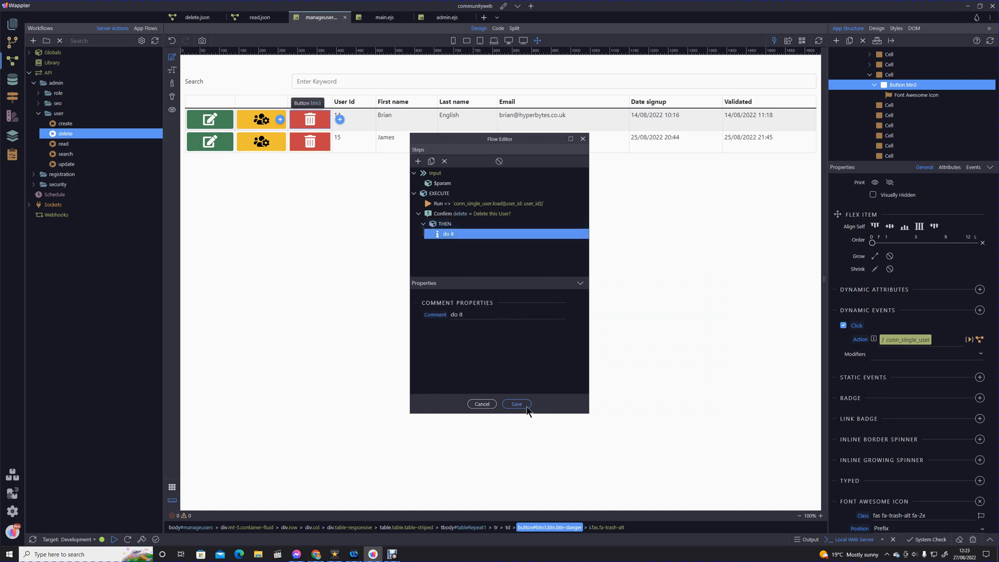
{"action": "left_click", "coordinate": [516, 403]}
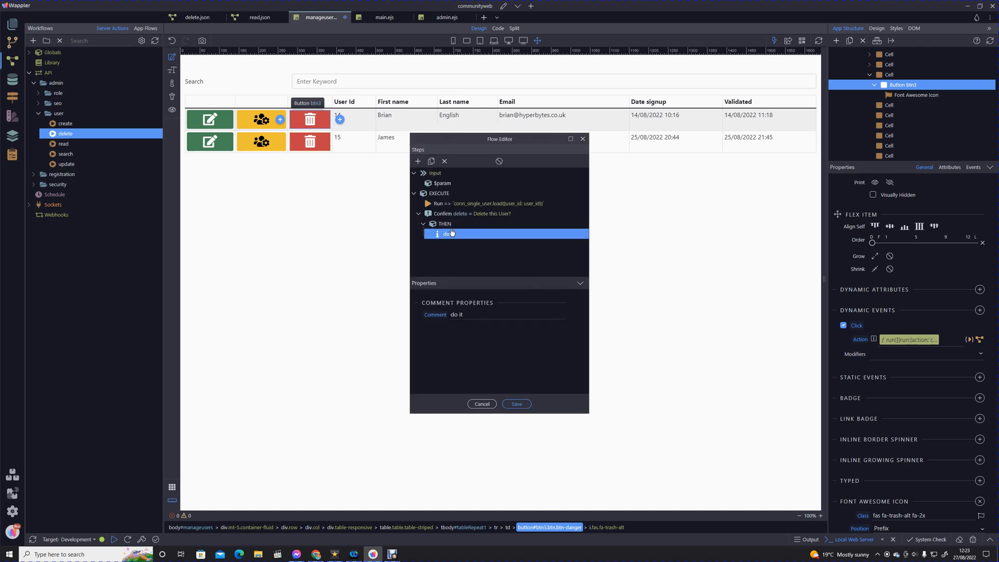
Step: Add a Server Connect step after the comment calling api/admin/user/delete
{"action": "right_click", "coordinate": [448, 233]}
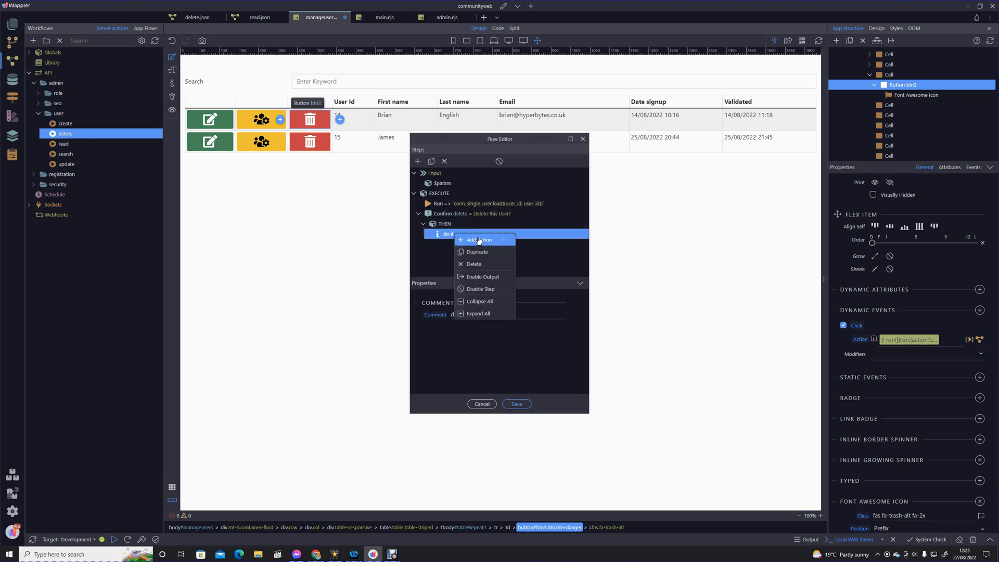
{"action": "left_click", "coordinate": [479, 240]}
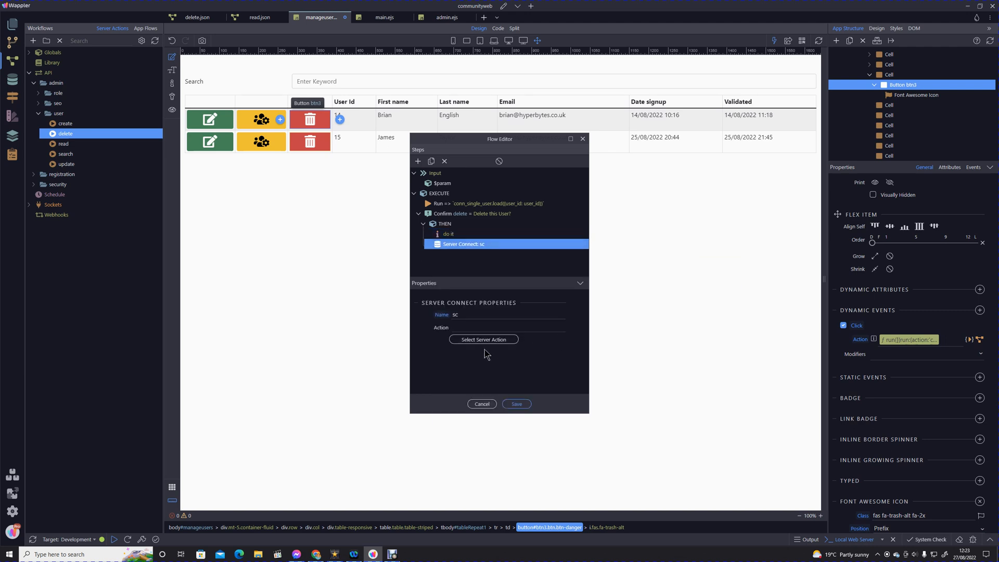
{"action": "left_click", "coordinate": [483, 339]}
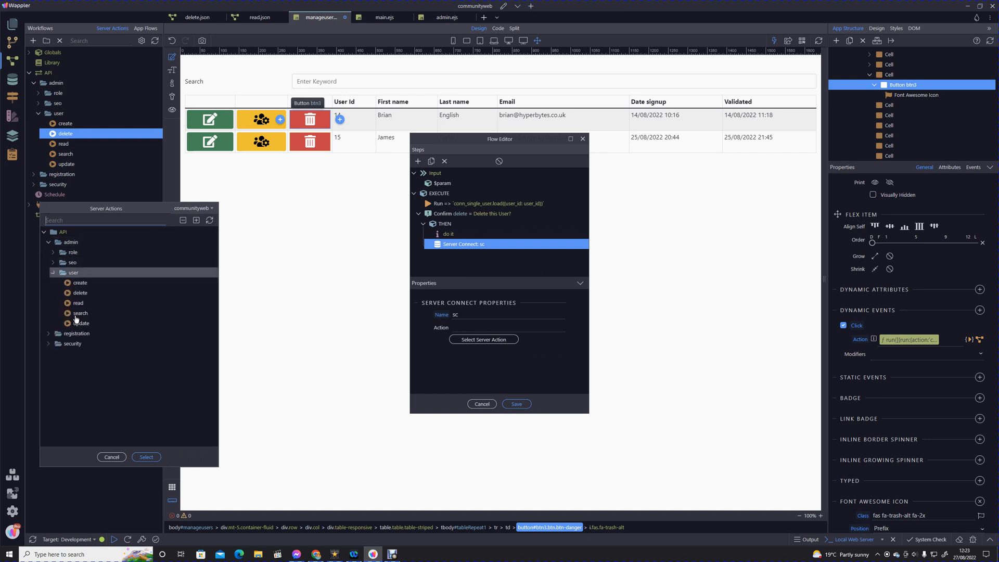
{"action": "left_click", "coordinate": [80, 292]}
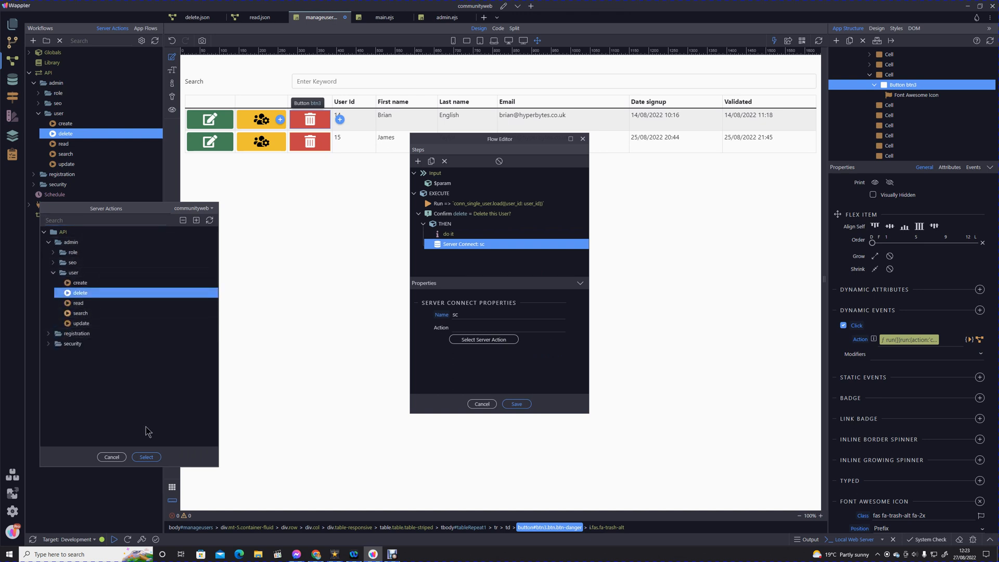
{"action": "left_click", "coordinate": [145, 457]}
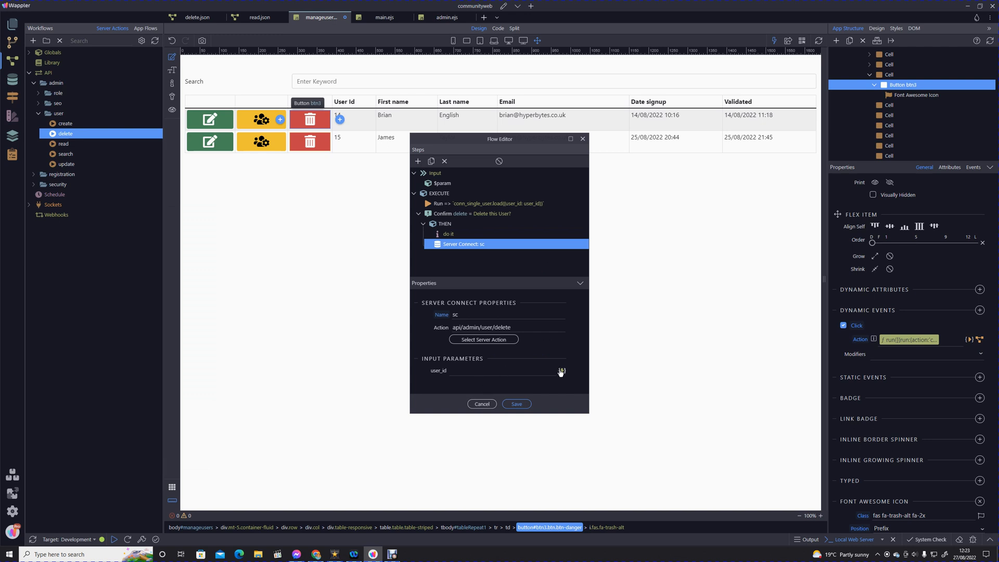
Step: Bind the user_id parameter to conn_single_user's query user_id
{"action": "left_click", "coordinate": [561, 372]}
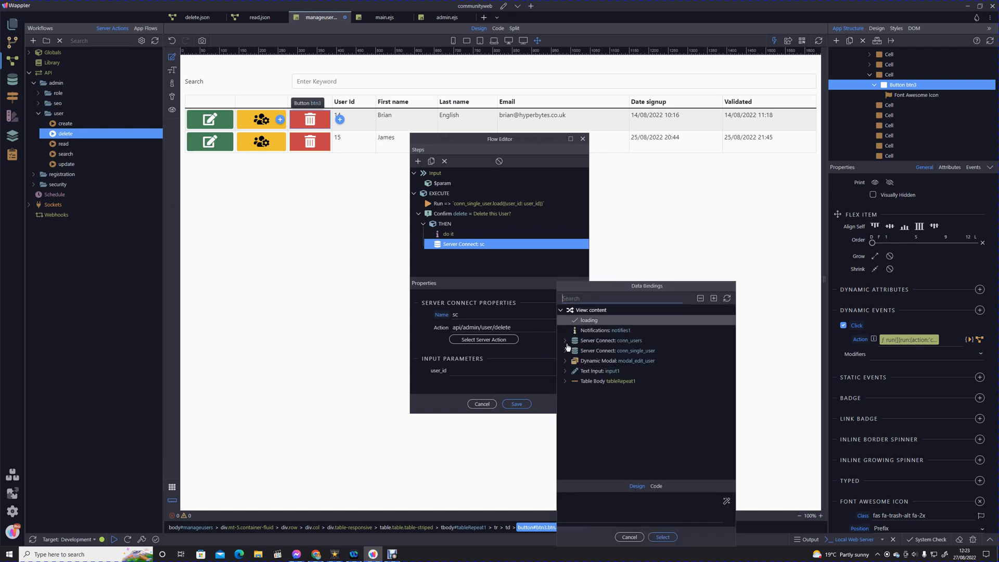
{"action": "left_click", "coordinate": [564, 350]}
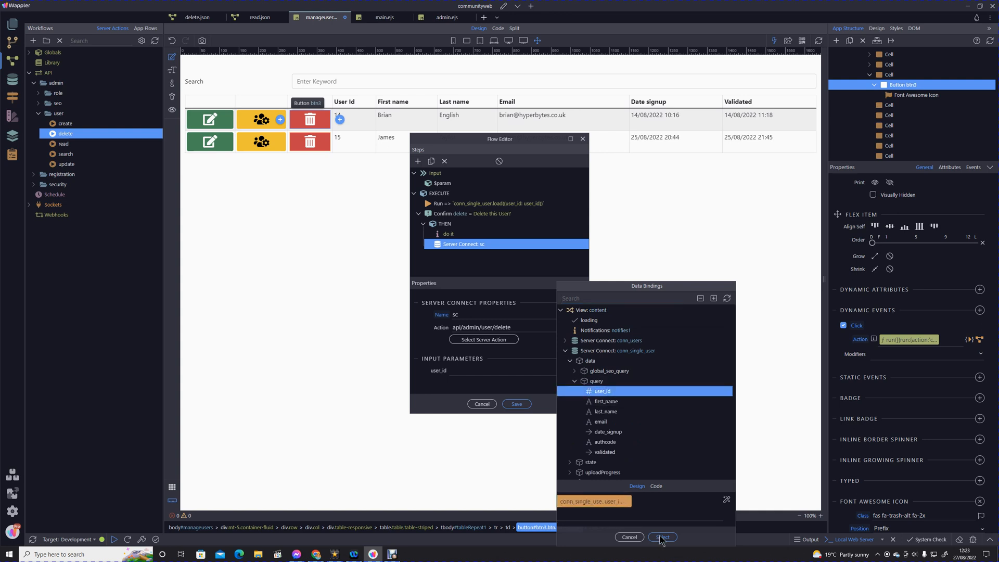
{"action": "left_click", "coordinate": [662, 537]}
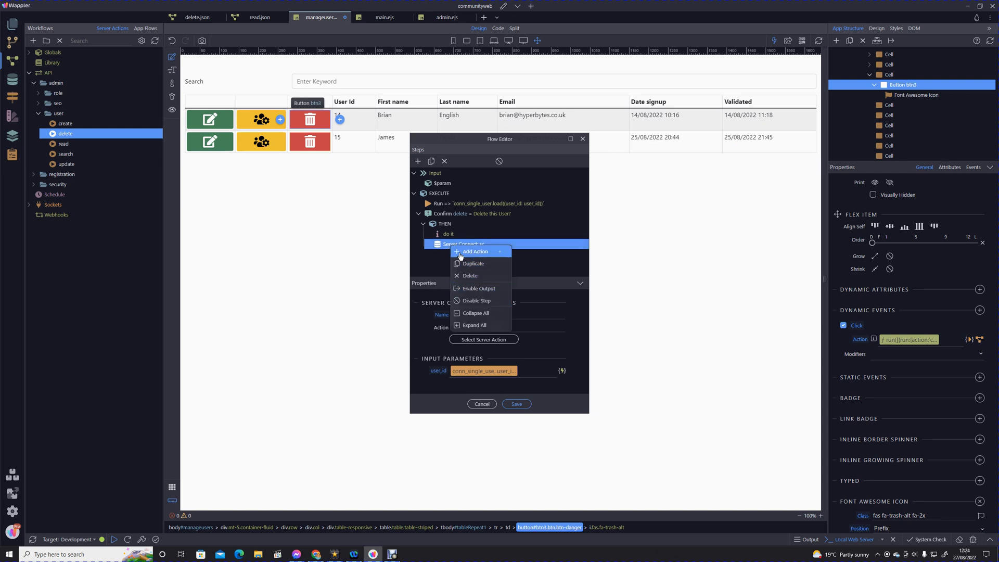
Step: Add a Run step performing notifies1.success 'User Deleted' and conn_users.load
{"action": "left_click", "coordinate": [475, 251]}
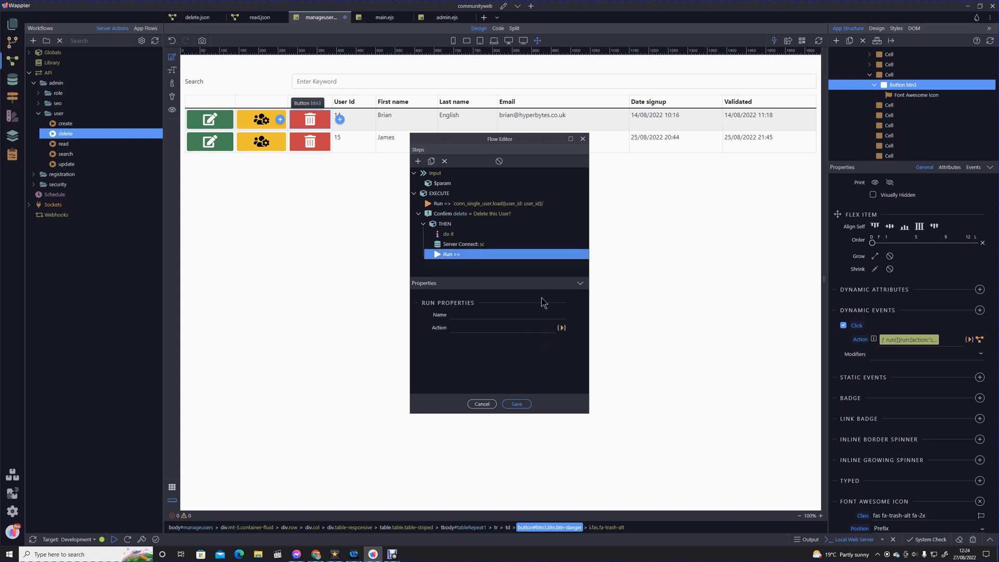
{"action": "mouse_move", "coordinate": [559, 330]}
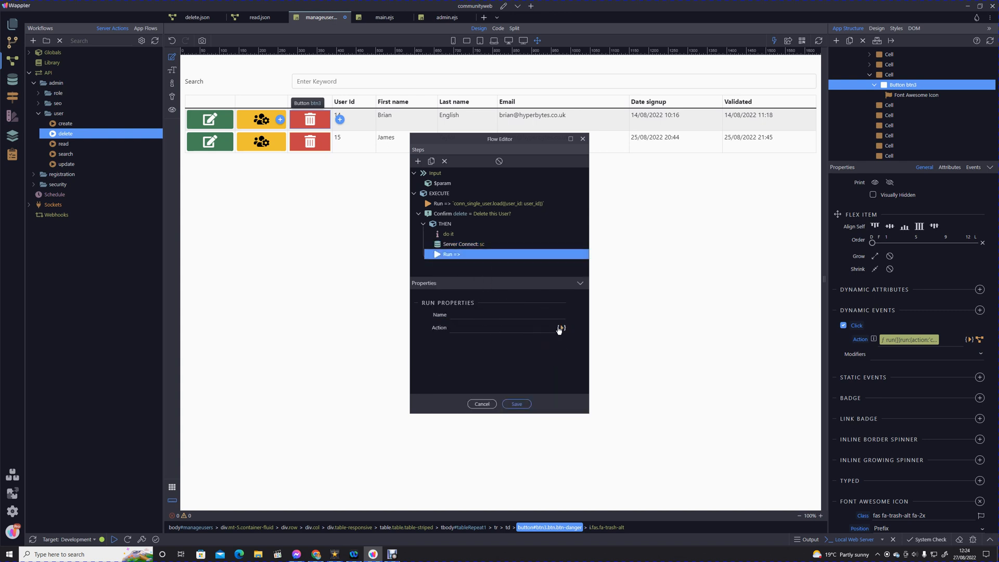
{"action": "left_click", "coordinate": [561, 327]}
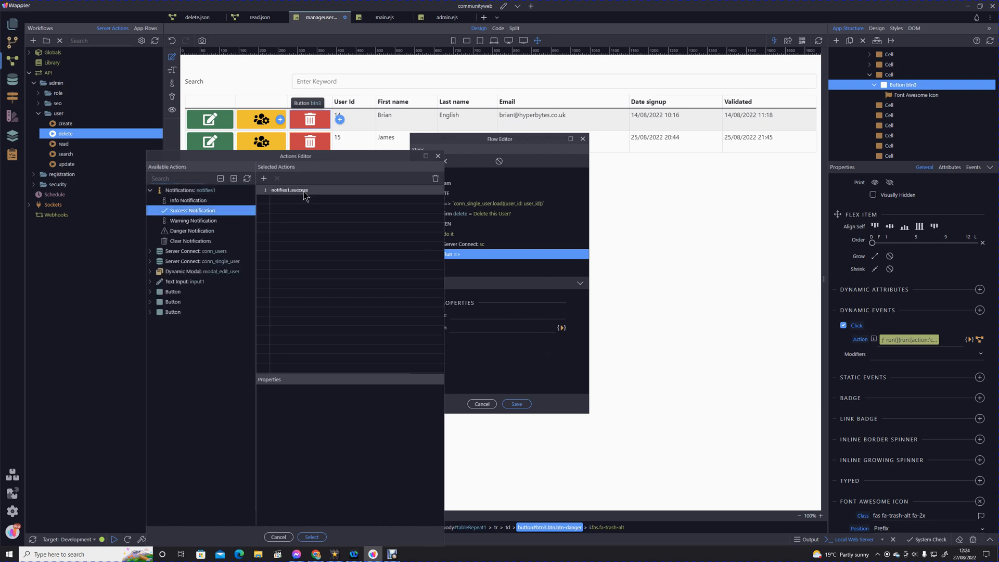
{"action": "left_click", "coordinate": [290, 190]}
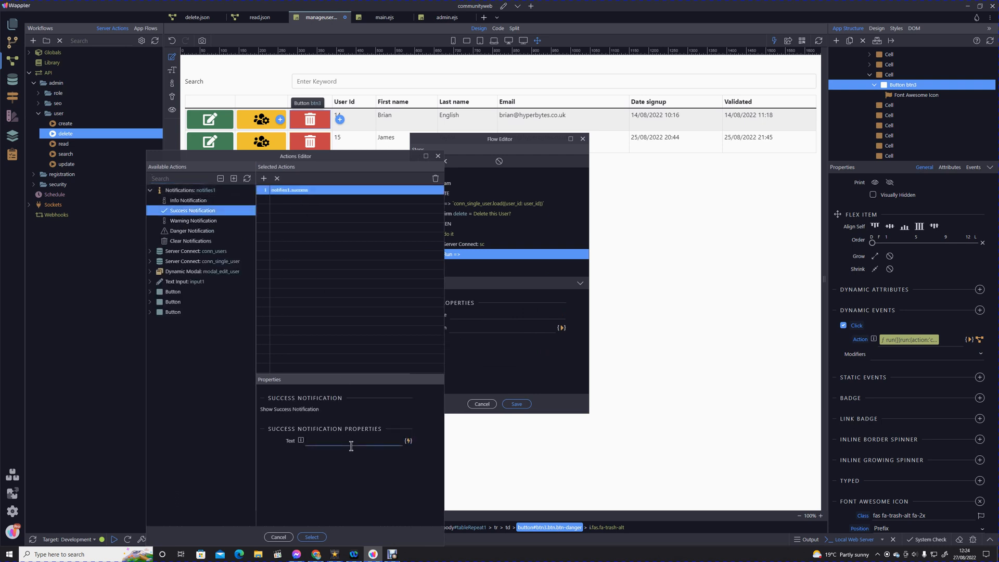
{"action": "type", "text": "User Deleted"}
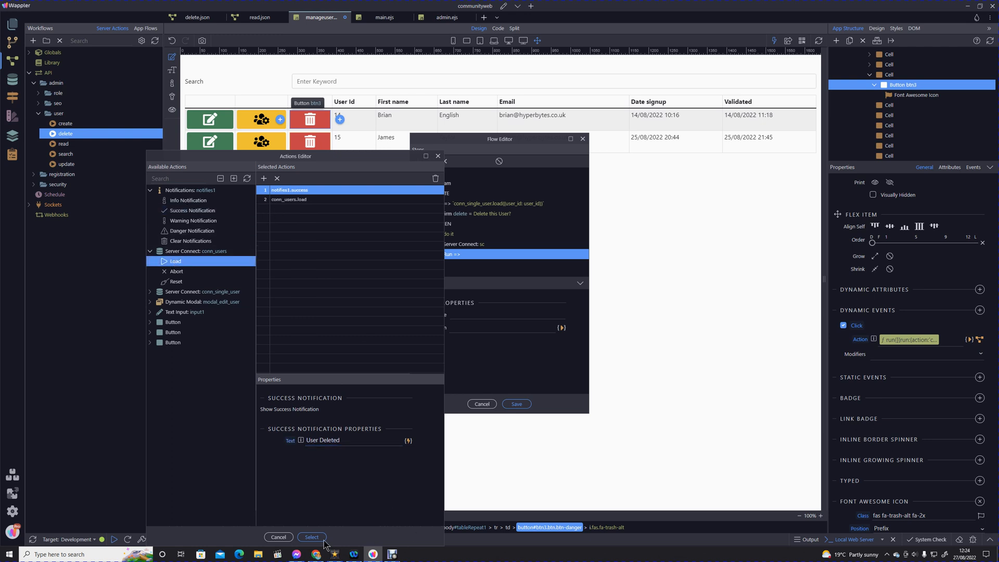
{"action": "left_click", "coordinate": [312, 537]}
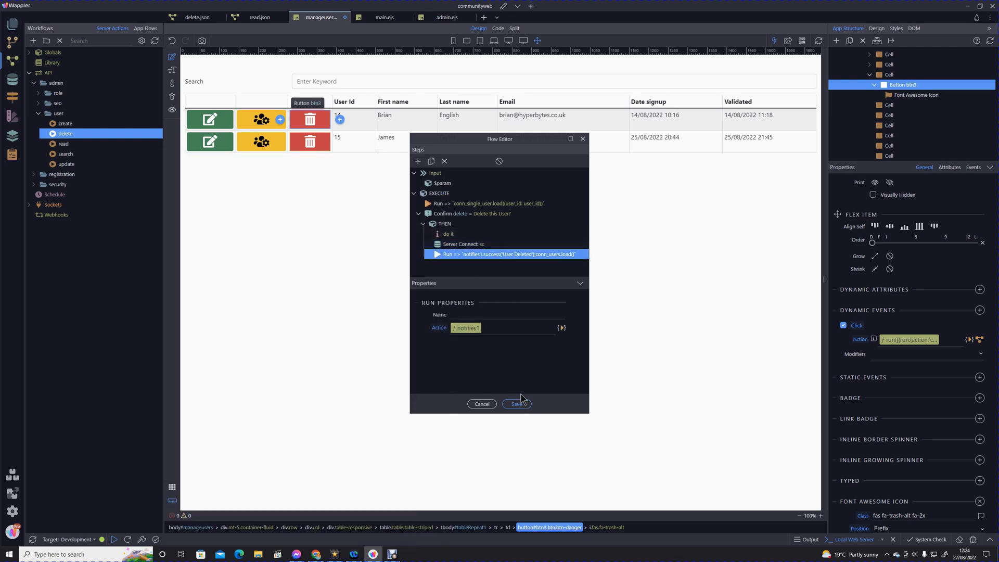
Step: Save the completed delete flow and the page
{"action": "left_click", "coordinate": [516, 403]}
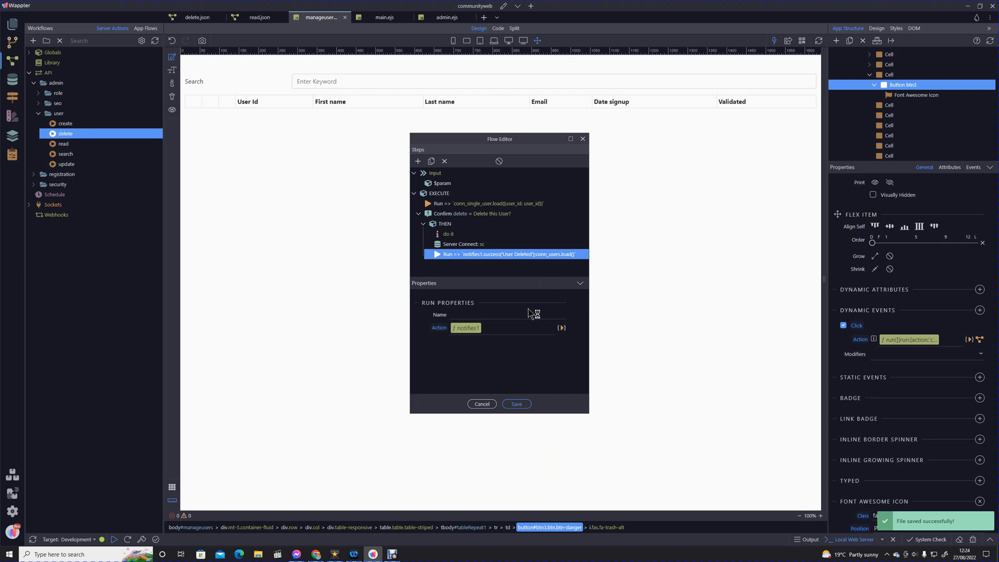
{"action": "left_click", "coordinate": [516, 404]}
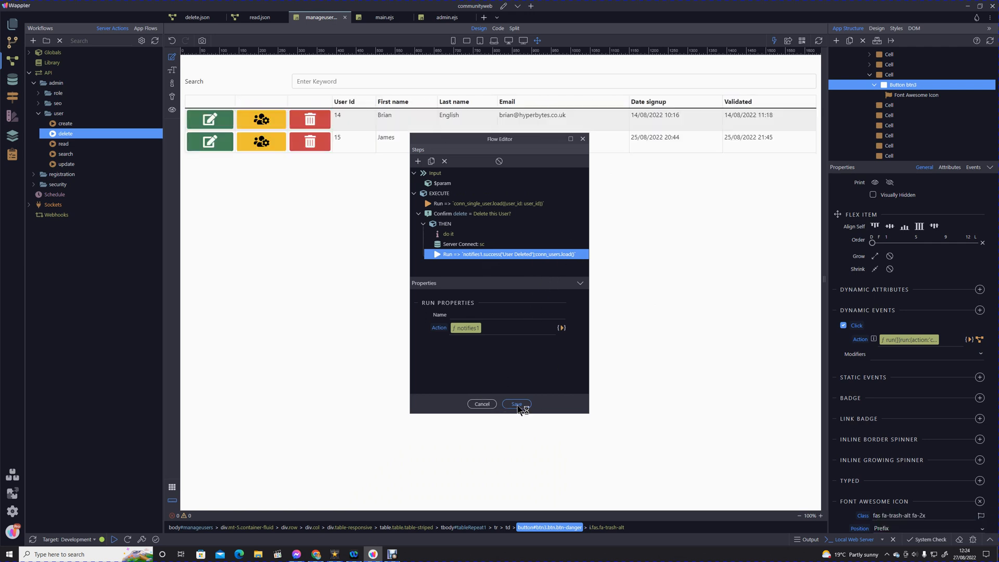
{"action": "left_click", "coordinate": [515, 404]}
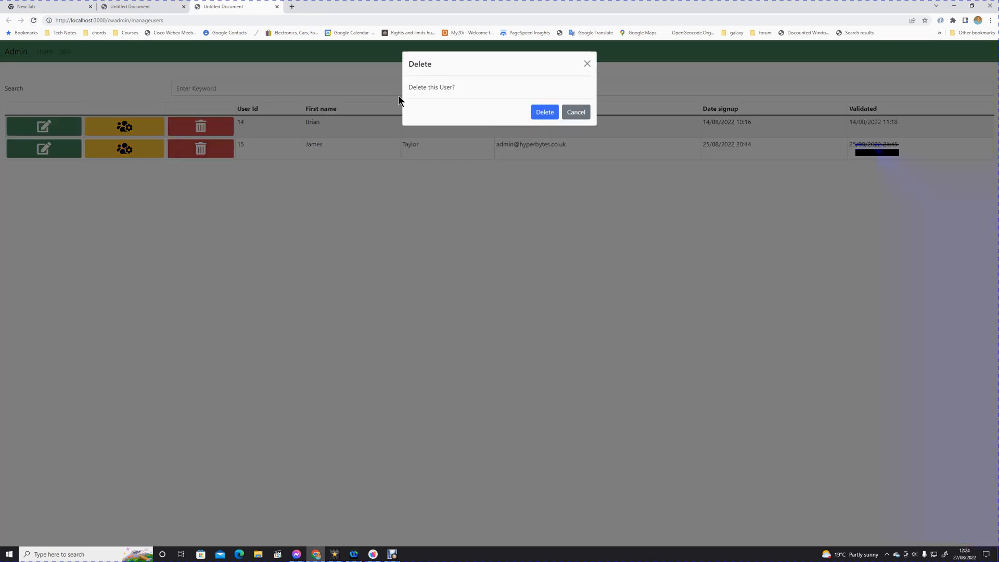
Step: Confirm Delete in the browser dialog so James is removed and 'User Deleted' appears
{"action": "left_click", "coordinate": [544, 112]}
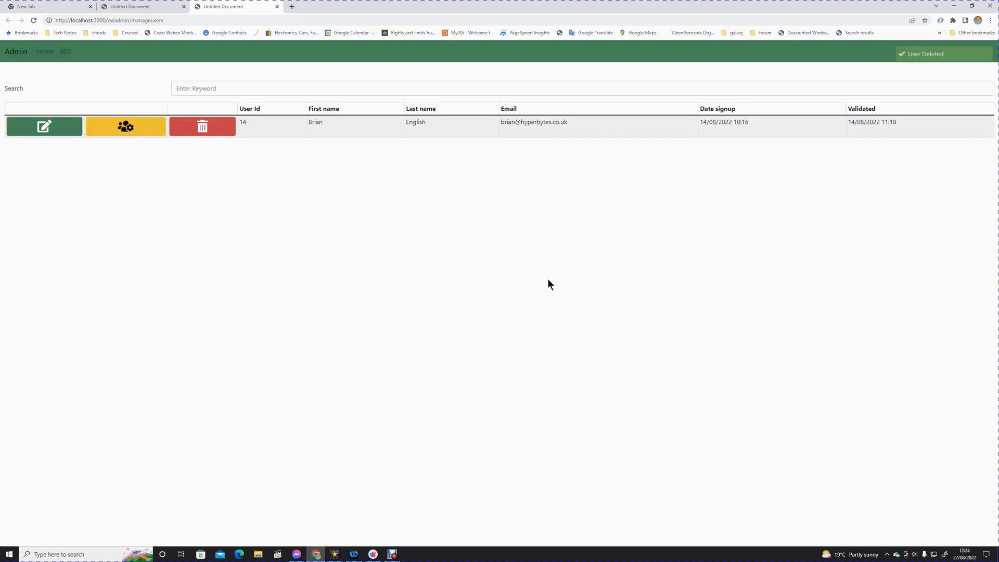
{"action": "mouse_move", "coordinate": [539, 282]}
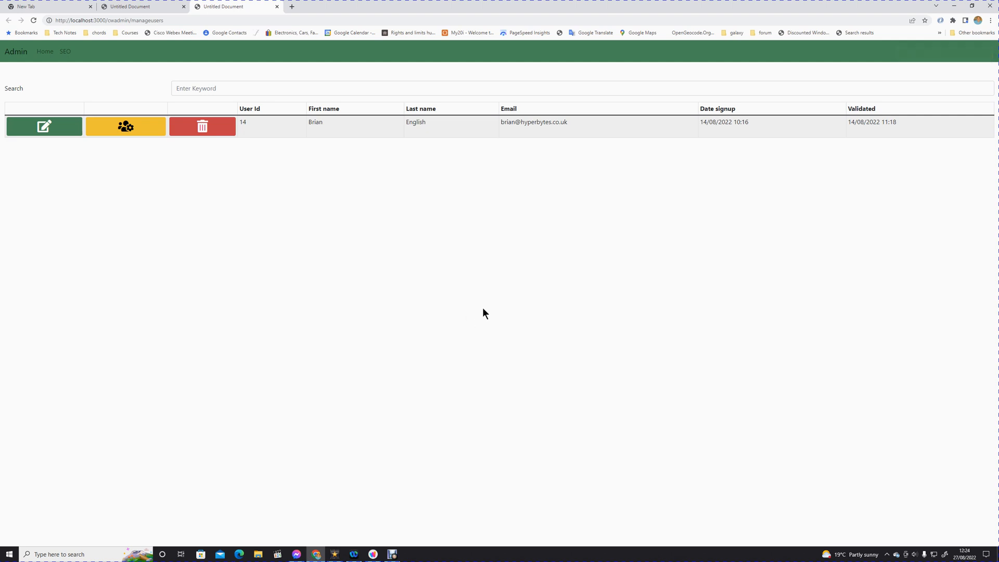
{"action": "mouse_move", "coordinate": [500, 313]}
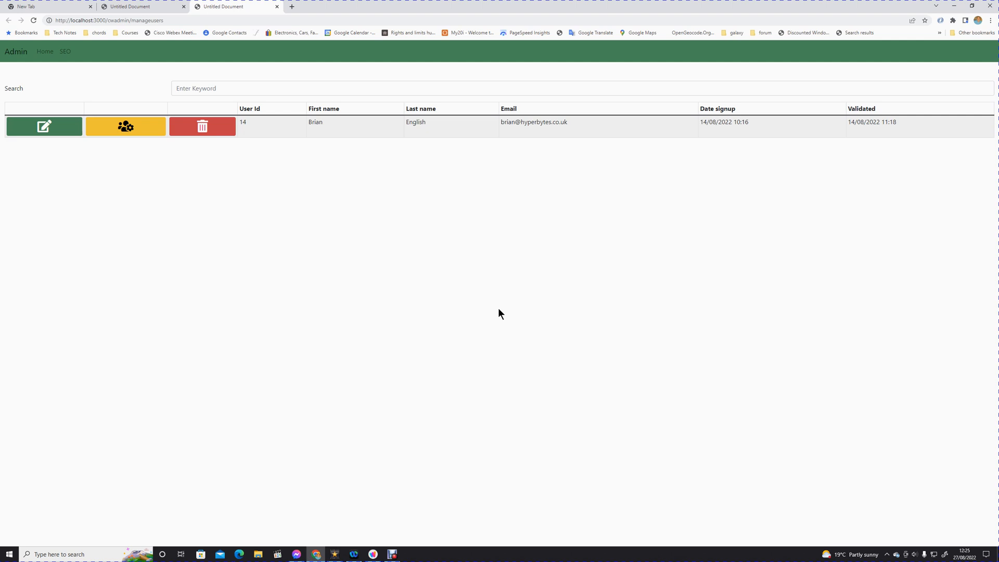
{"action": "mouse_move", "coordinate": [557, 354]}
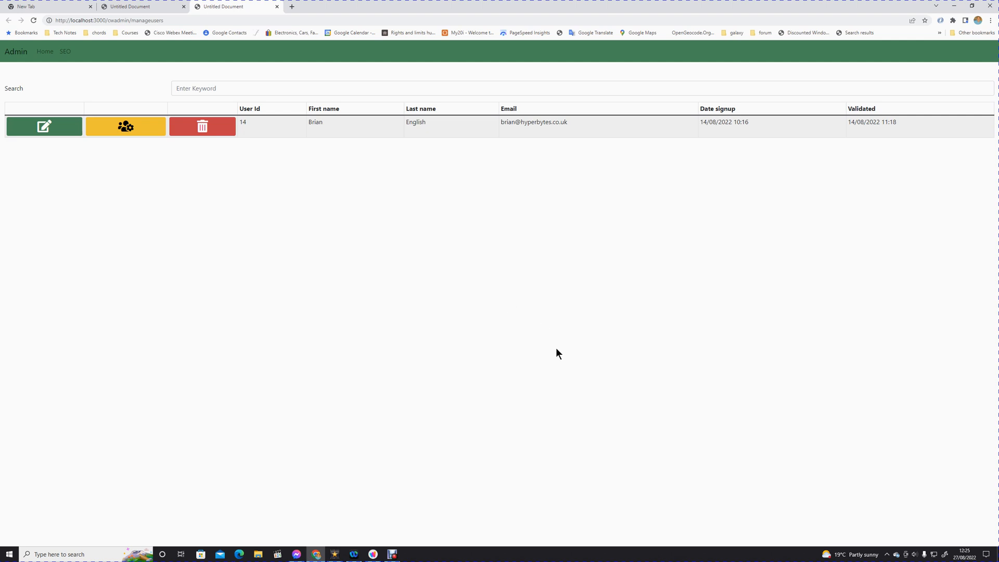
{"action": "mouse_move", "coordinate": [545, 346]}
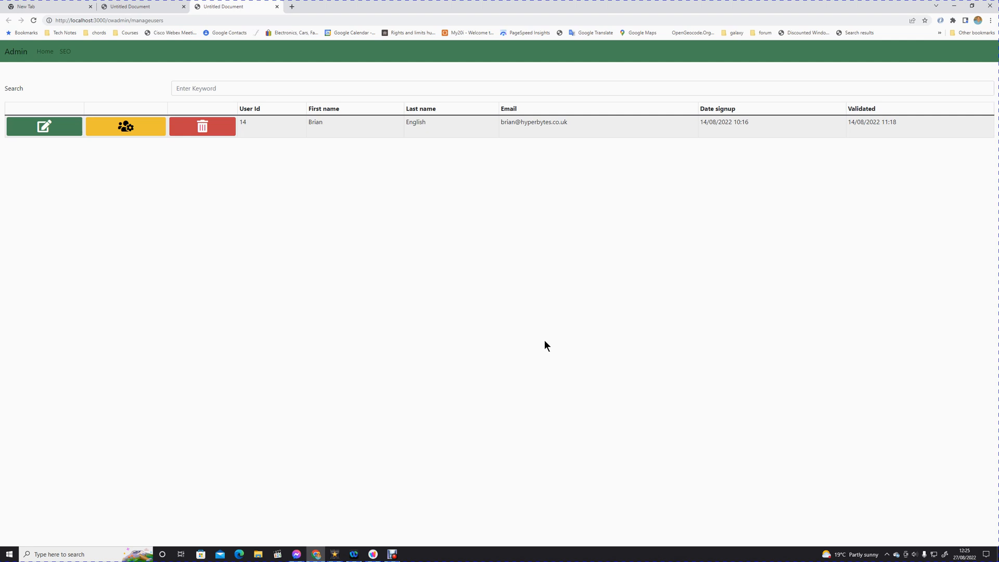